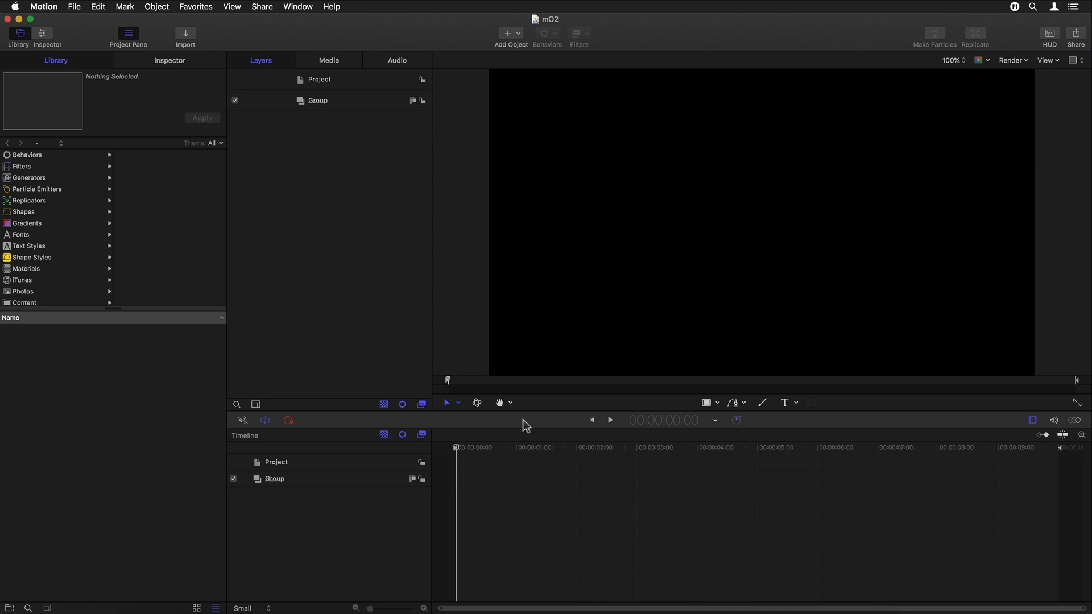
Switch Motion's window layout to Cinema from the Window menu
left_click(297, 6)
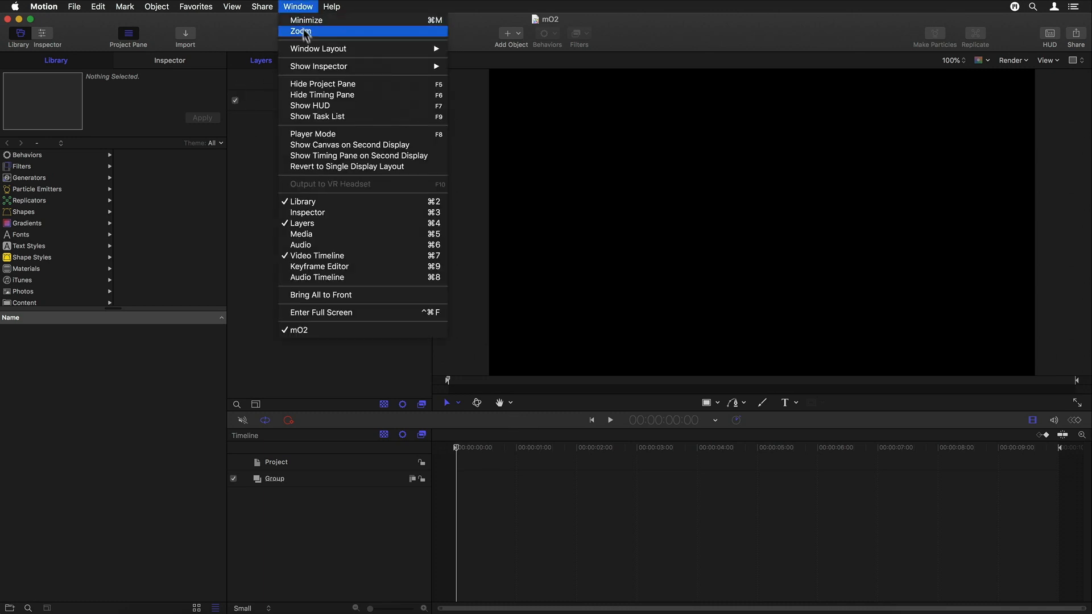
mouse_move(318, 49)
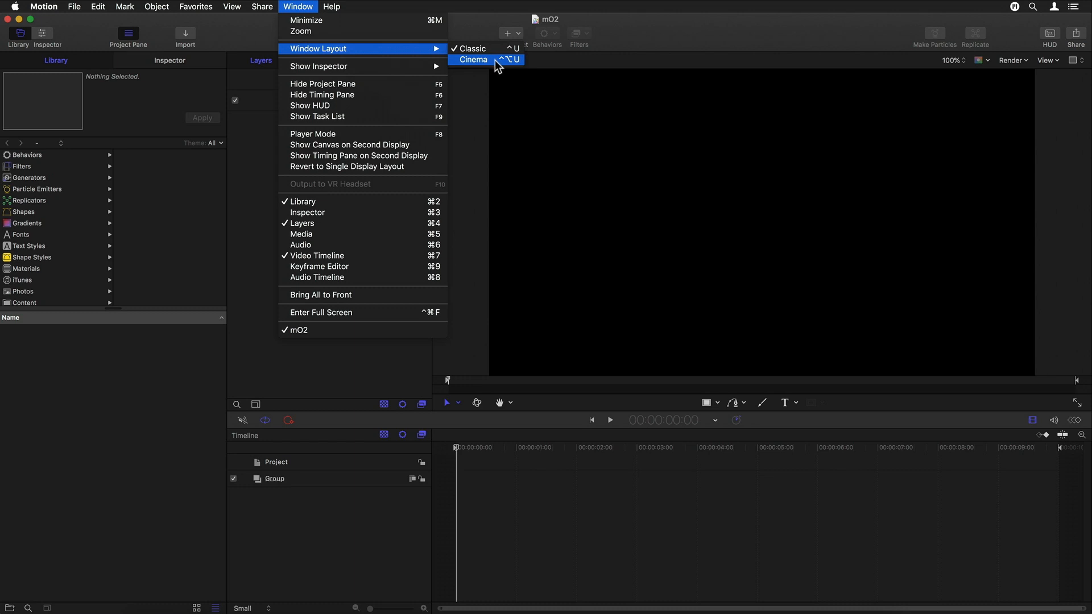
left_click(472, 60)
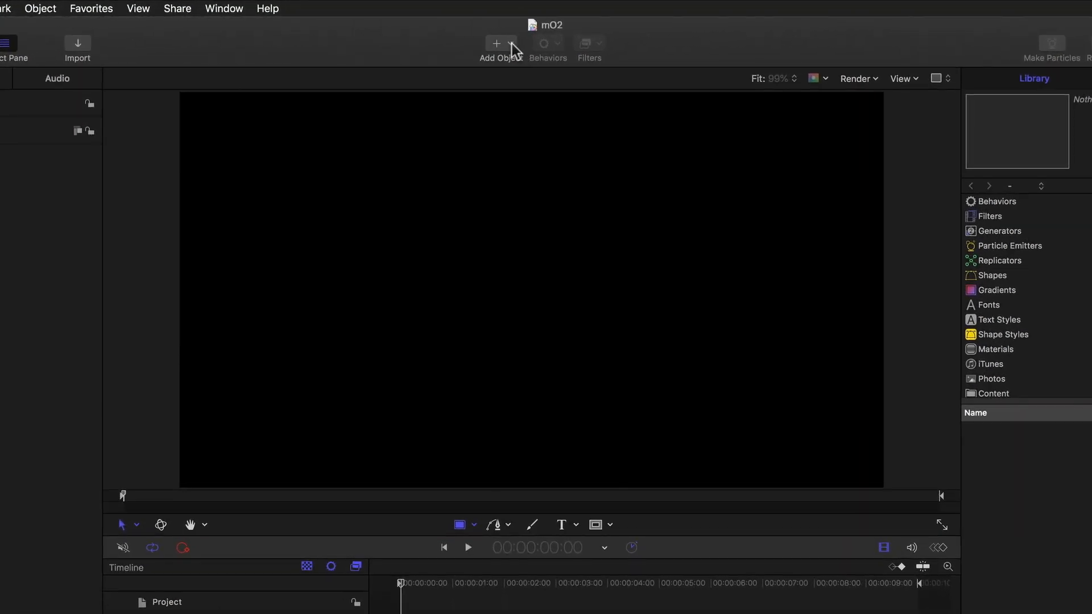
Add the motionVFX mO2 generator to the project from Generators
left_click(496, 43)
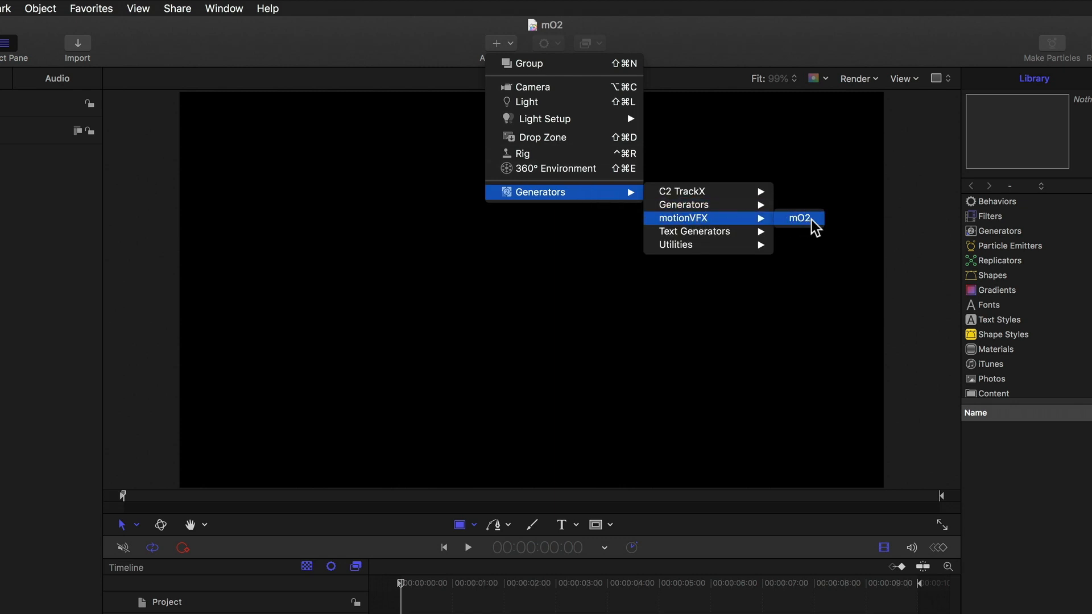
left_click(800, 218)
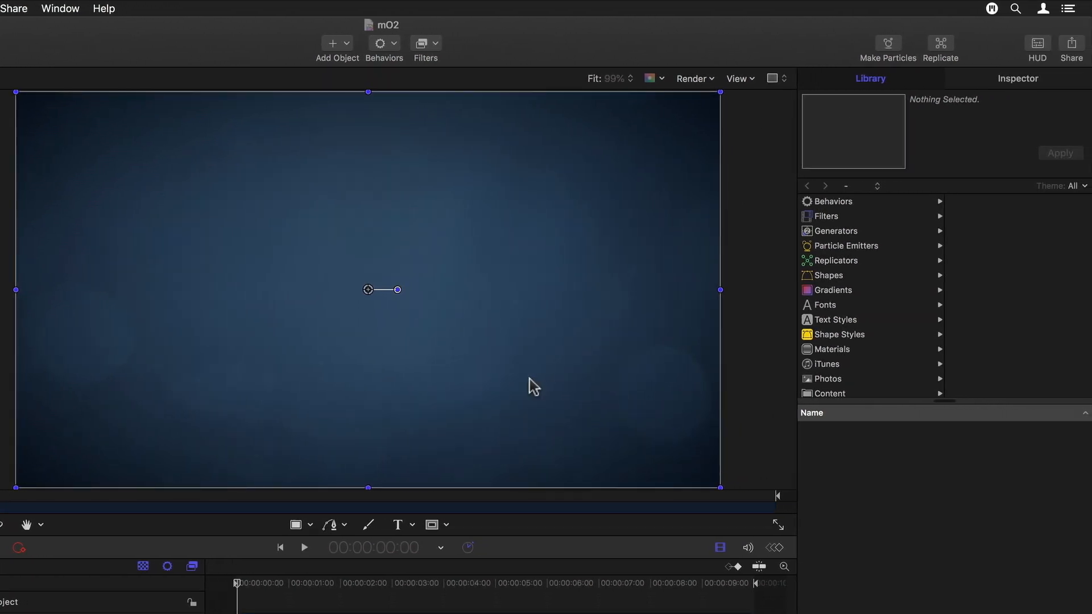
mouse_move(1017, 192)
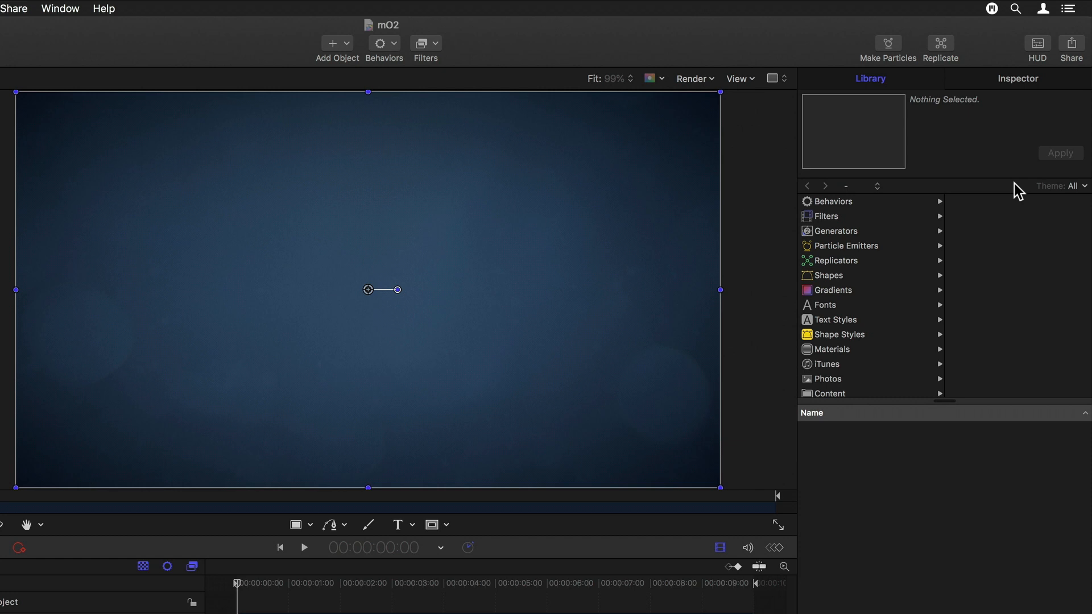
Show the mO2 Generator settings, choose Adjust Item, and select the mO2 layer
left_click(1017, 78)
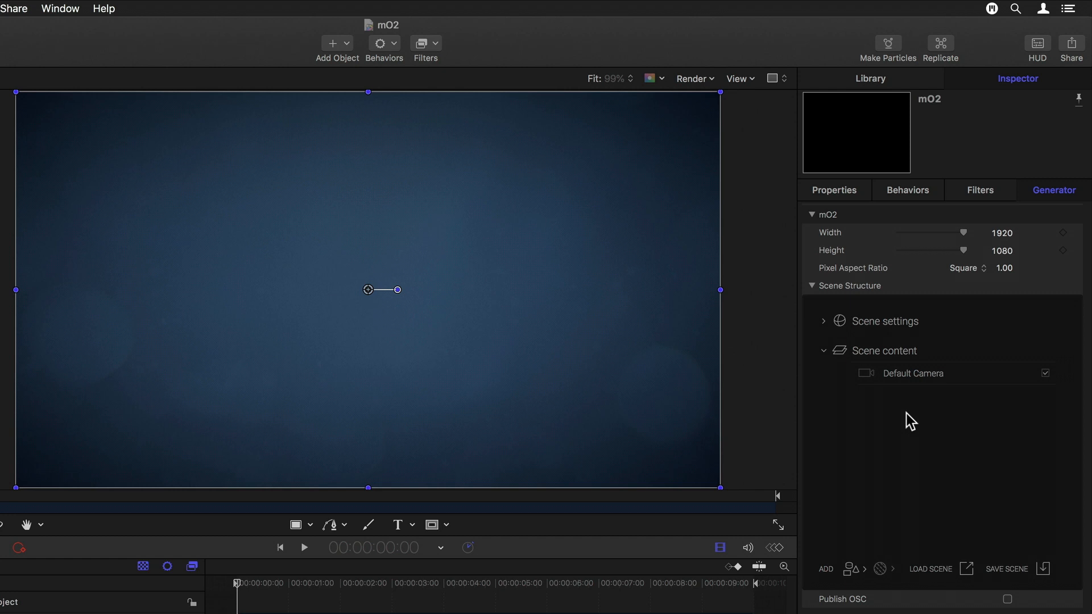
mouse_move(505, 310)
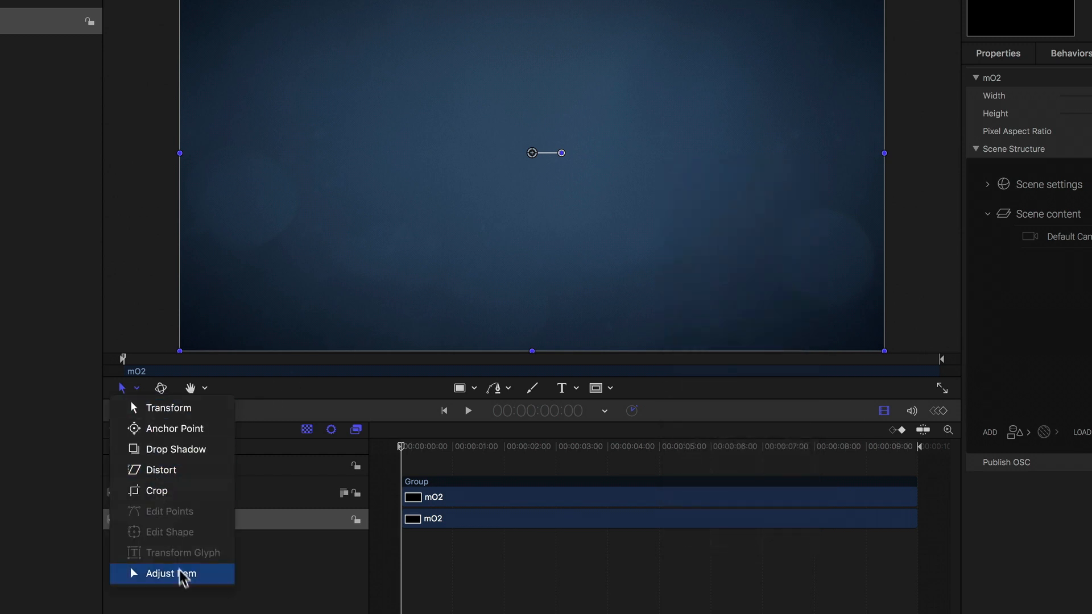
left_click(170, 573)
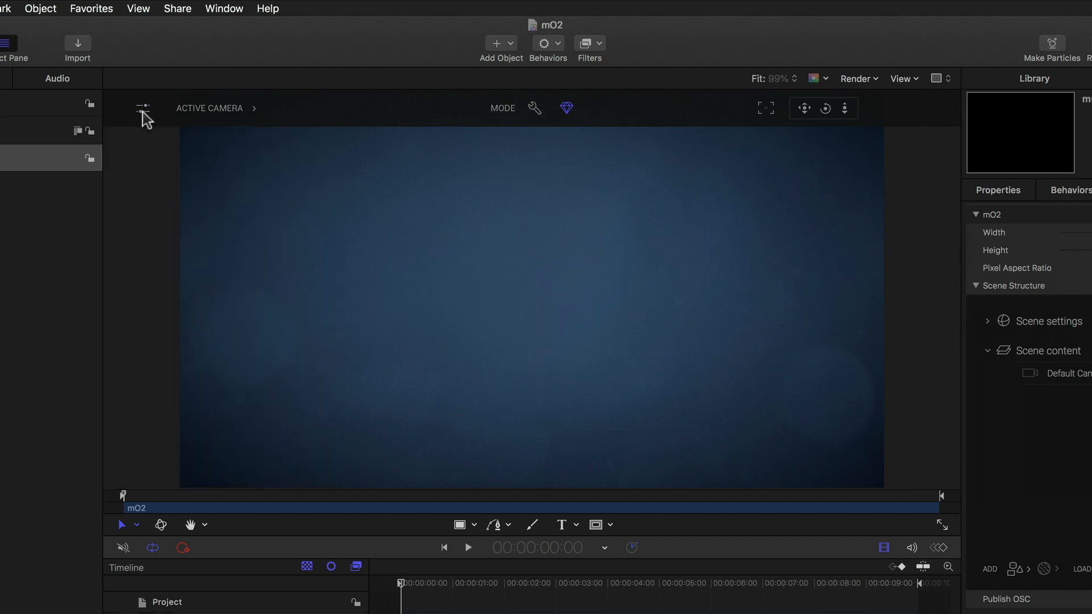
mouse_move(786, 286)
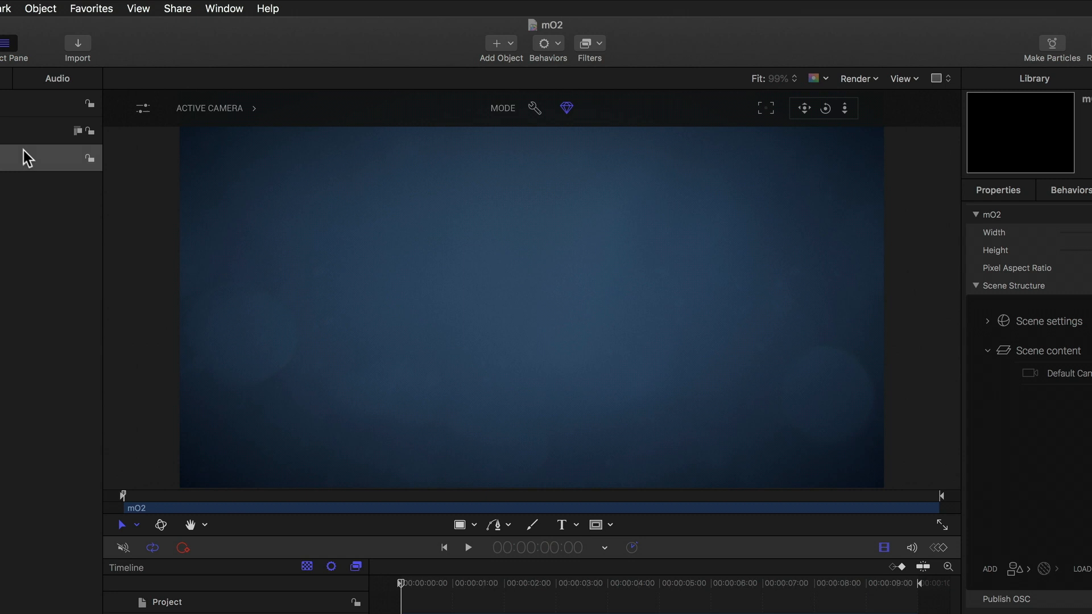
left_click(41, 157)
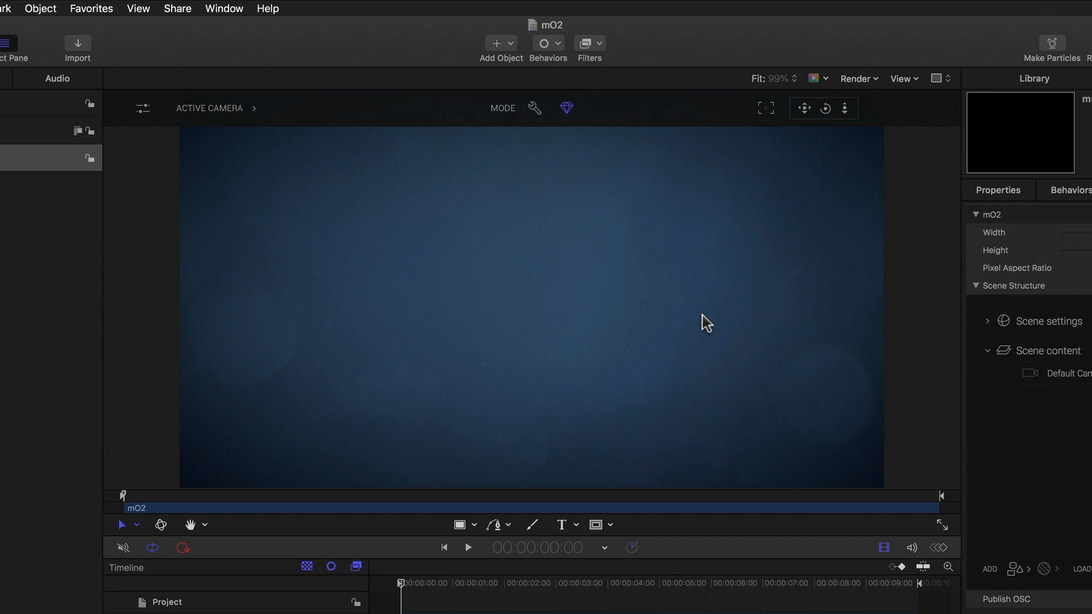
mouse_move(701, 328)
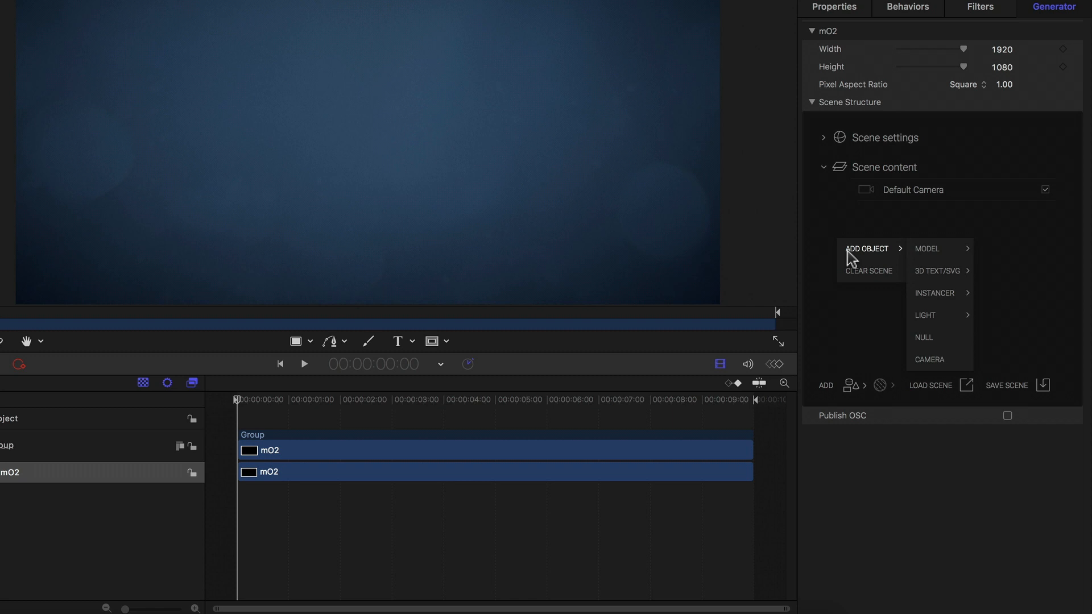
mouse_move(889, 260)
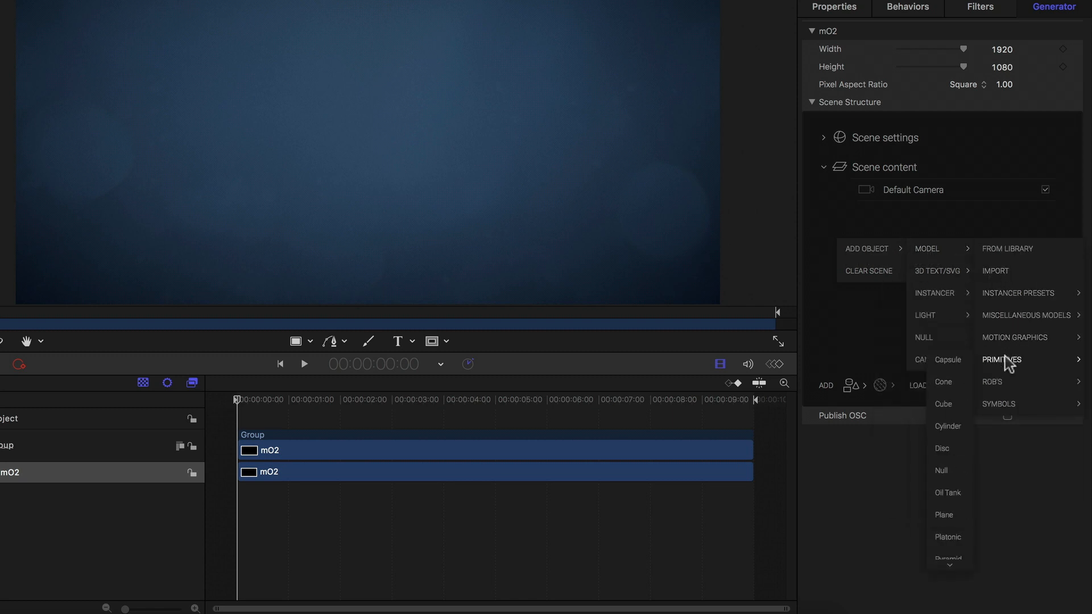
mouse_move(945, 537)
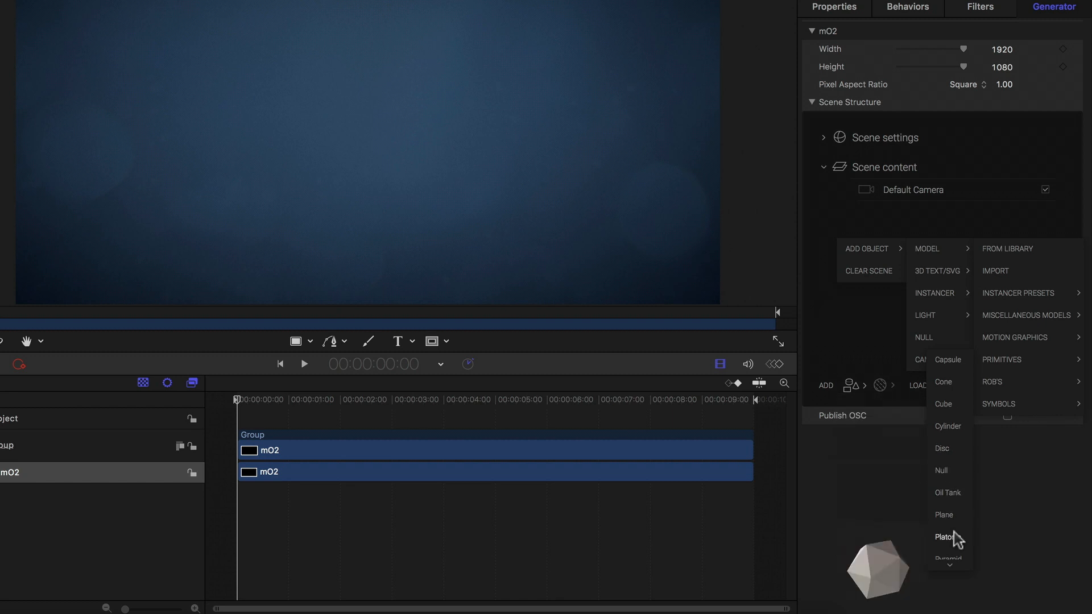
mouse_move(946, 359)
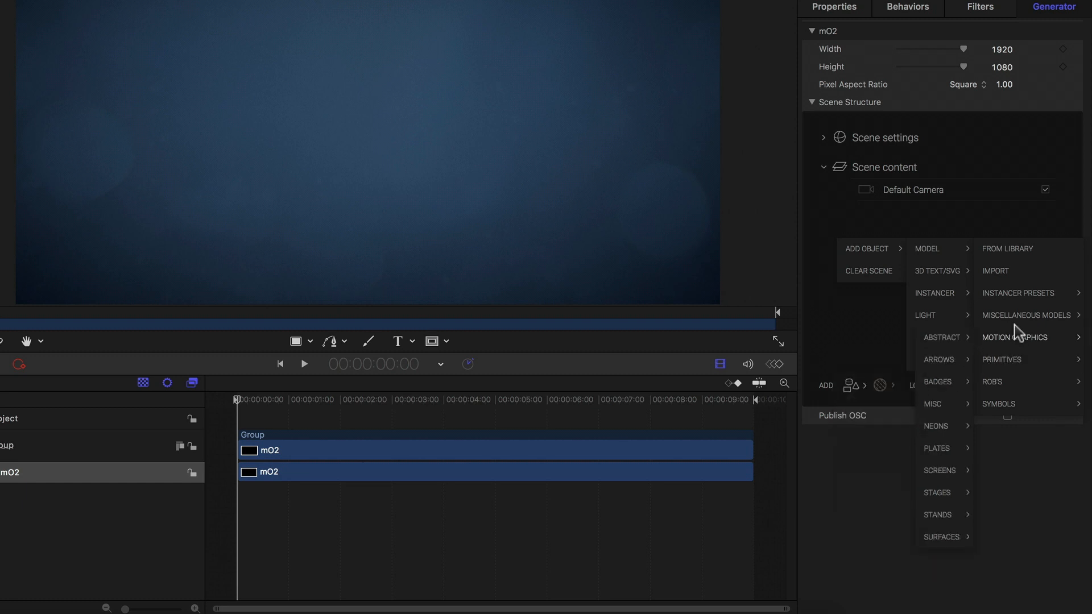
Open the mO2 Model Library via Scene Structure's Add > Model > From Library
left_click(1006, 248)
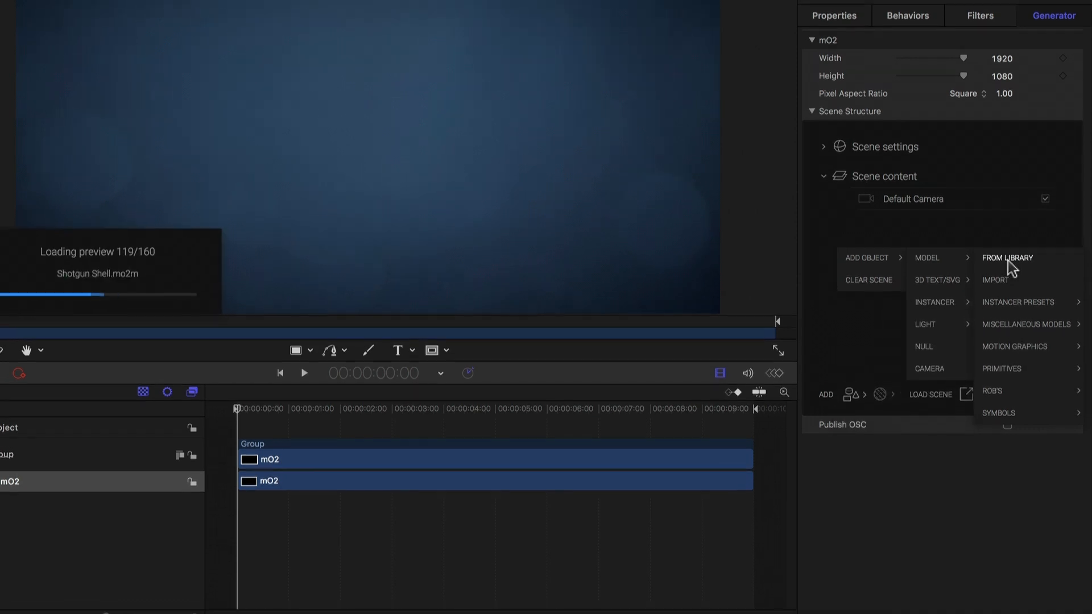
left_click(1006, 257)
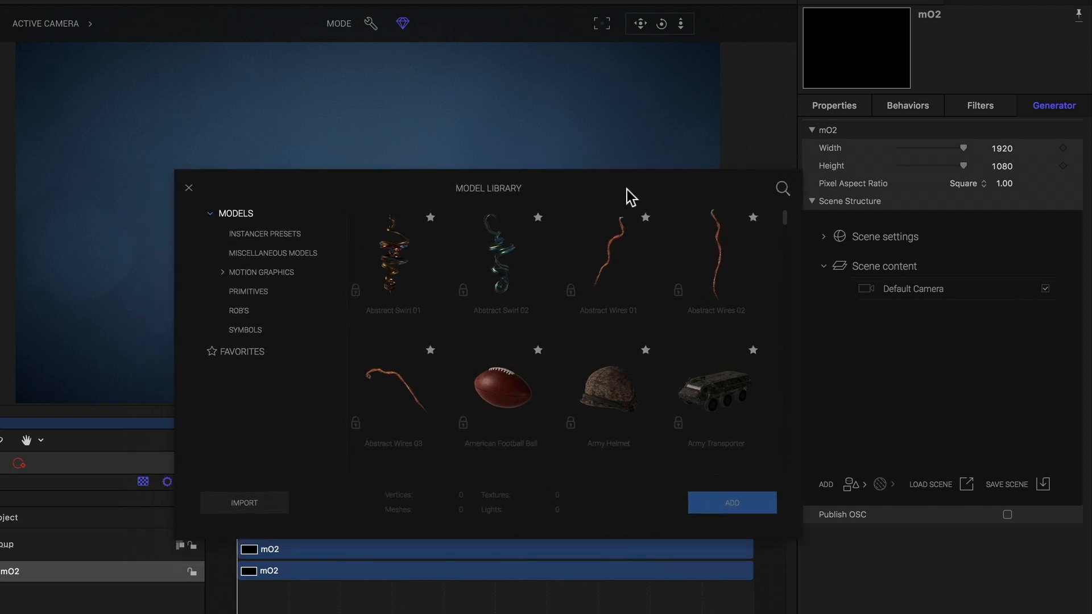
Add the Cone, Cube, Disc and Sphere primitives from the library's Primitives category
left_click(247, 291)
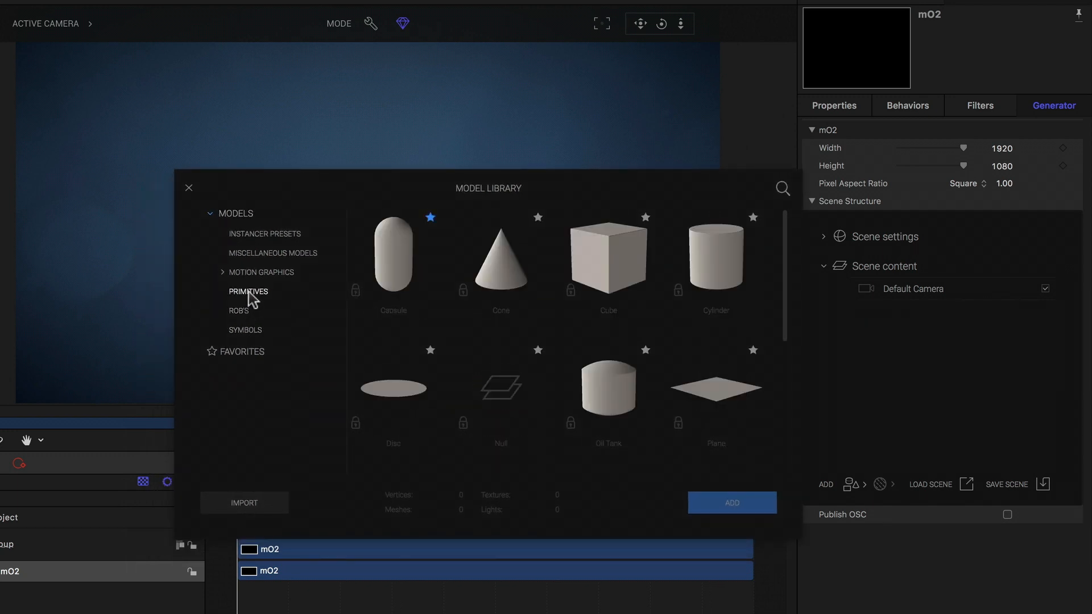
left_click(500, 256)
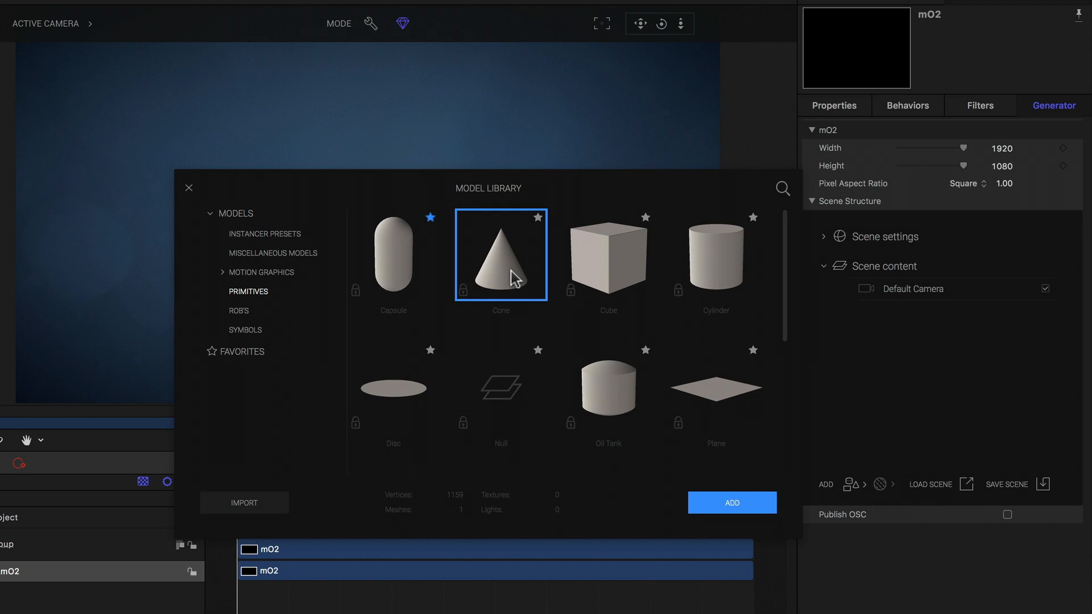
mouse_move(518, 289)
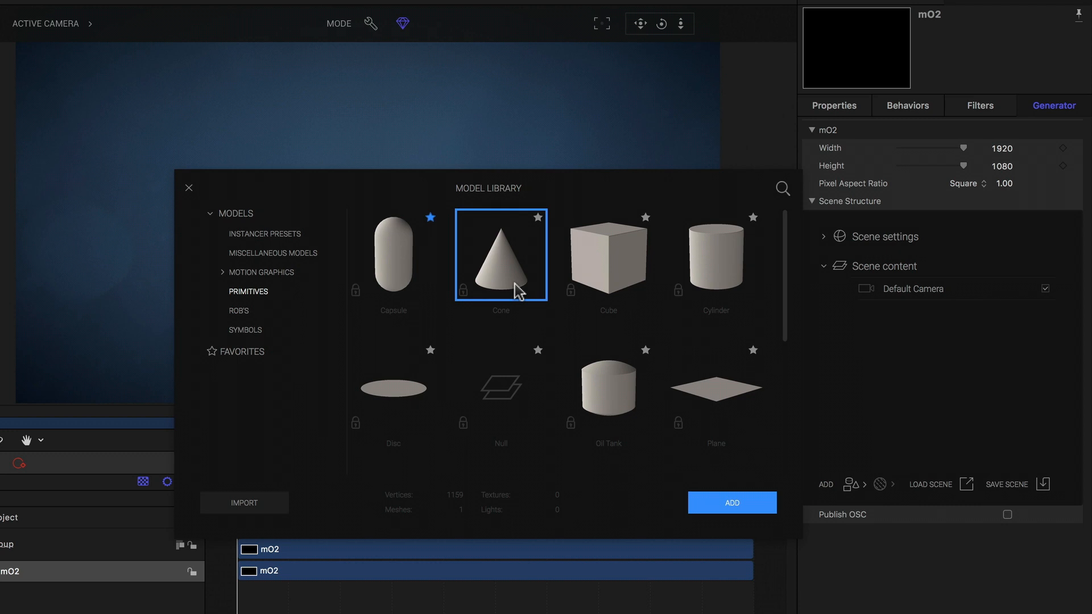
mouse_move(599, 286)
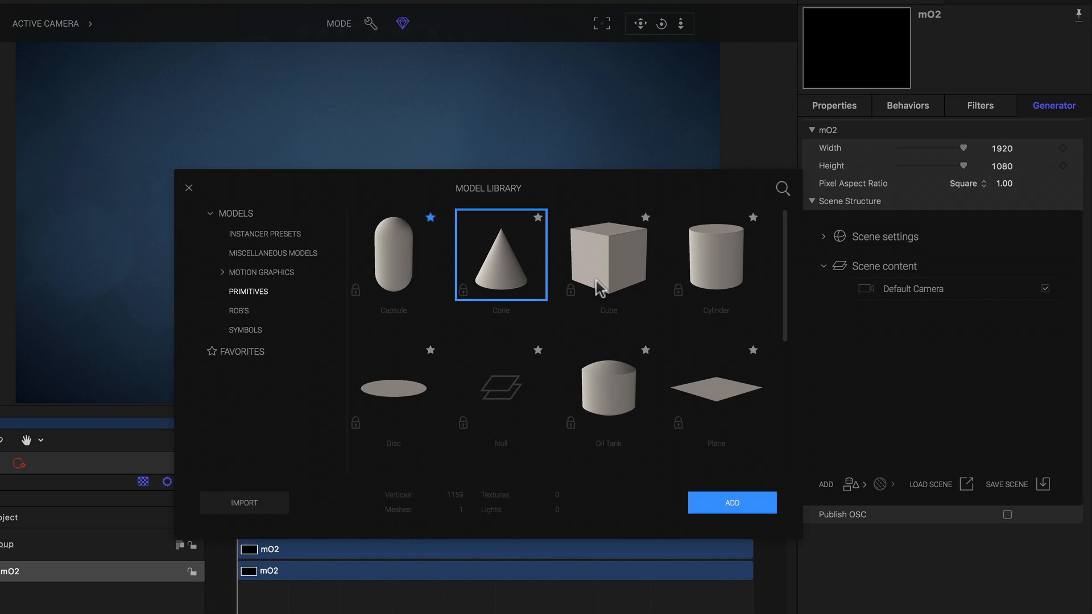
left_click(607, 254)
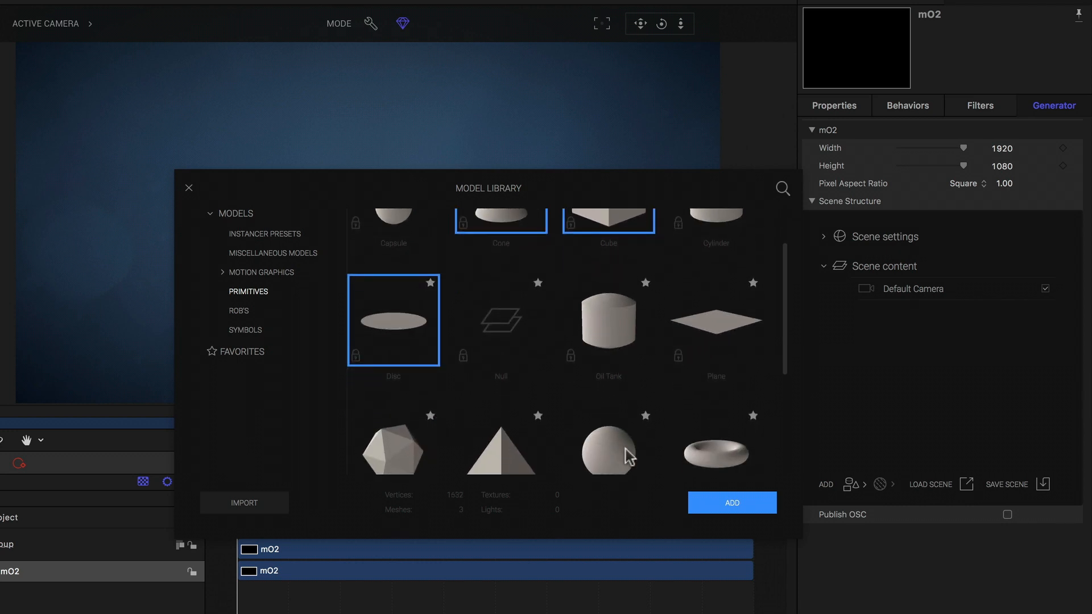
left_click(608, 449)
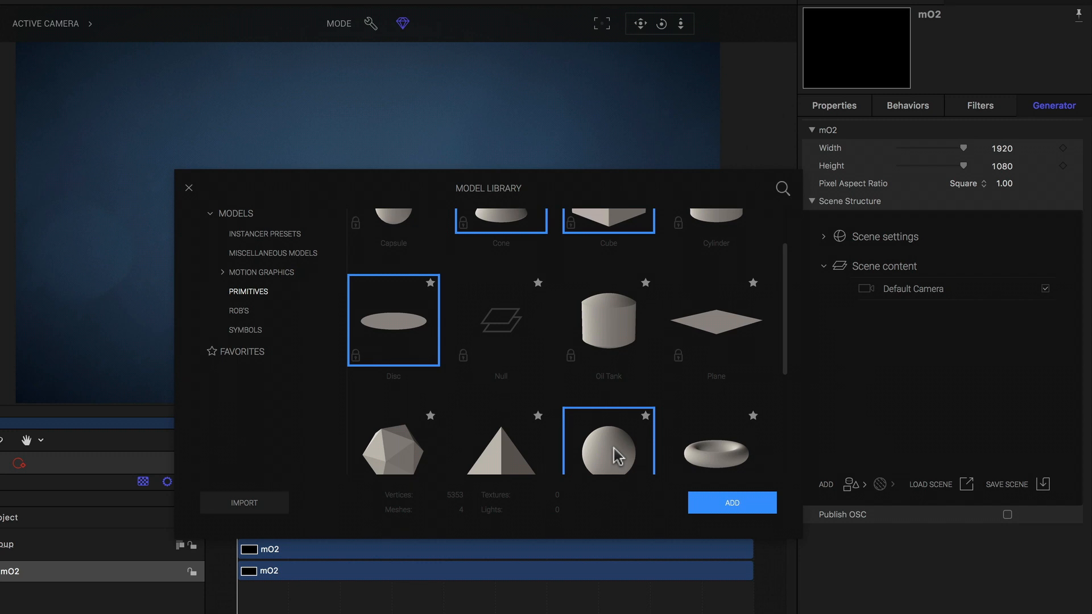
left_click(731, 502)
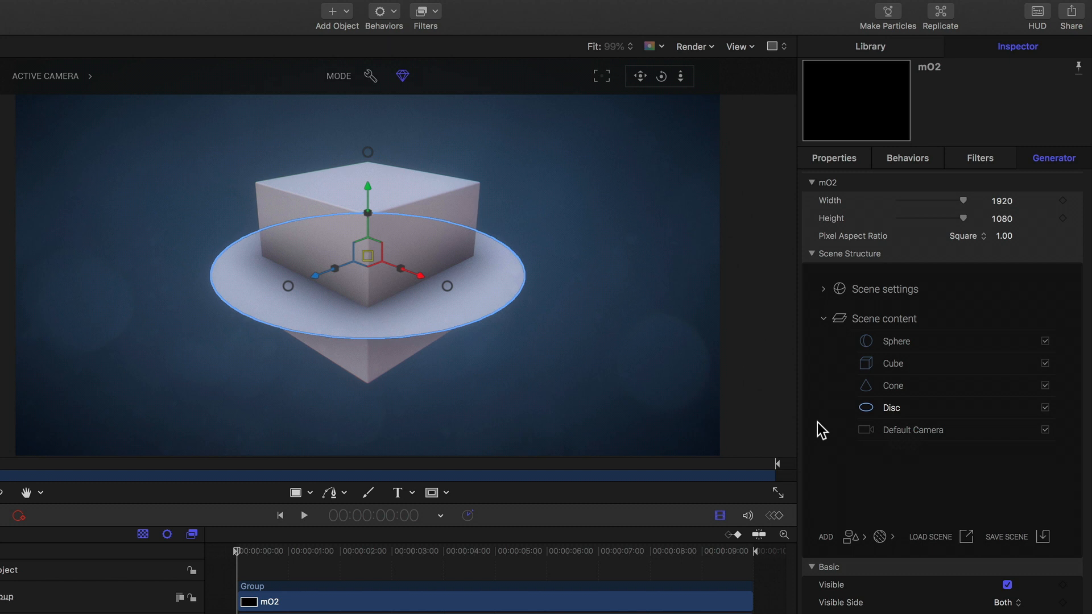
Group the sphere, cube, cone and disc, and name the group 'Objects'
right_click(889, 340)
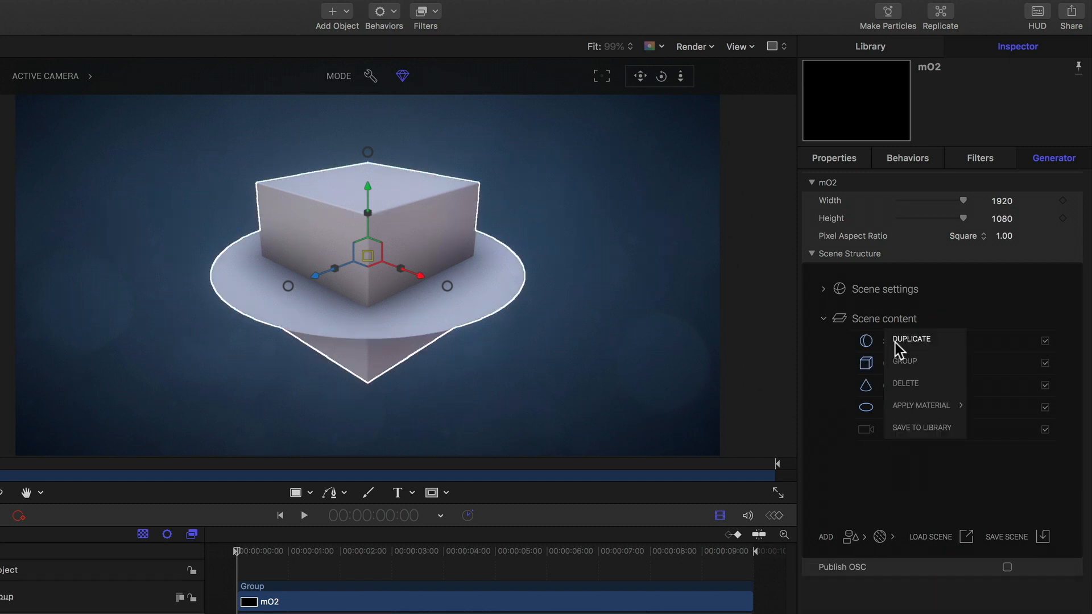
mouse_move(934, 369)
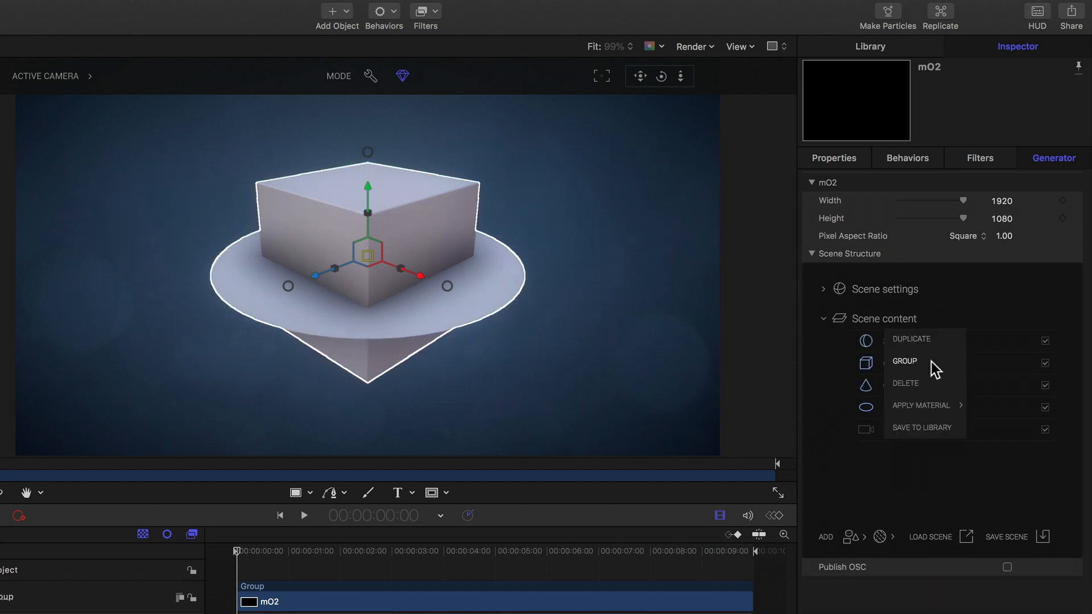
left_click(904, 360)
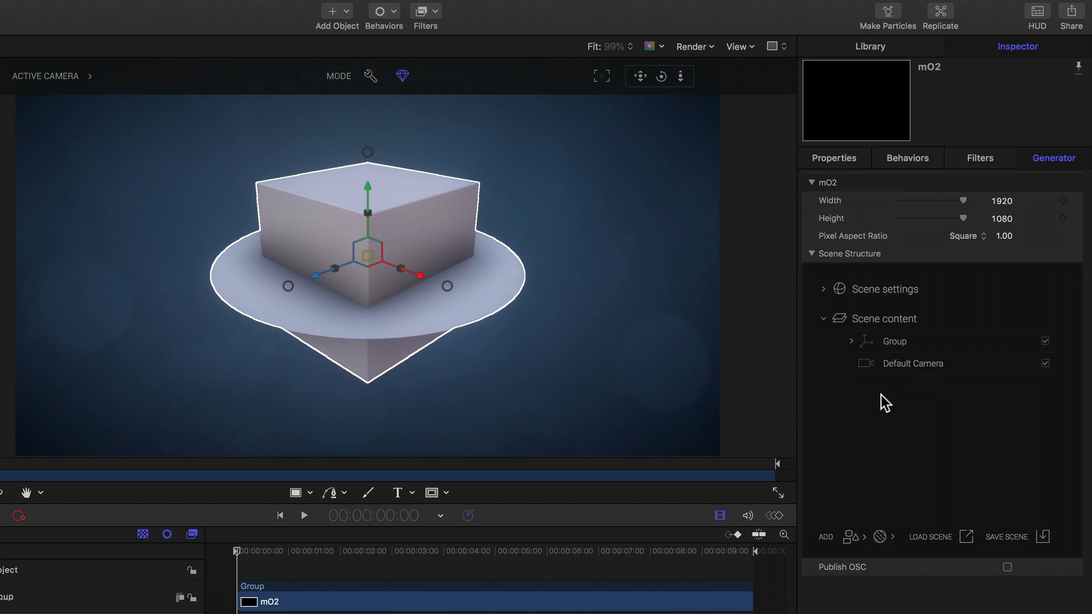
left_click(850, 341)
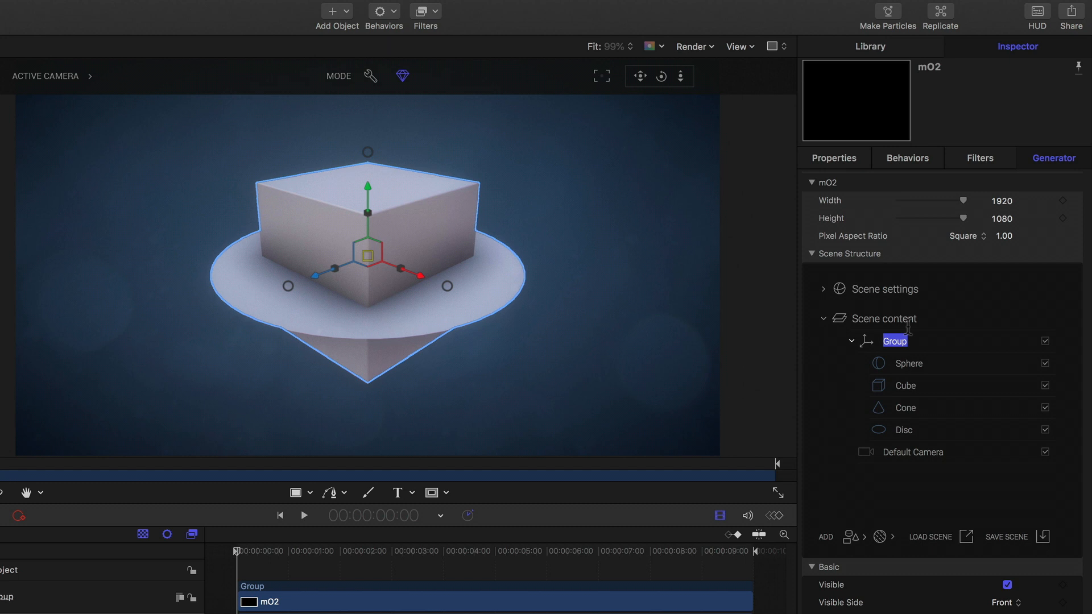
type("Objects")
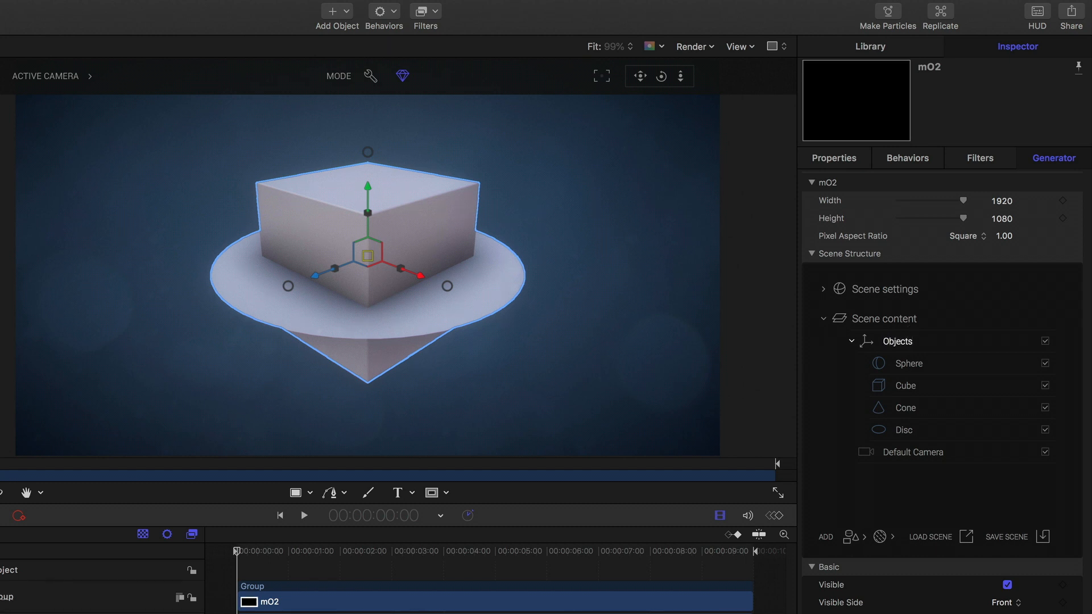
mouse_move(835, 374)
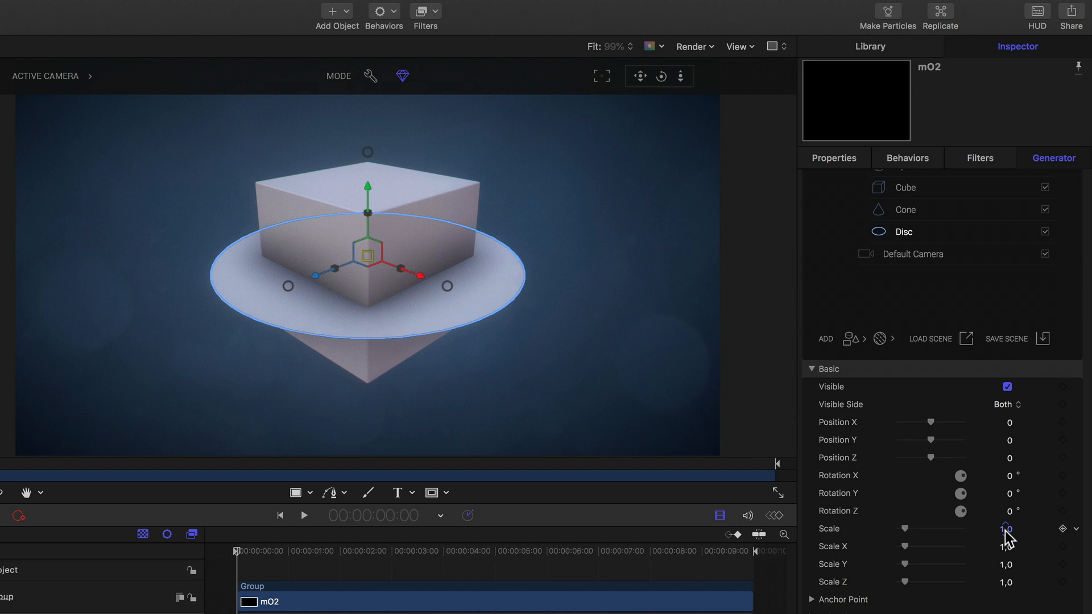
Scrub the disc's overall scale value in its Basic transform settings
left_click_drag(1005, 529, 1005, 518)
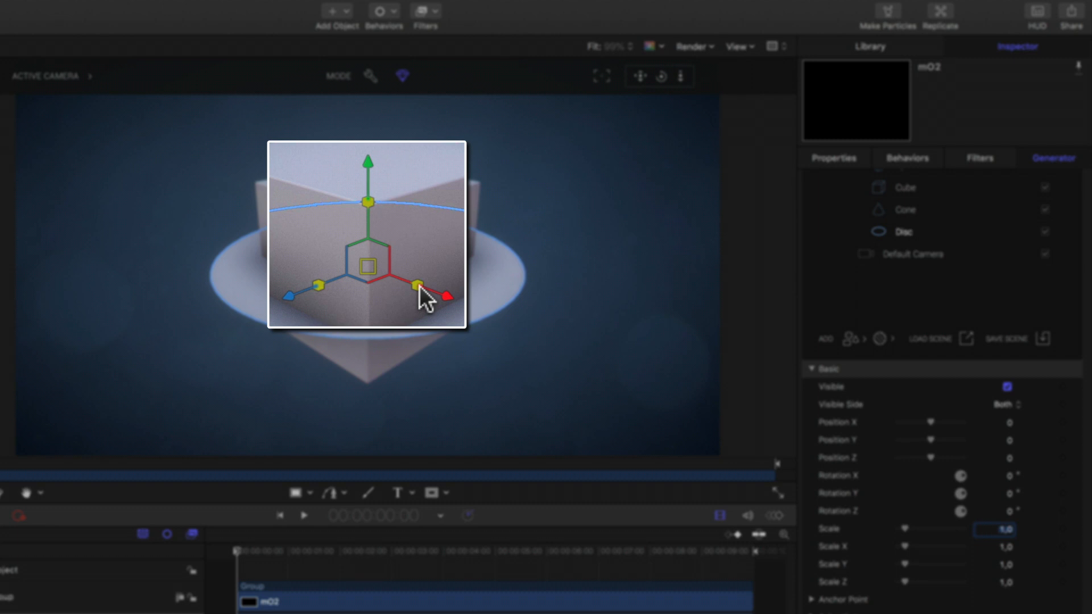
mouse_move(369, 205)
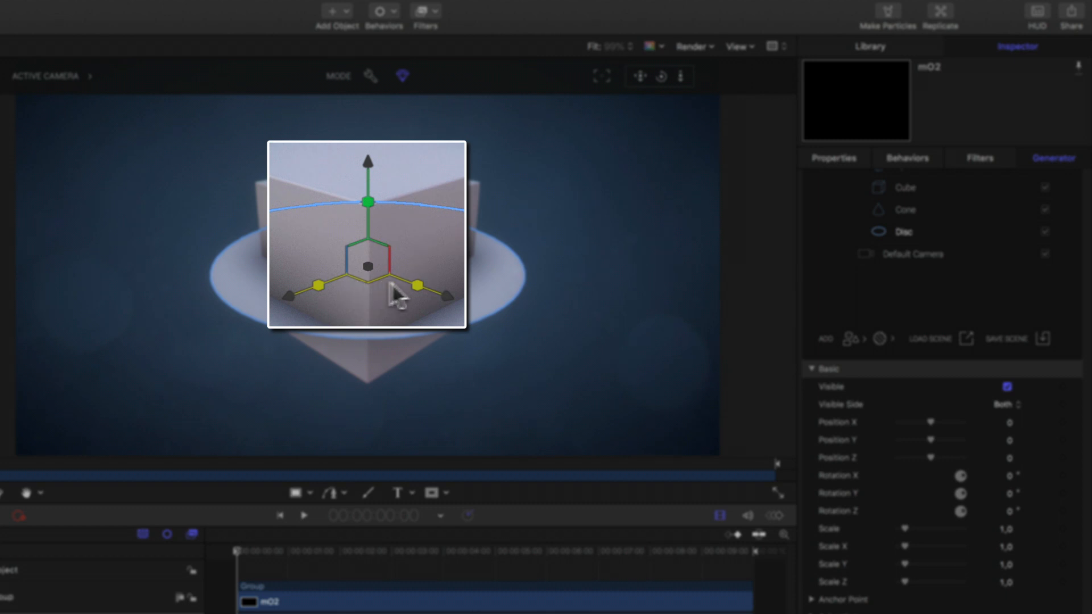
mouse_move(374, 292)
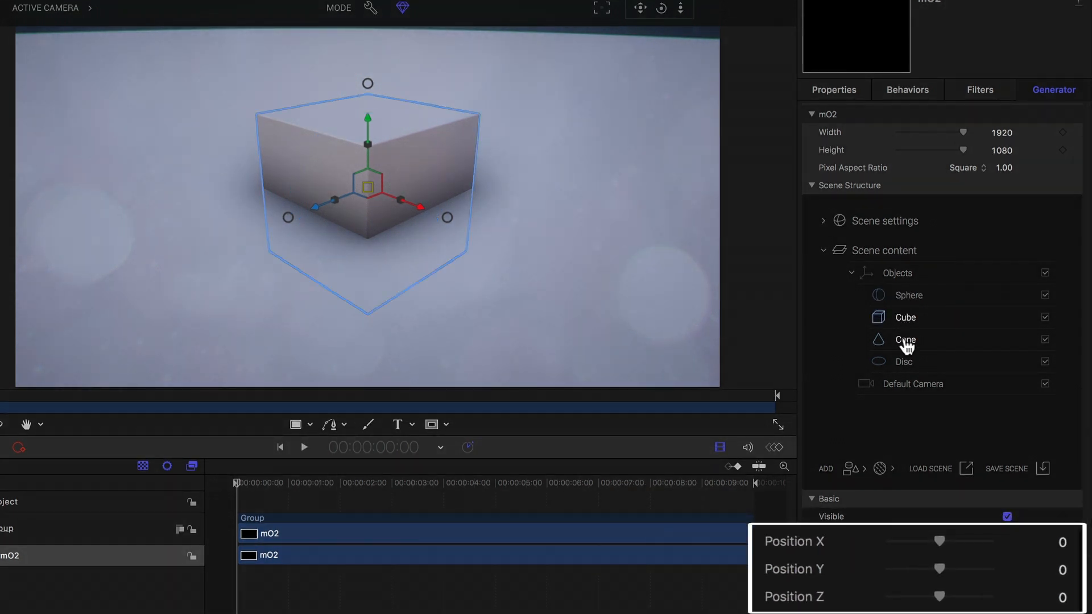
Select the disc floor and set its Visible Side to Both
left_click(902, 361)
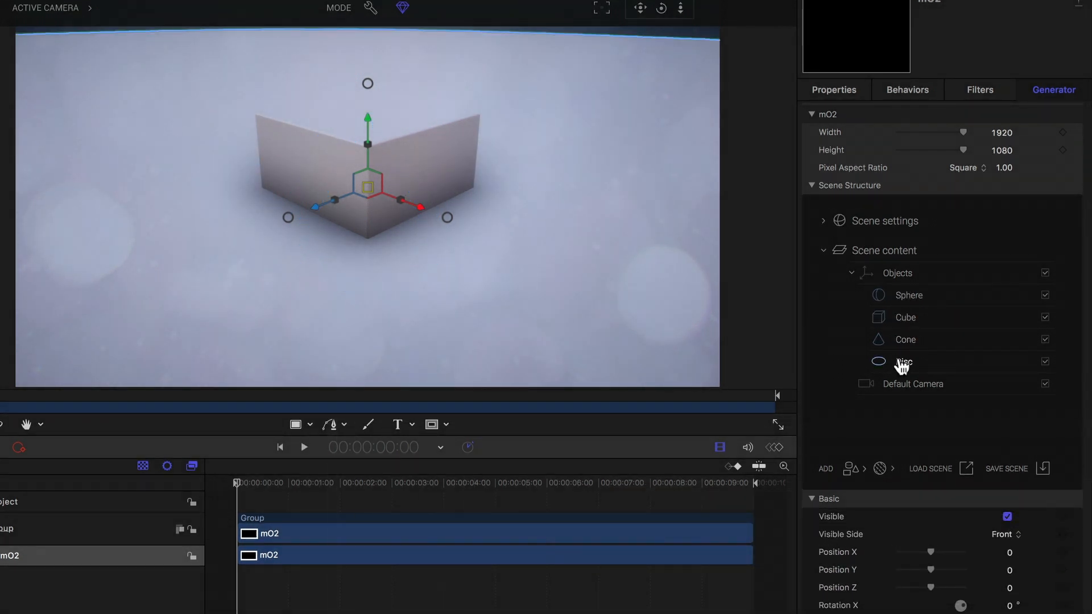
left_click(908, 295)
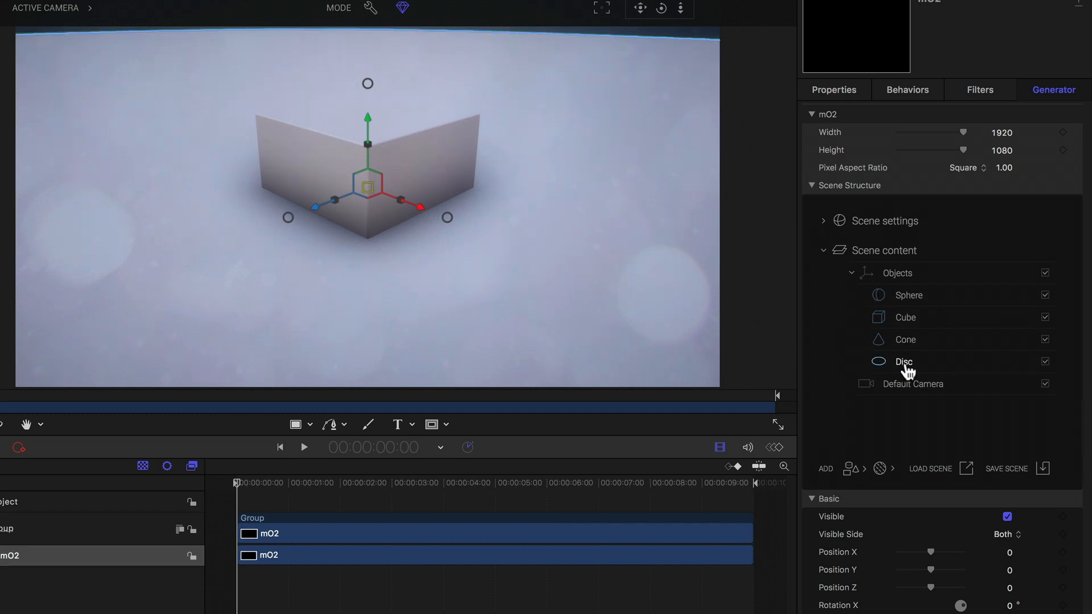
mouse_move(834, 361)
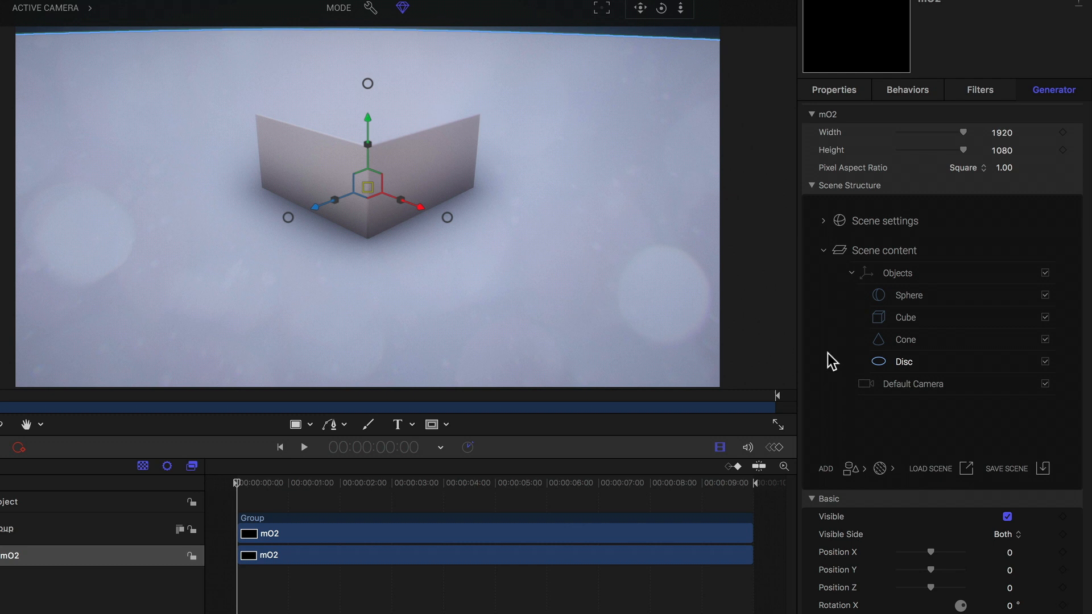
left_click(905, 340)
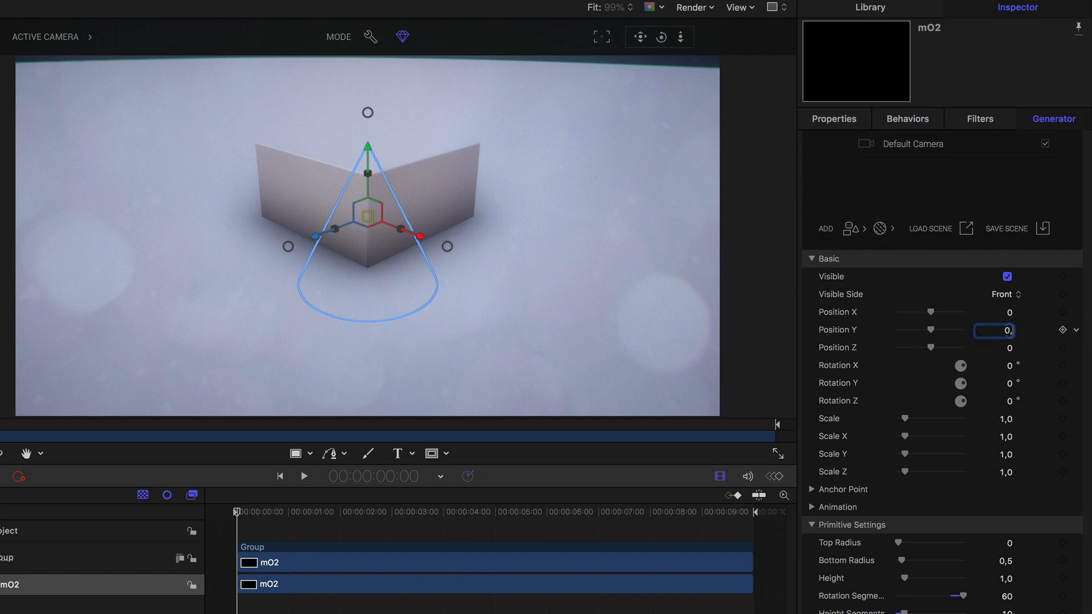
Set the cone's Position Y to 0,5
type("0,5")
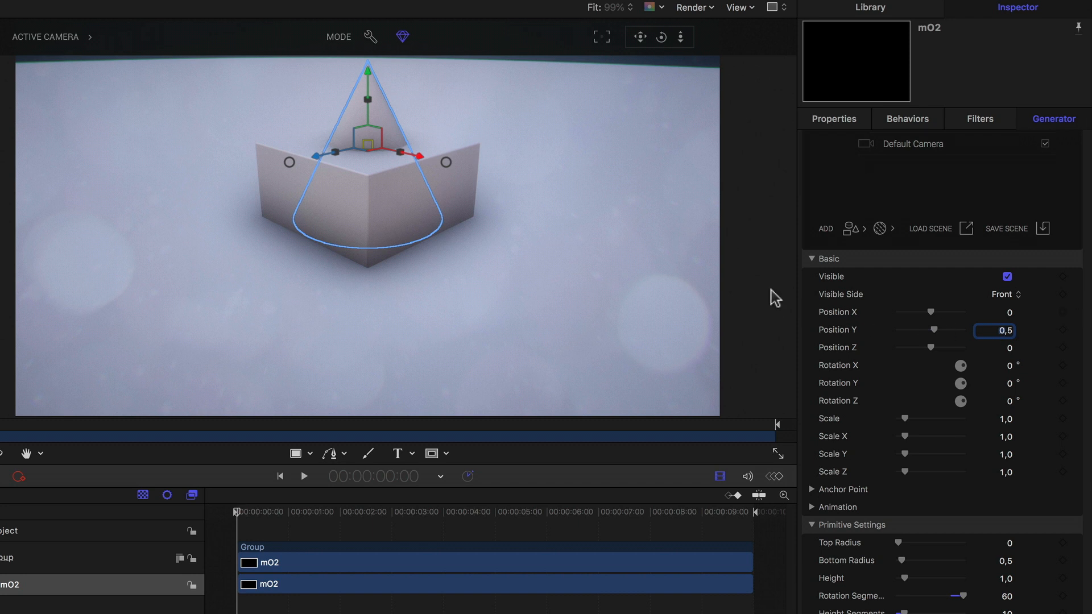
mouse_move(717, 80)
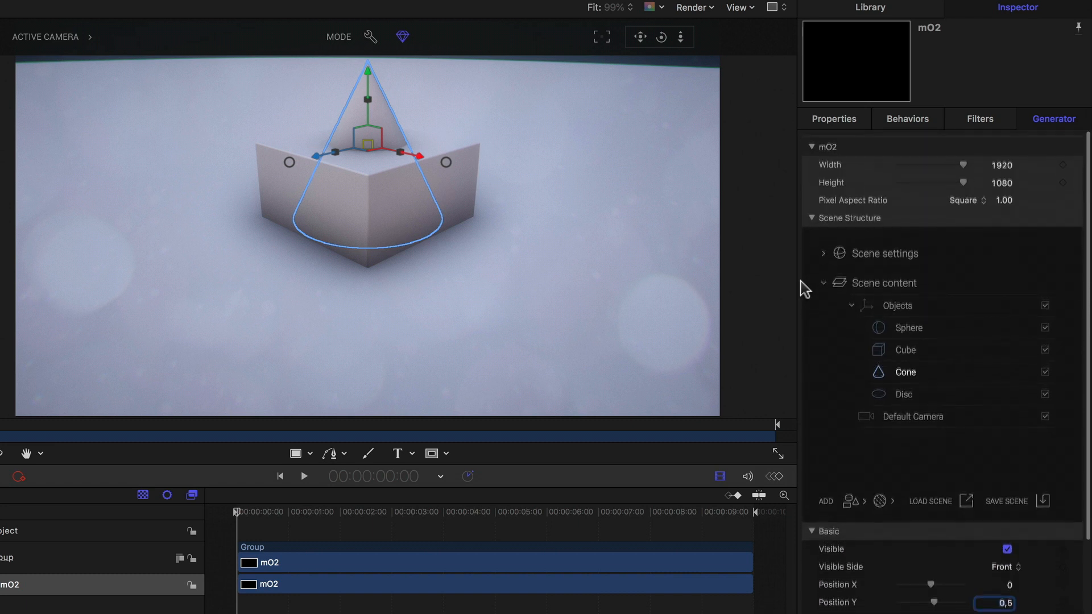
Align the sphere's anchor point to its bottom and set its Position Y to 0
left_click(907, 328)
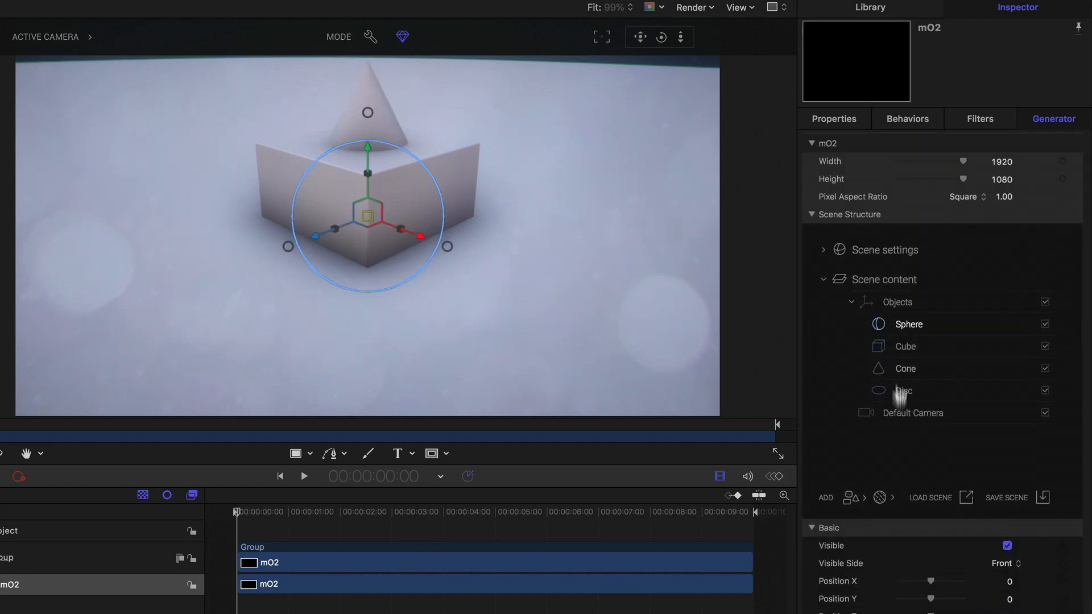
scroll("down", 3)
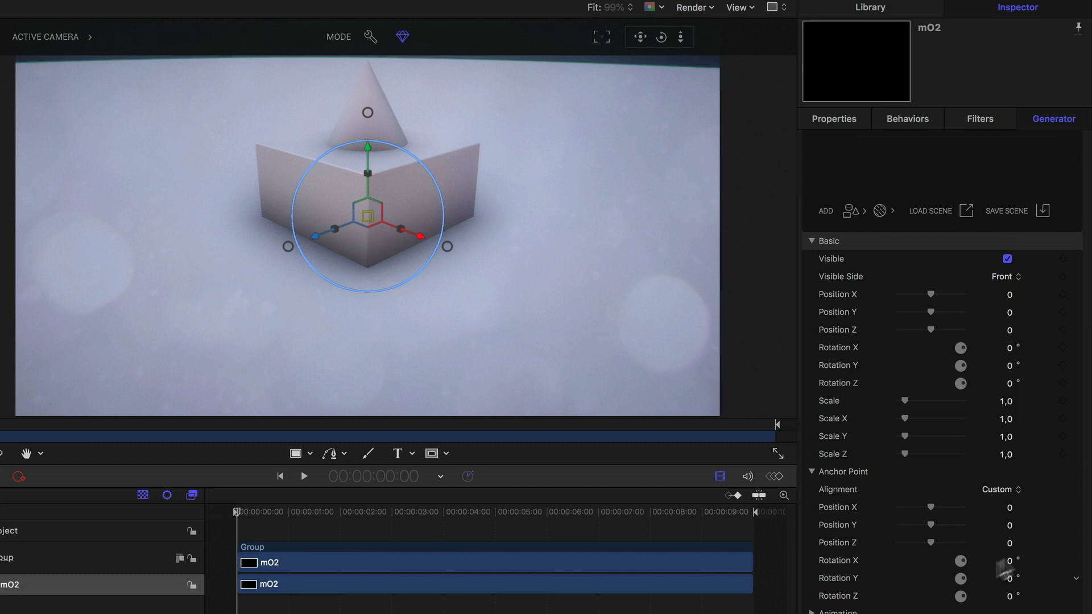
left_click(1002, 489)
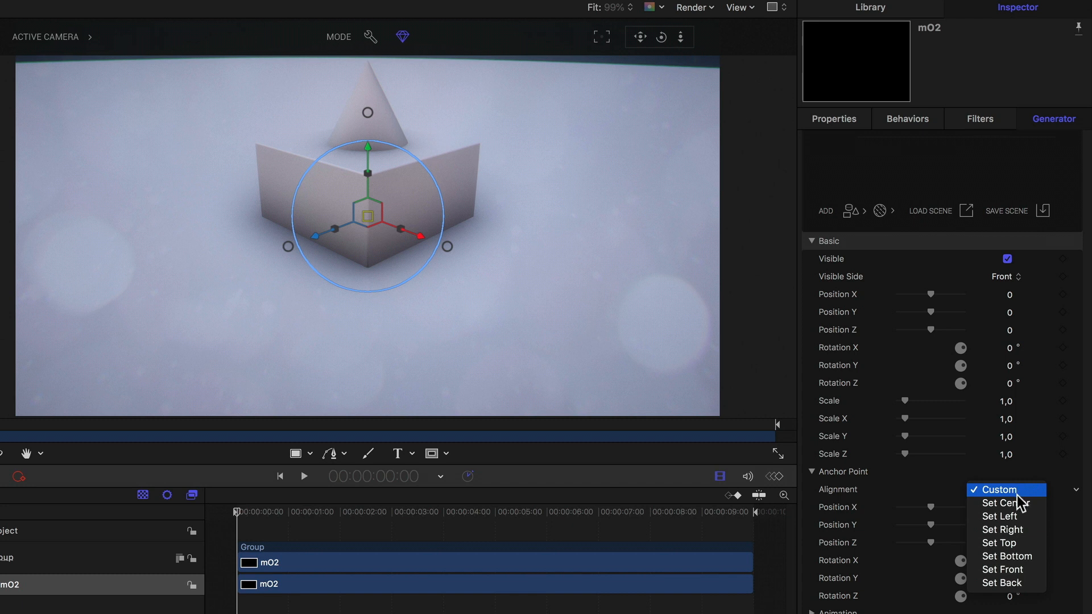
mouse_move(1002, 530)
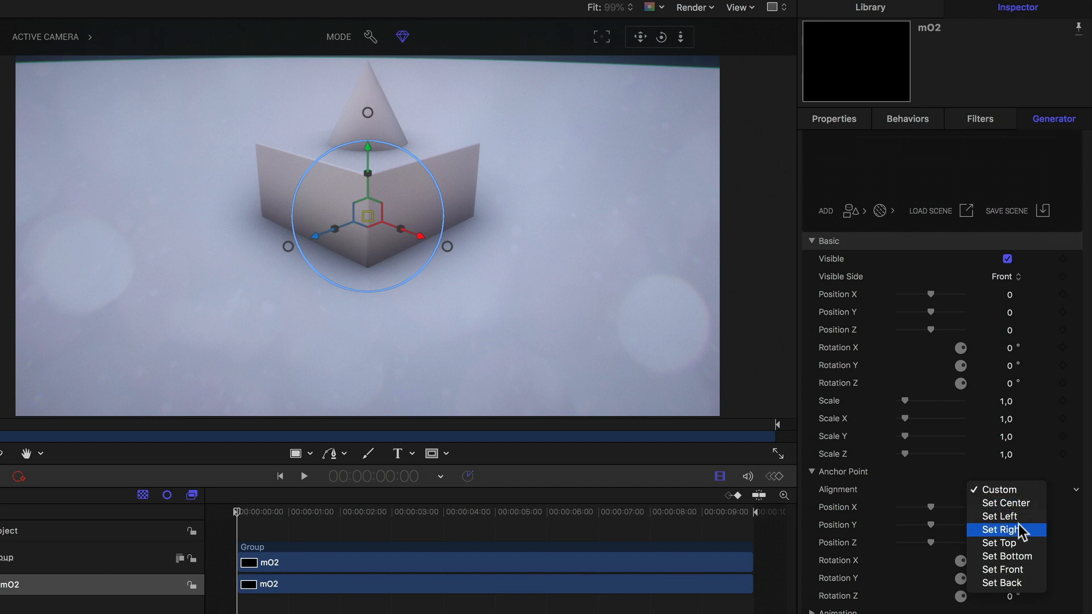
mouse_move(998, 515)
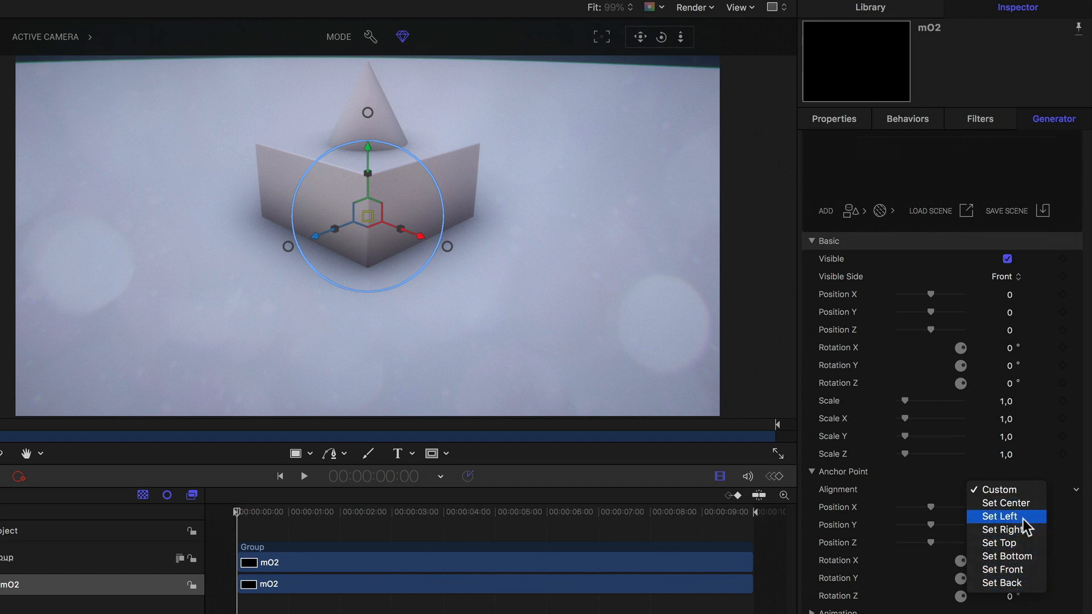
mouse_move(1024, 587)
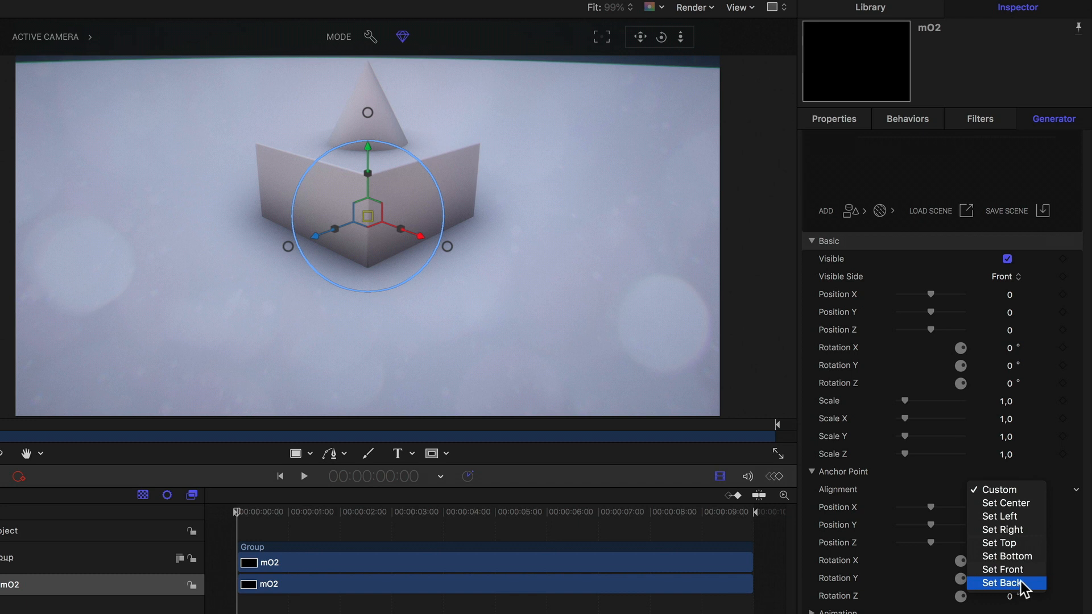
left_click(1001, 583)
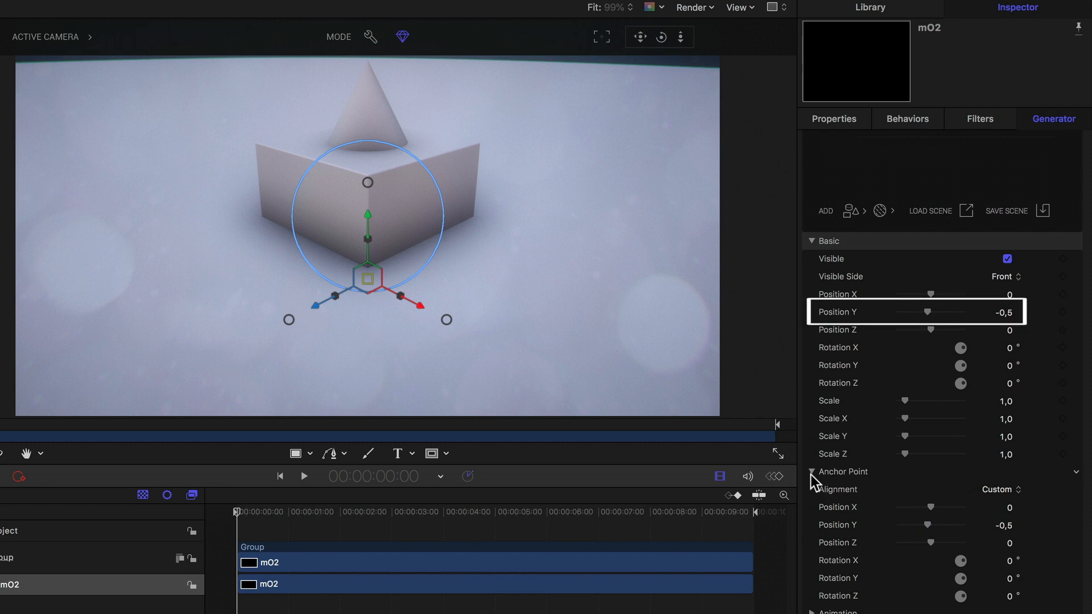
mouse_move(1052, 385)
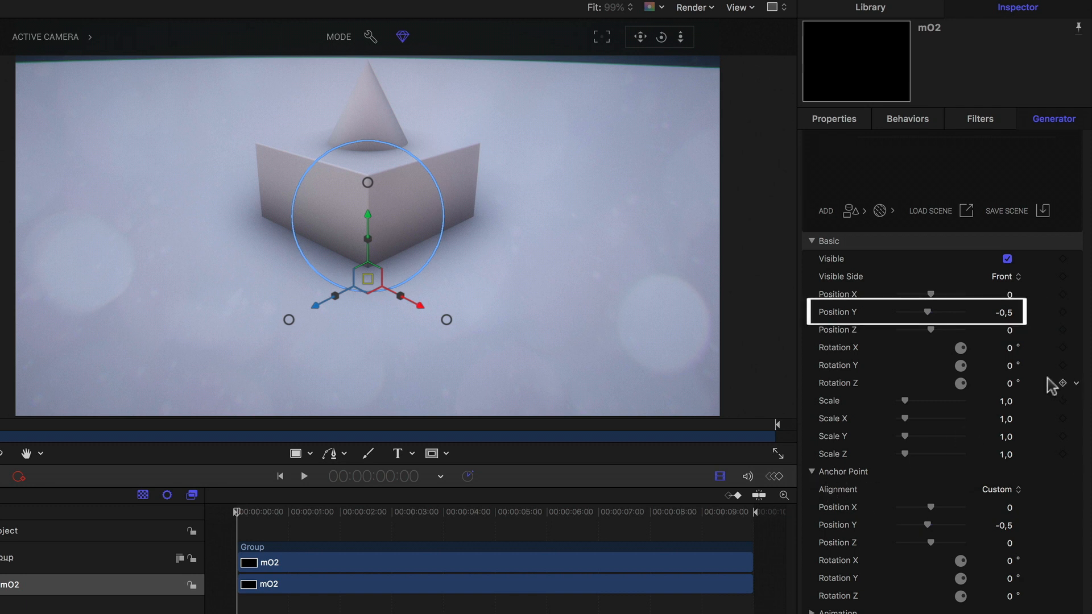
mouse_move(1050, 387)
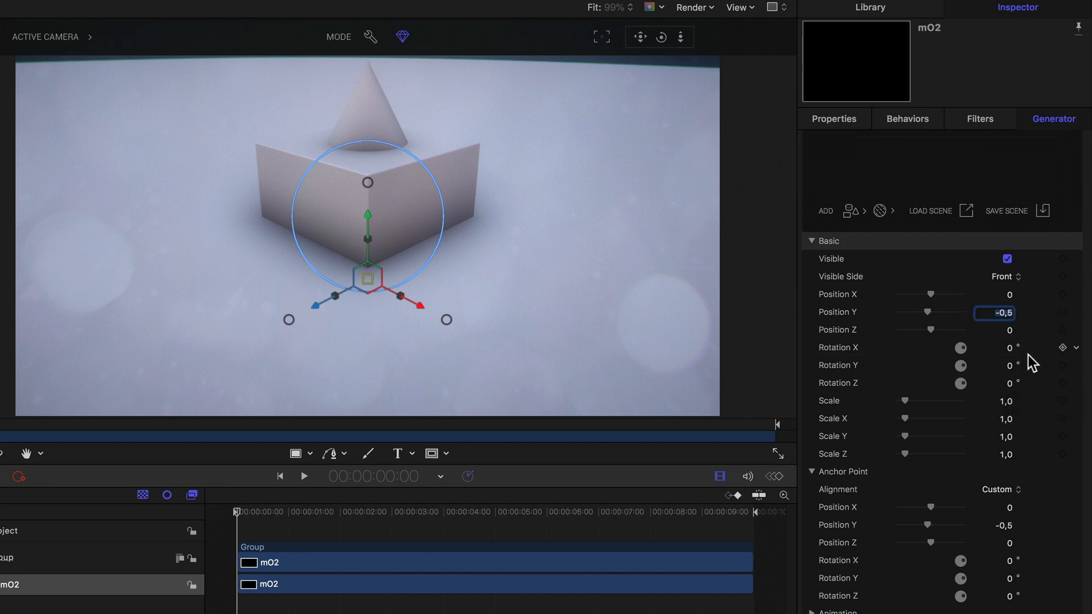
type("0")
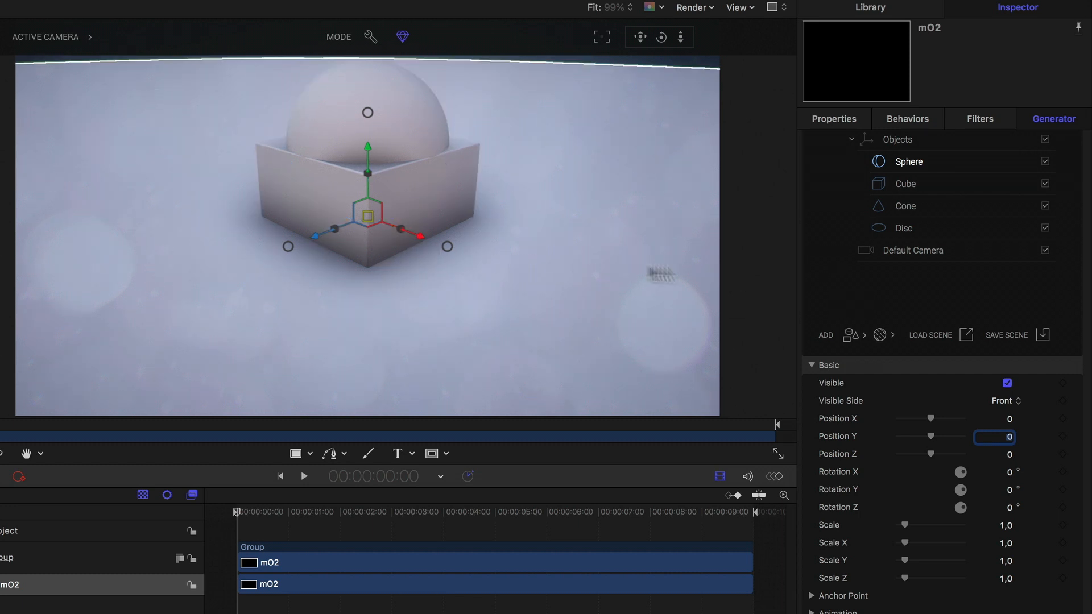
Spread the sphere and cone from the cube; bottom-anchor the cube at Position Y 0
left_click(908, 161)
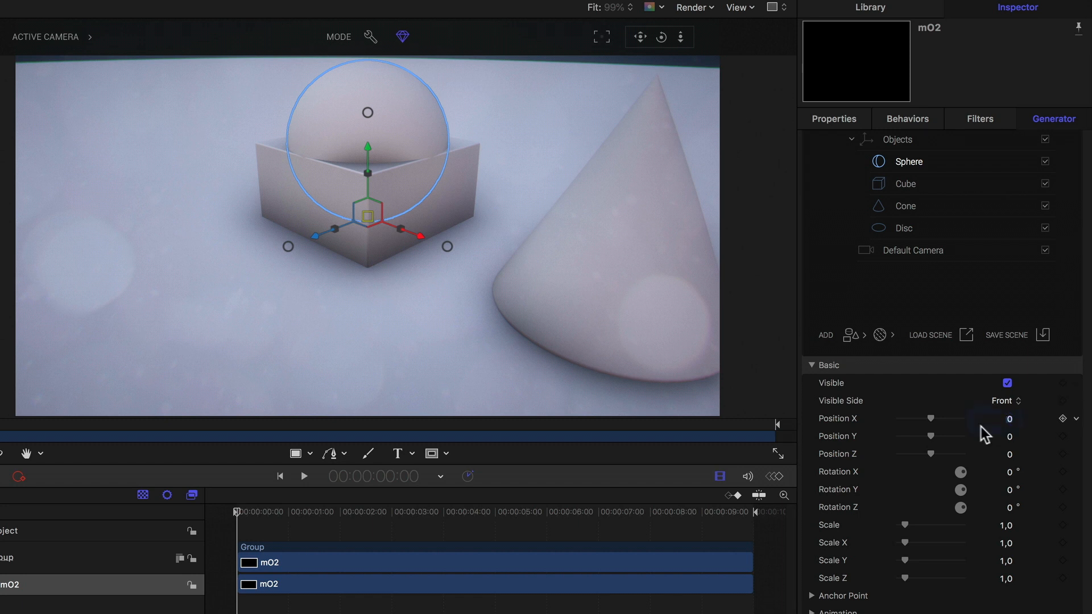
left_click(992, 418)
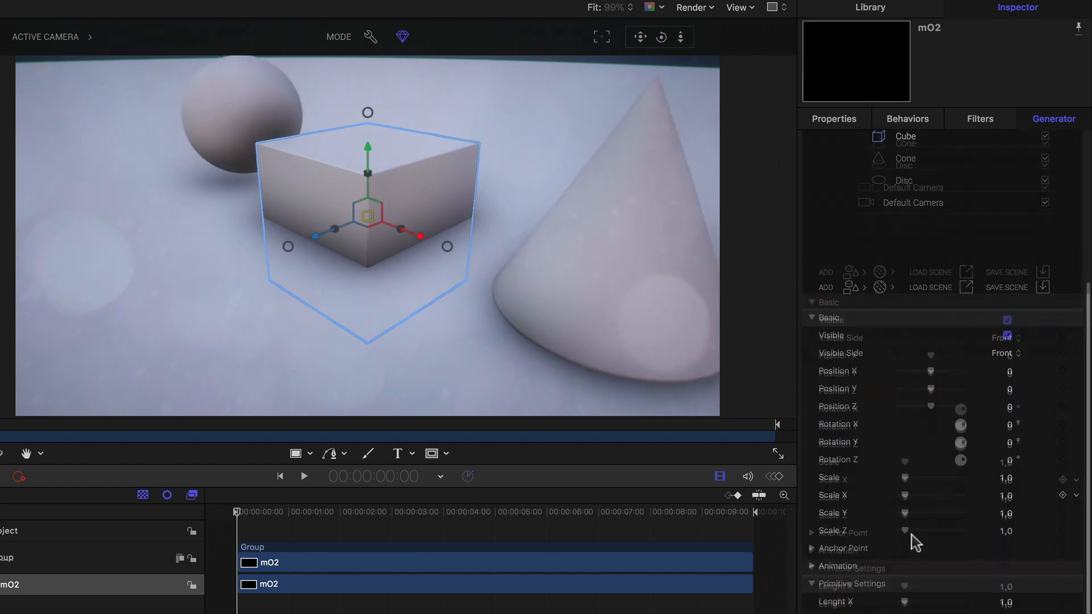
scroll("down", 3)
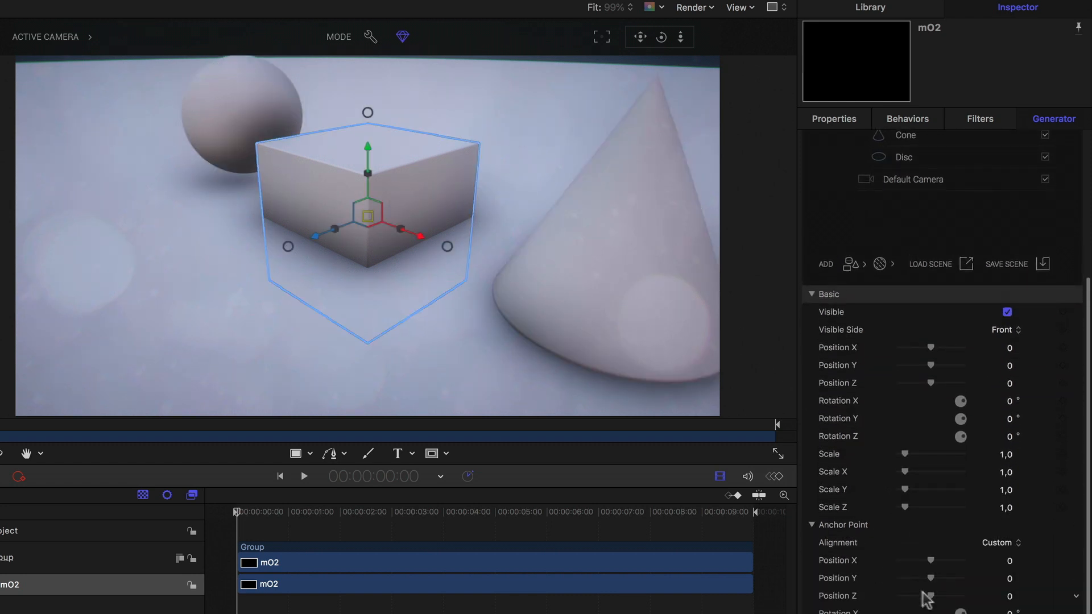
left_click(999, 543)
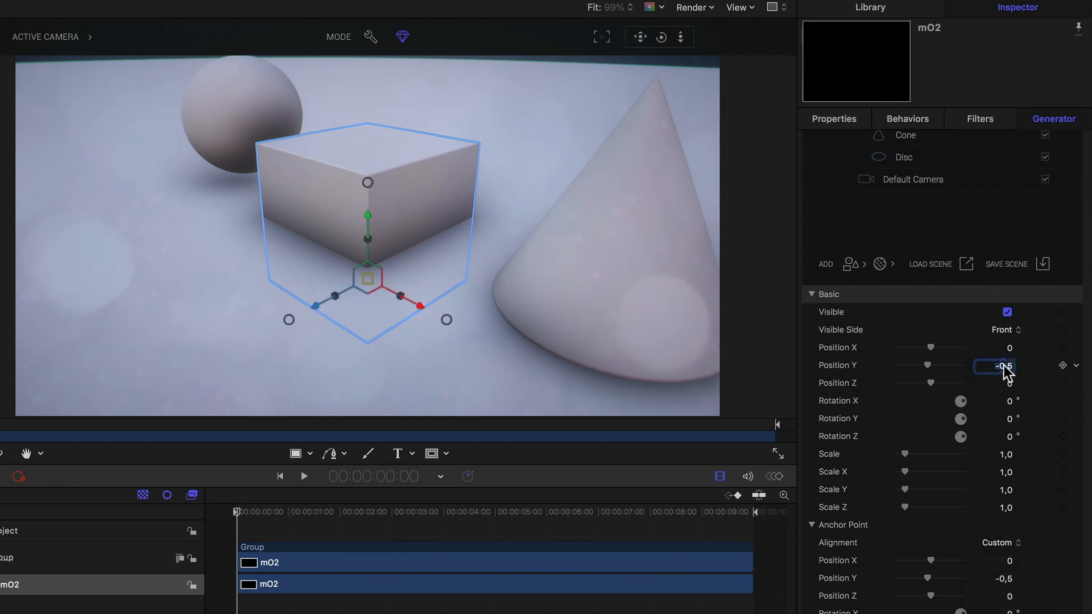
type("0")
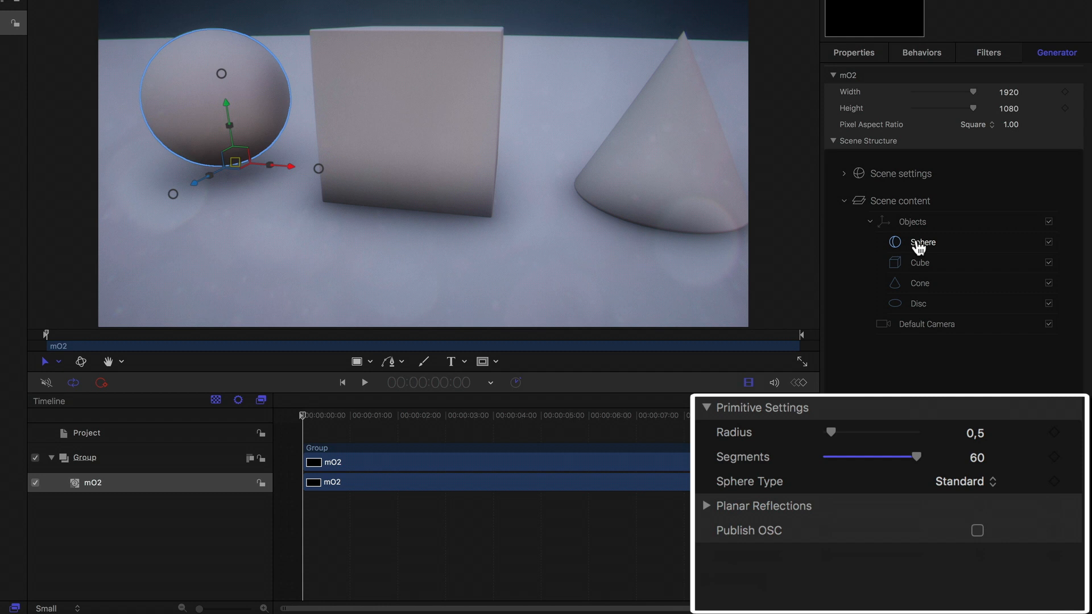
Inspect the cube and cone, then enlarge the sphere's radius and shrink it back
left_click(918, 262)
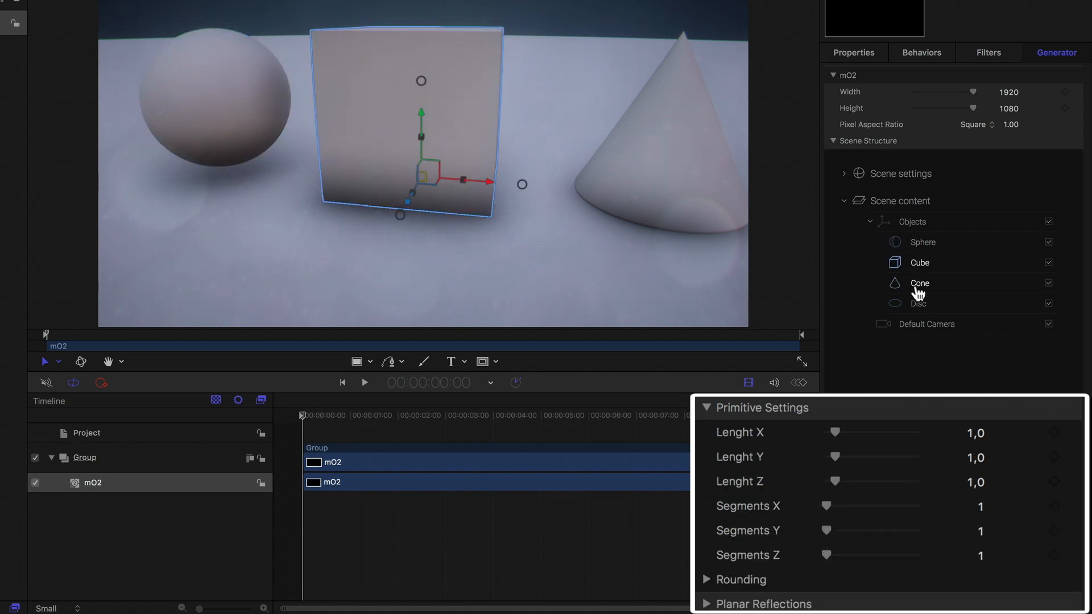
left_click(918, 303)
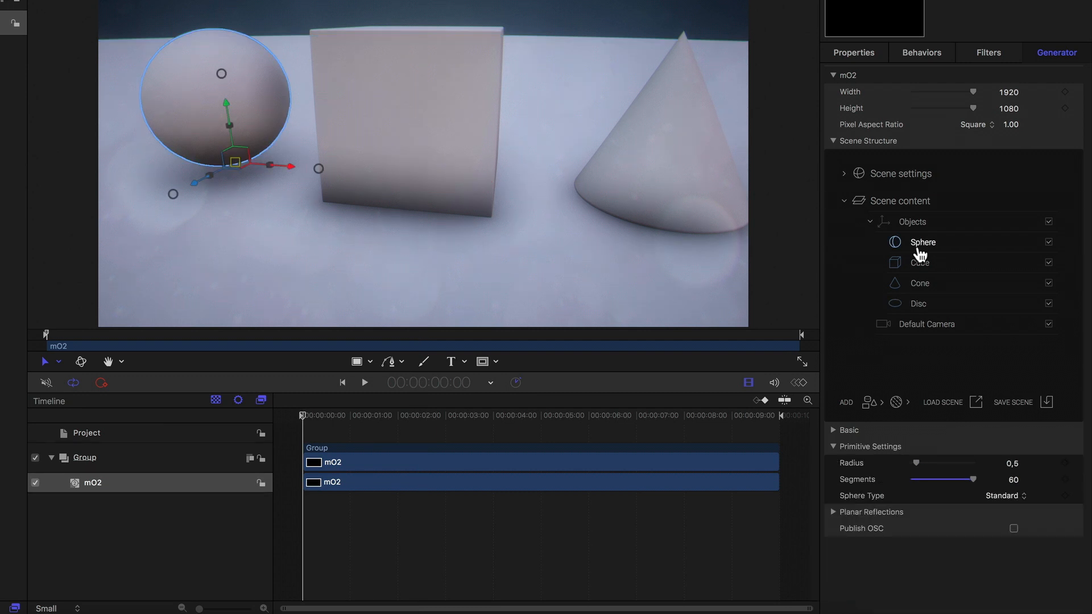
mouse_move(863, 282)
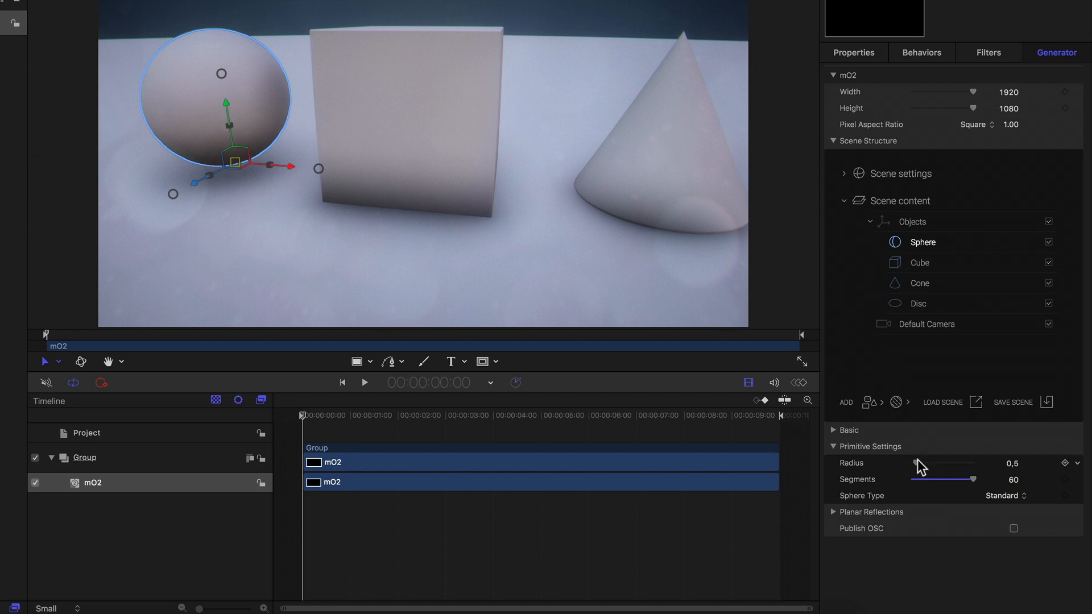
left_click_drag(911, 478, 943, 479)
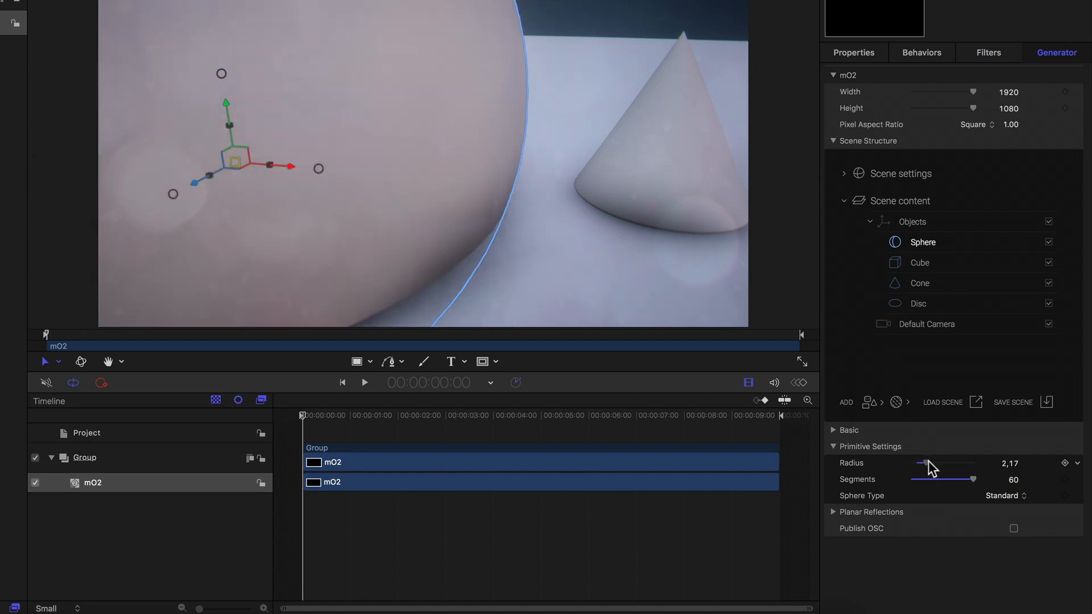
left_click_drag(930, 478, 912, 478)
type("0,5")
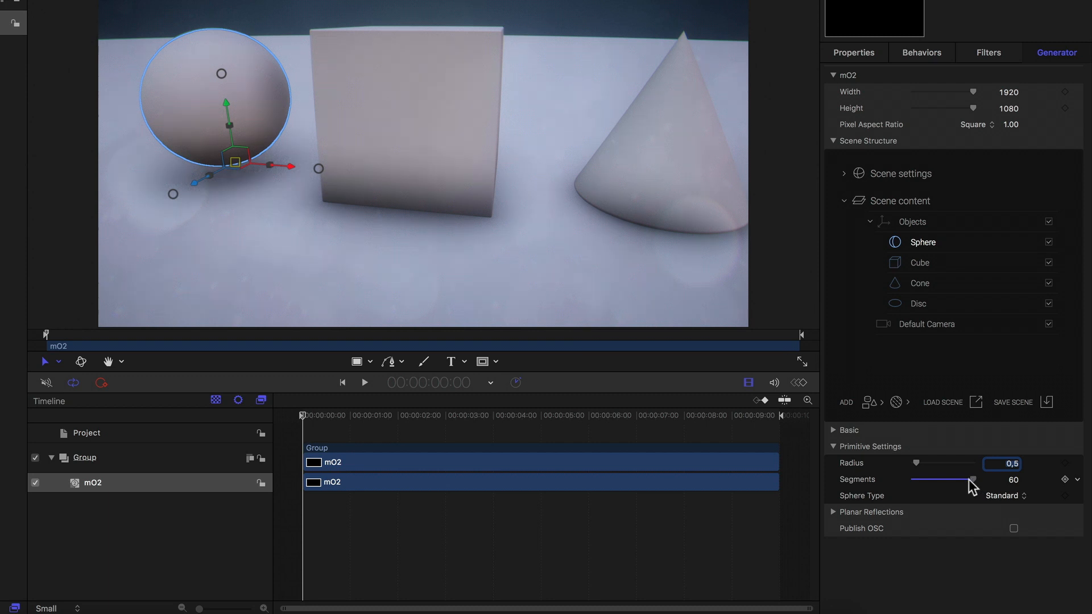
Test sphere segment counts down to 12, 8 and 6, ending back at 60
left_click_drag(971, 478, 962, 479)
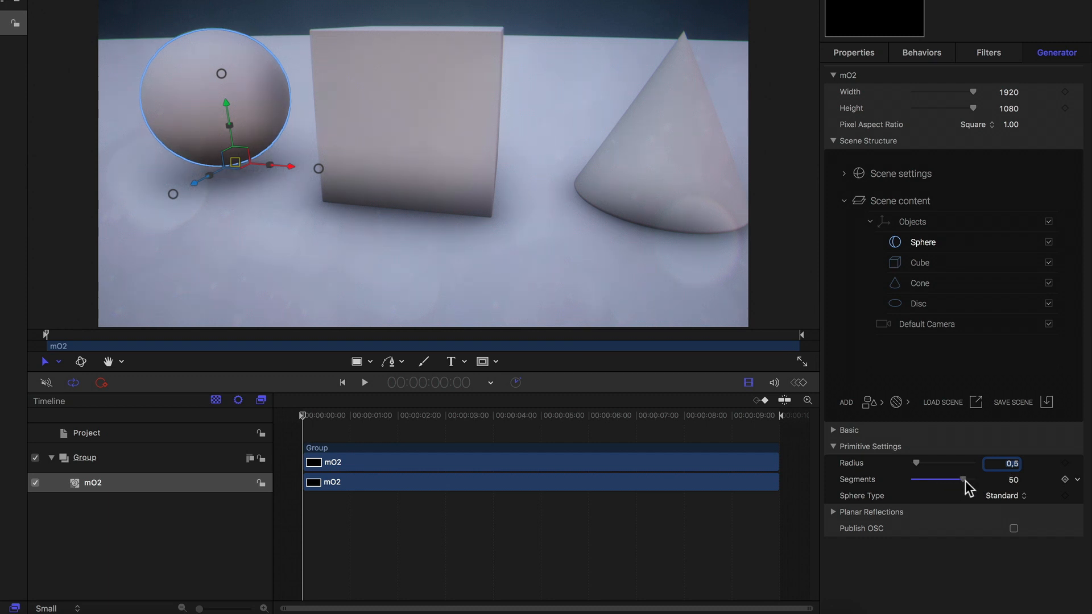
left_click_drag(962, 478, 941, 478)
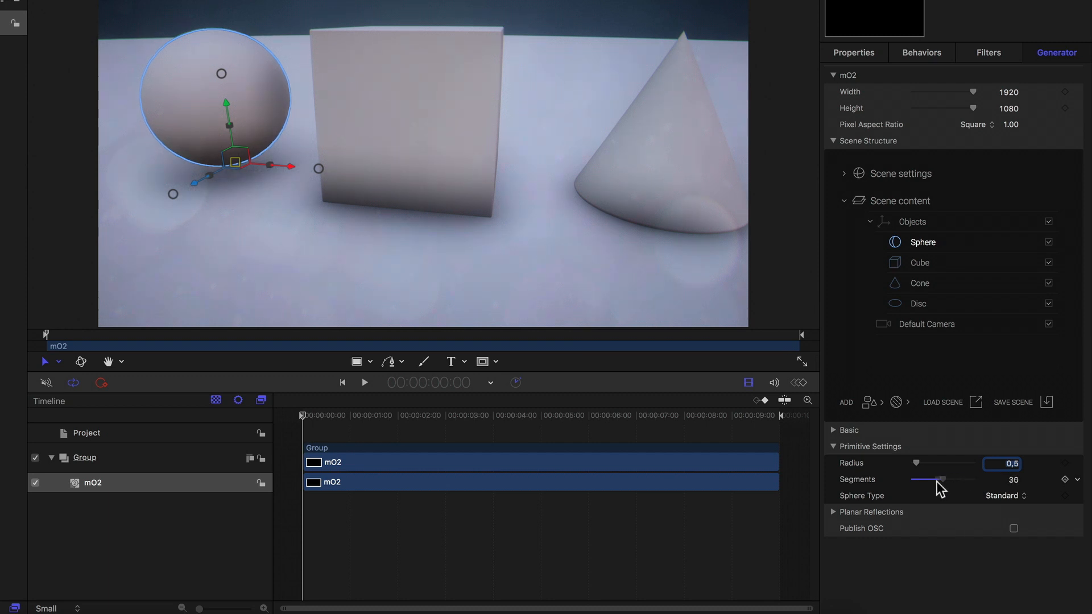
left_click_drag(933, 479, 973, 479)
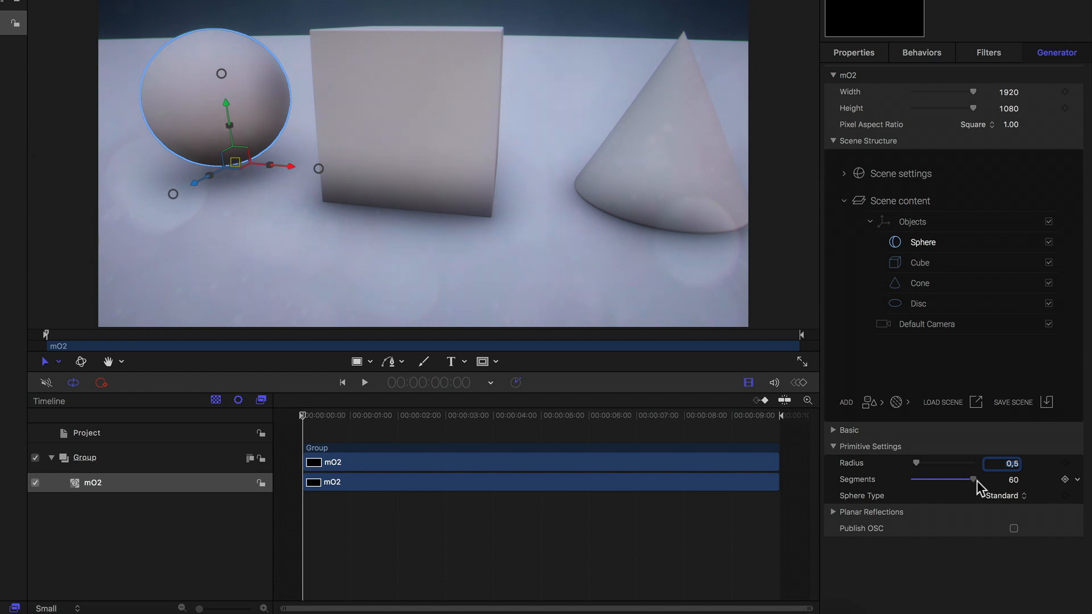
left_click_drag(974, 479, 924, 479)
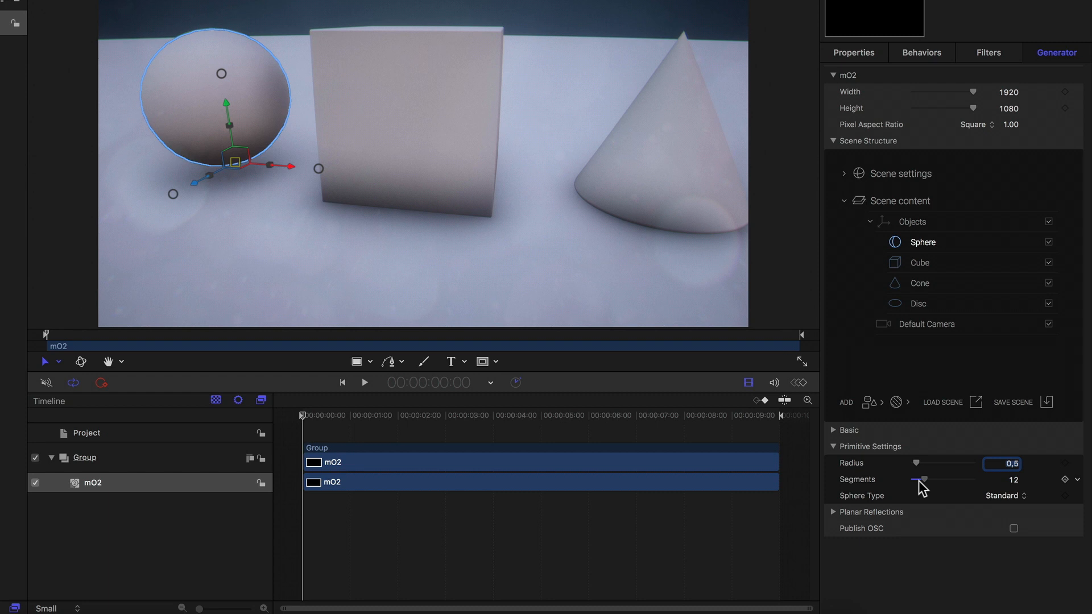
left_click_drag(927, 479, 918, 478)
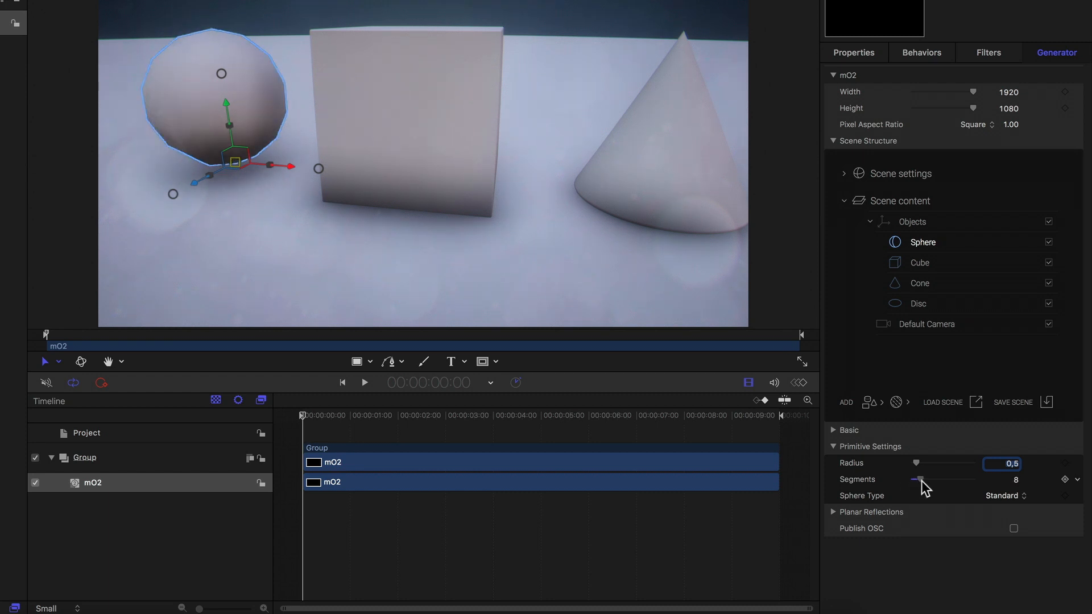
left_click_drag(922, 480, 918, 480)
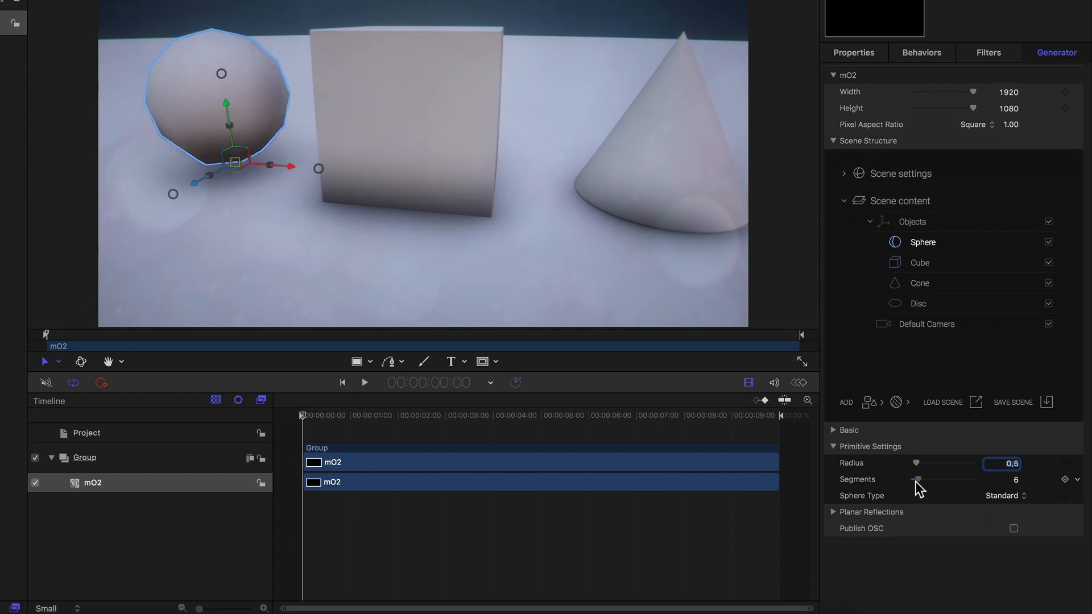
left_click_drag(917, 479, 955, 478)
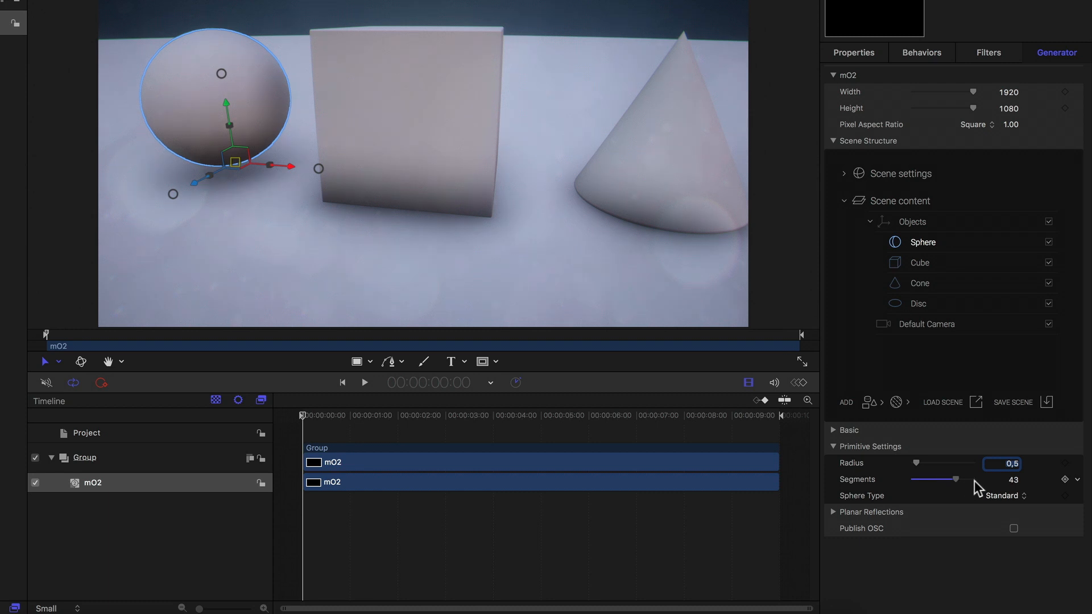
left_click_drag(957, 478, 974, 479)
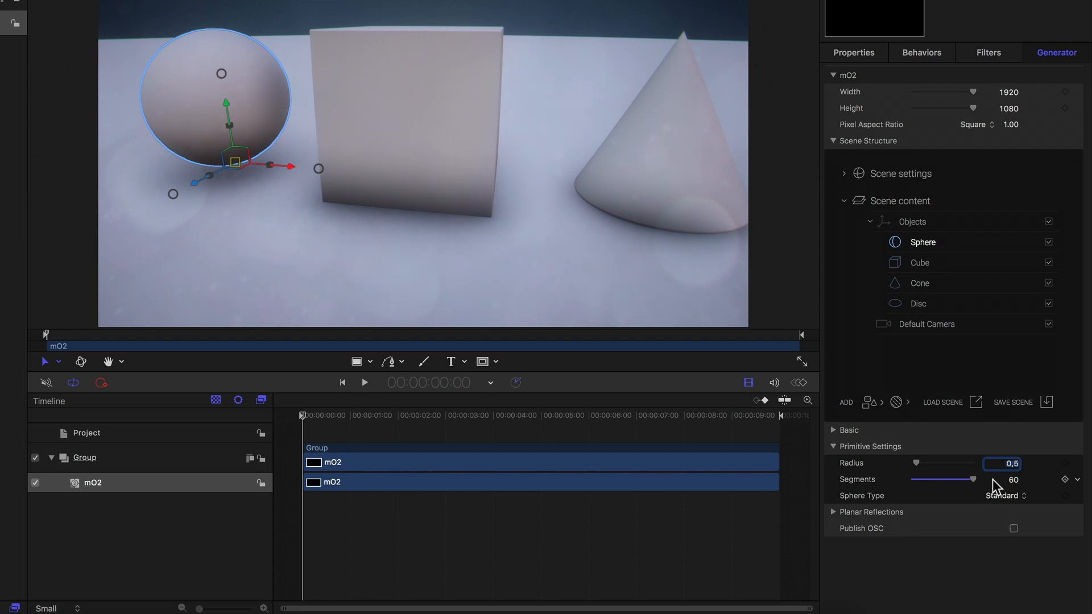
Change the Sphere Type to Hemisphere, then back to Standard
left_click(1004, 495)
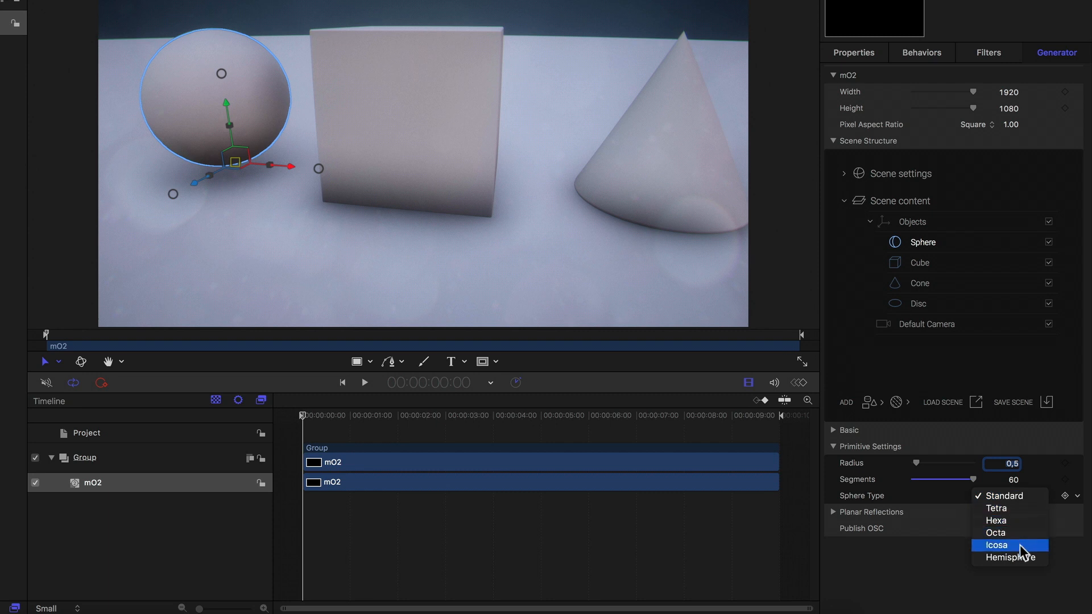
mouse_move(1016, 557)
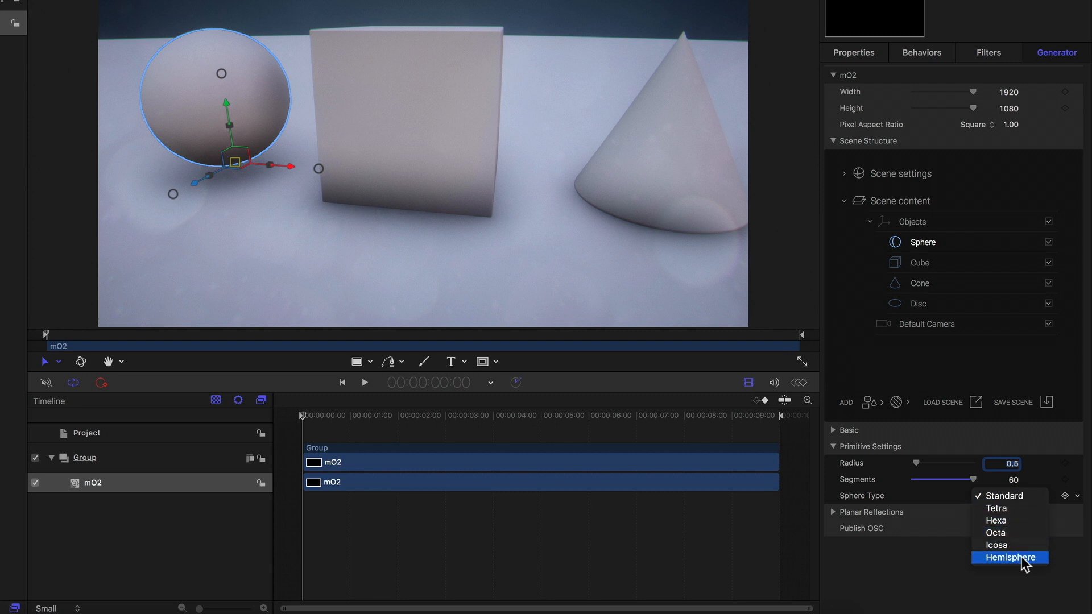
left_click(1009, 557)
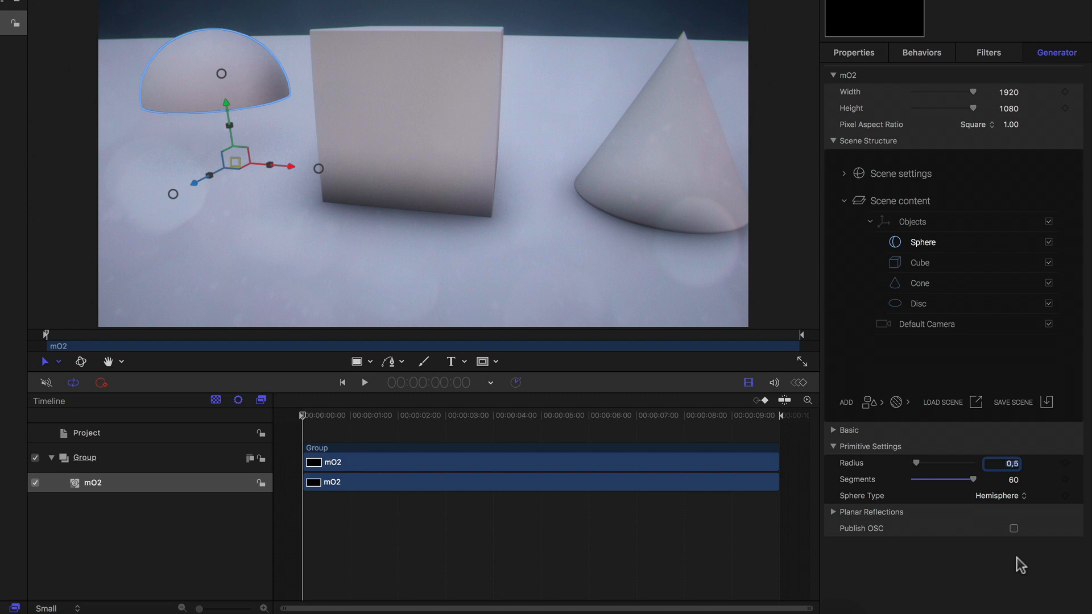
left_click(997, 495)
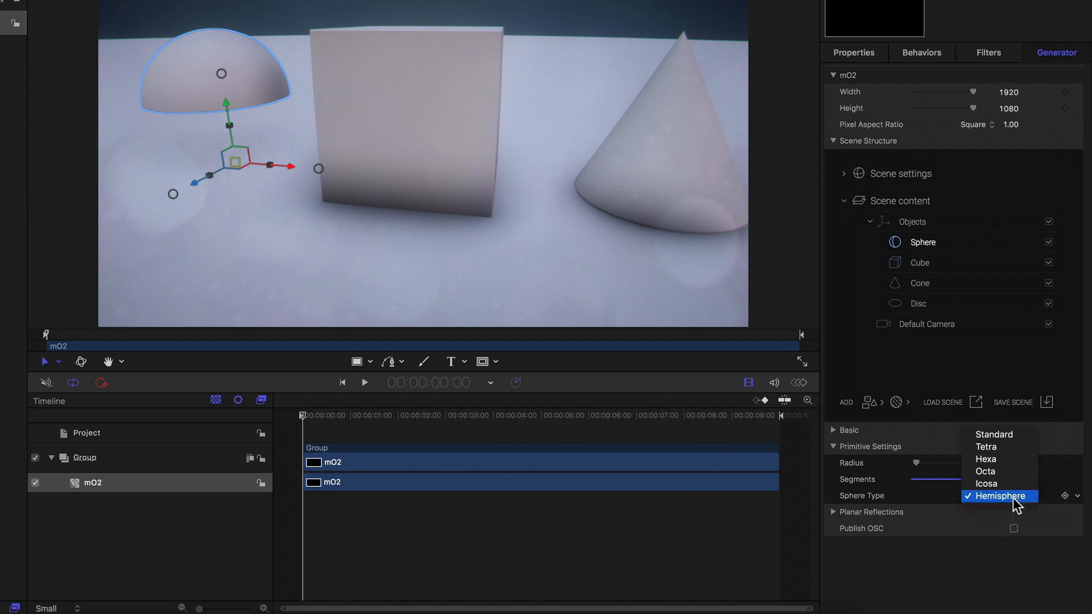
left_click(993, 434)
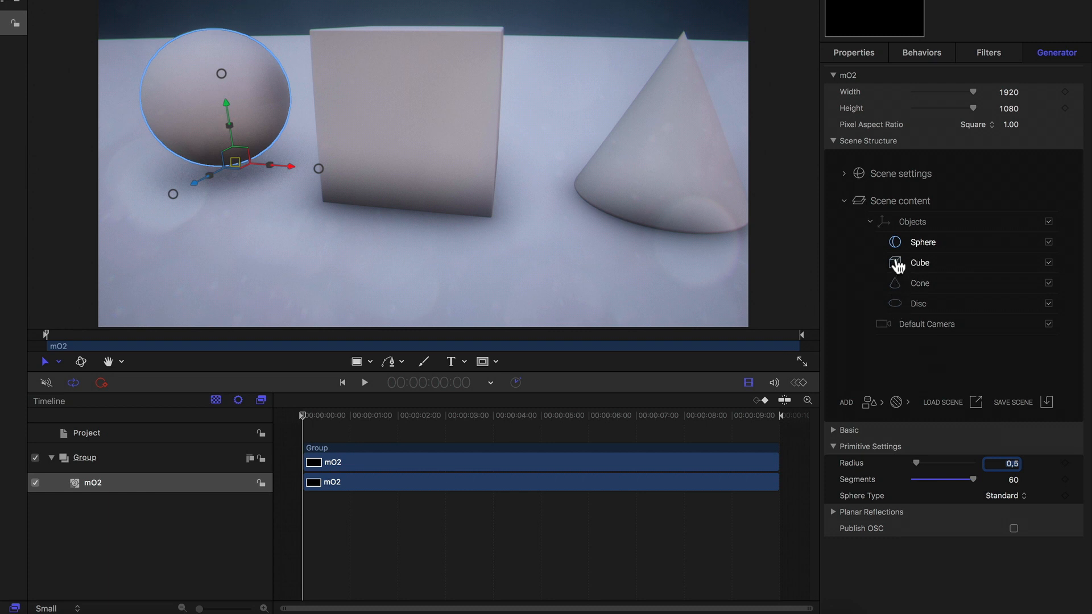
Enable rounded edges on the cube under Rounding, disable them again, then select the cone
left_click(919, 263)
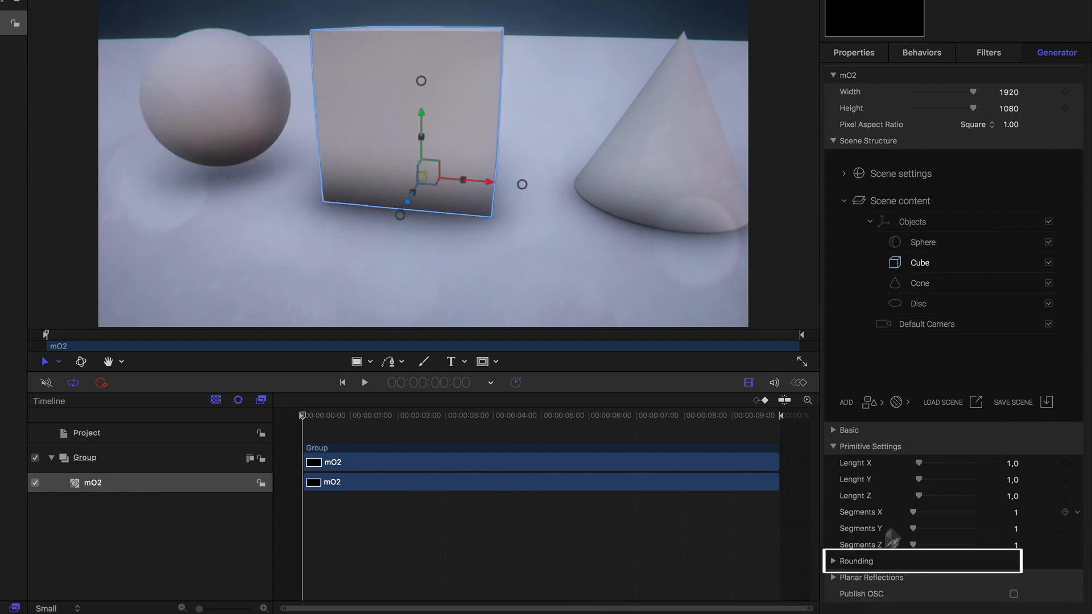
left_click(833, 561)
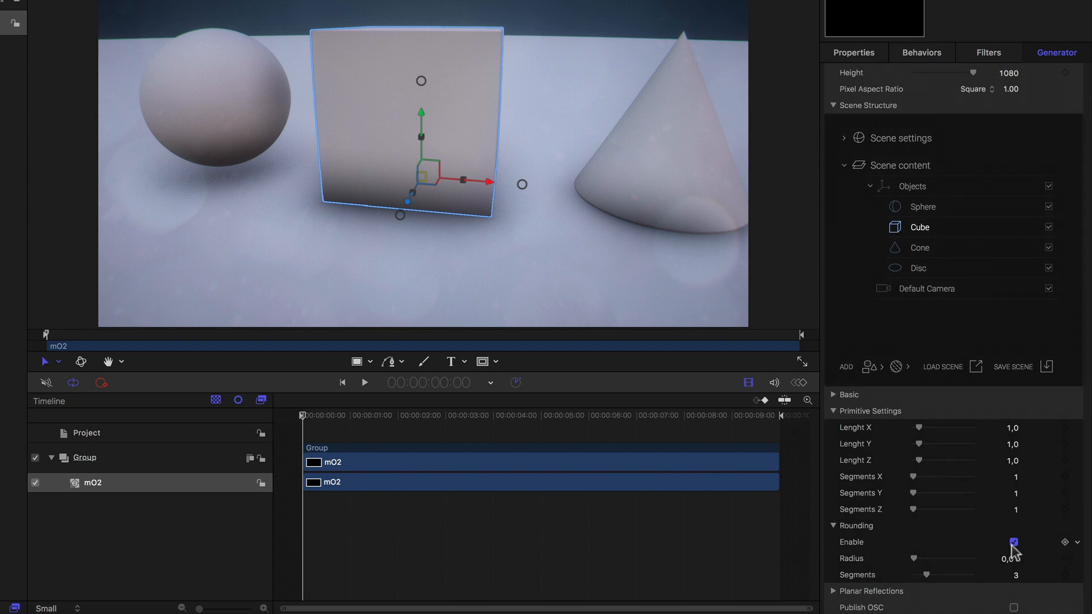
left_click(1013, 542)
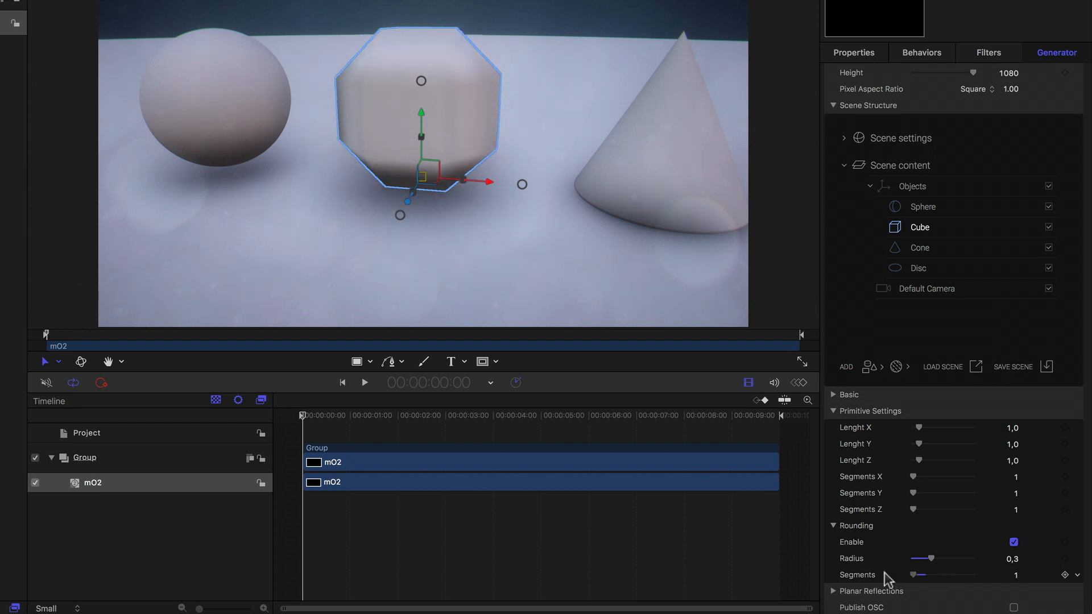
left_click(1013, 542)
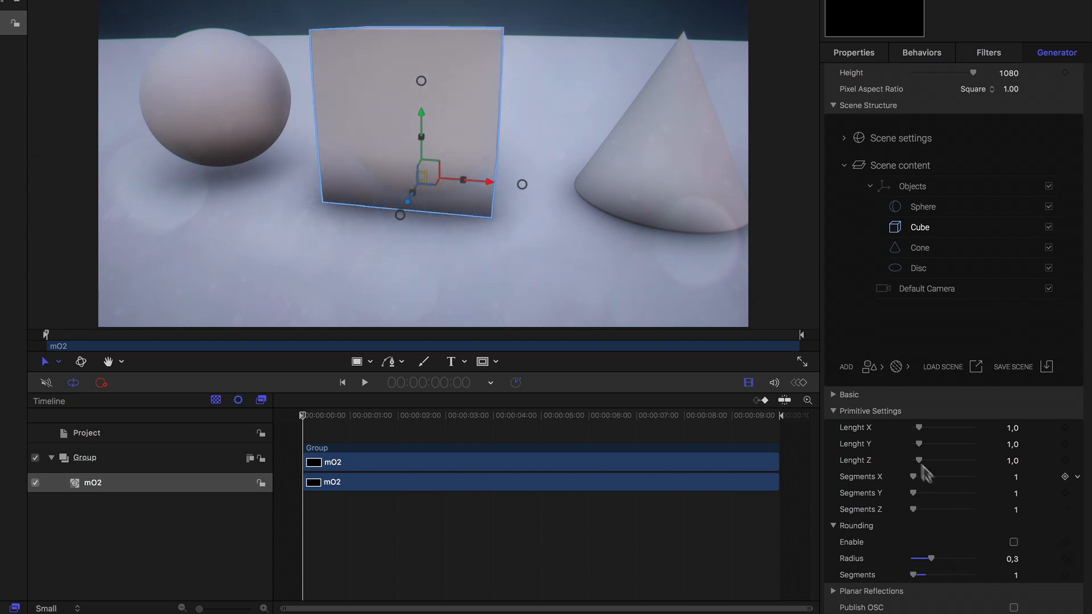
left_click(918, 247)
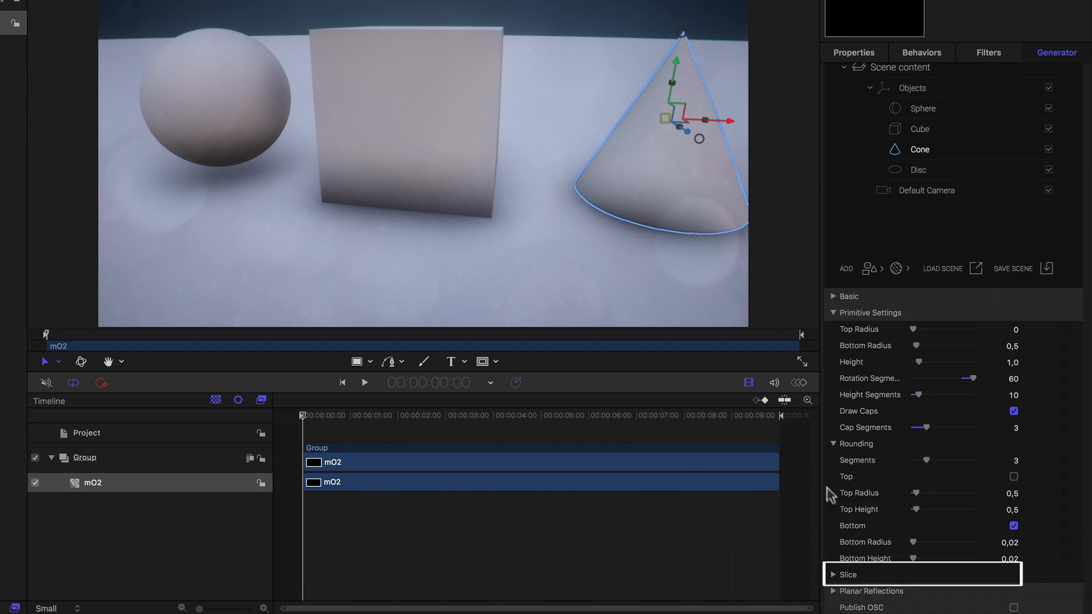
left_click(834, 574)
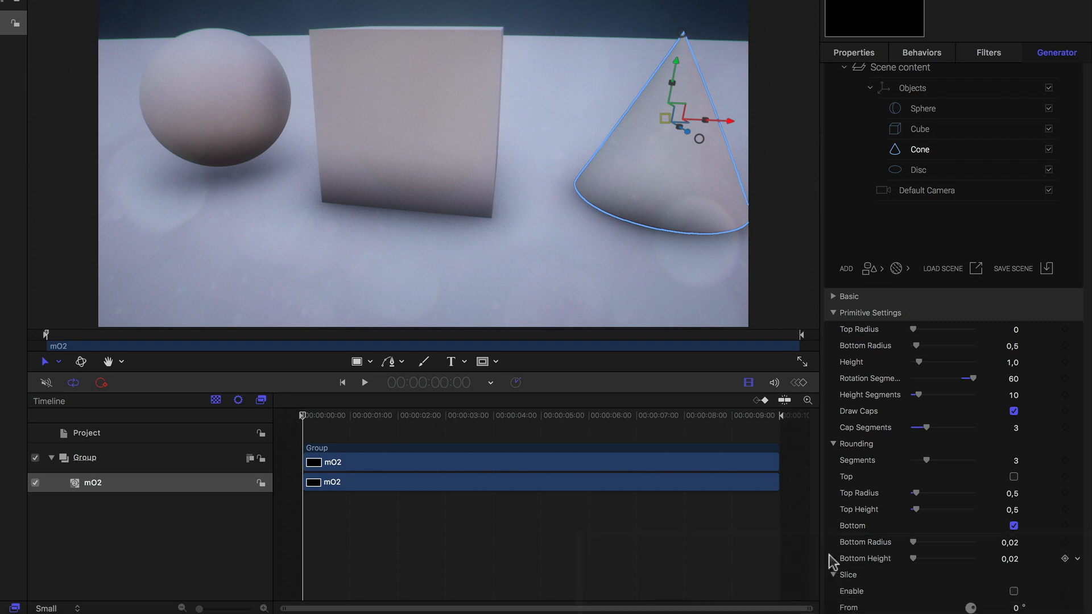
scroll("down", 3)
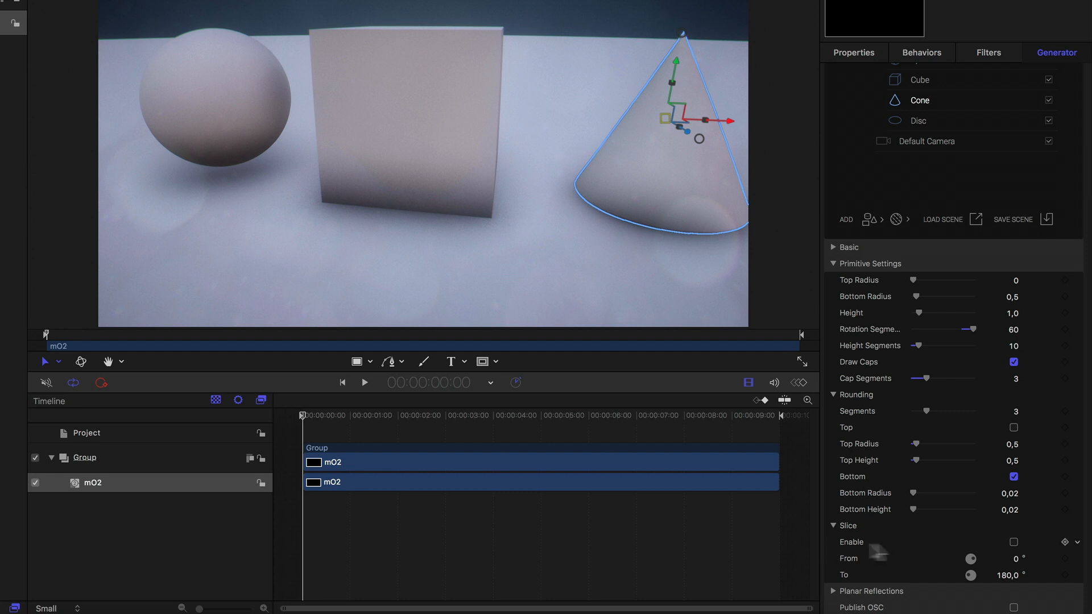
left_click(1013, 542)
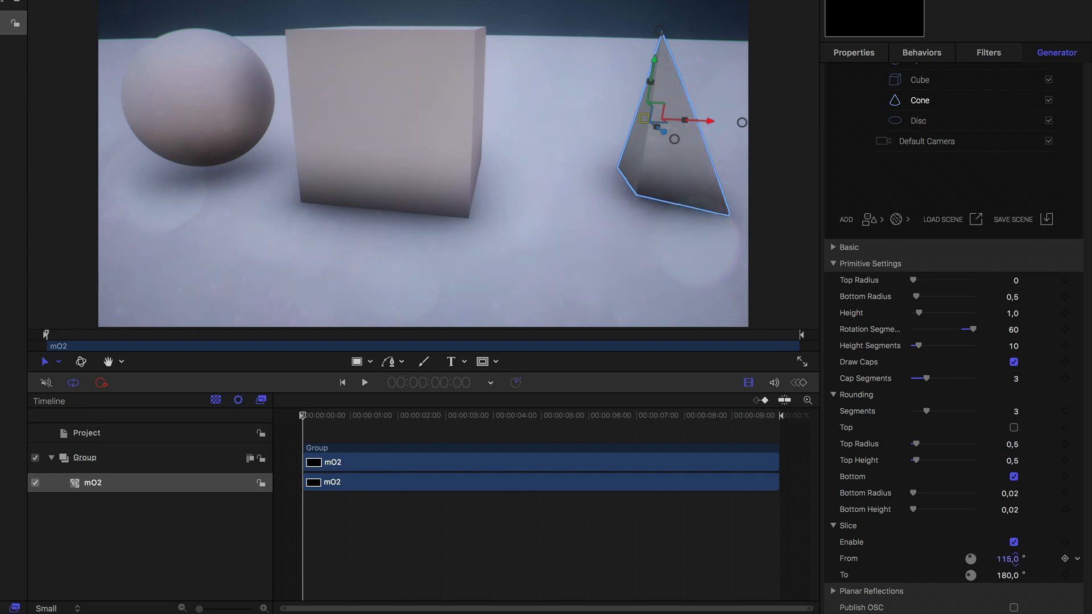
left_click_drag(1008, 559, 989, 559)
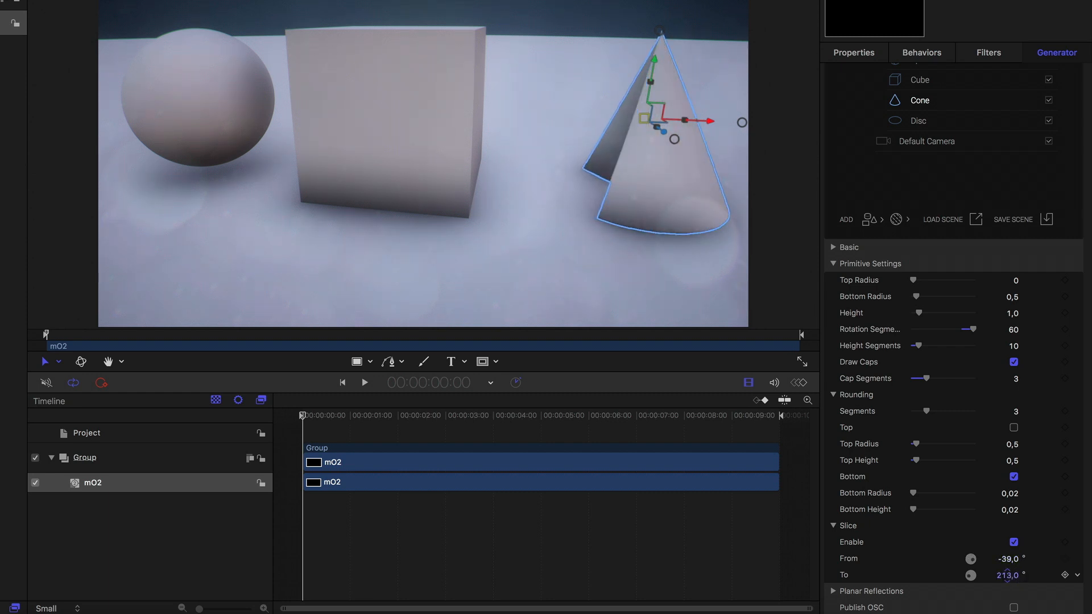
left_click_drag(1008, 574, 1017, 574)
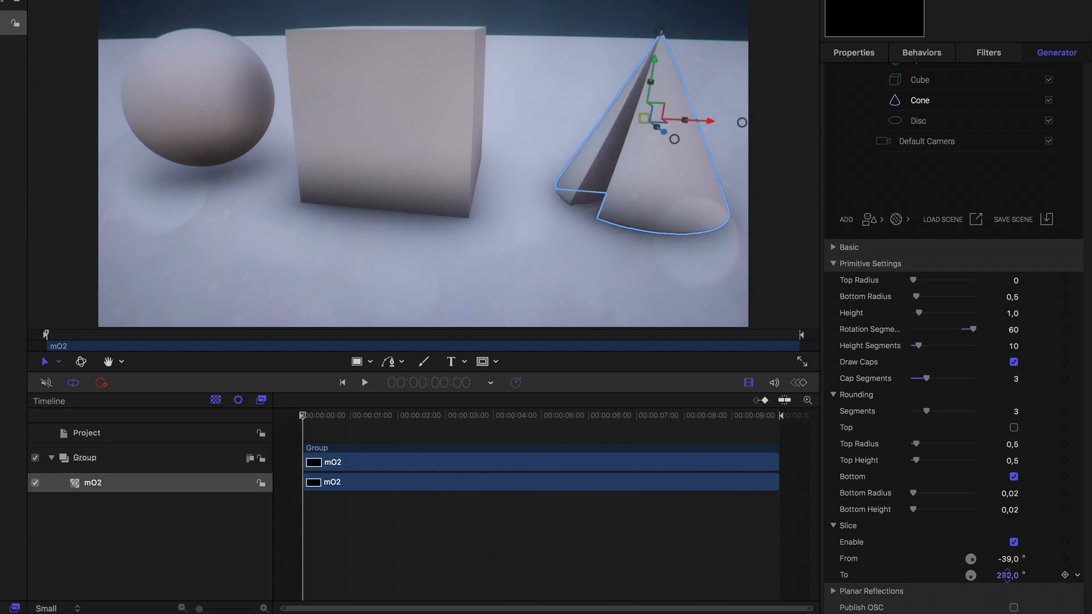
left_click_drag(1010, 575, 1010, 578)
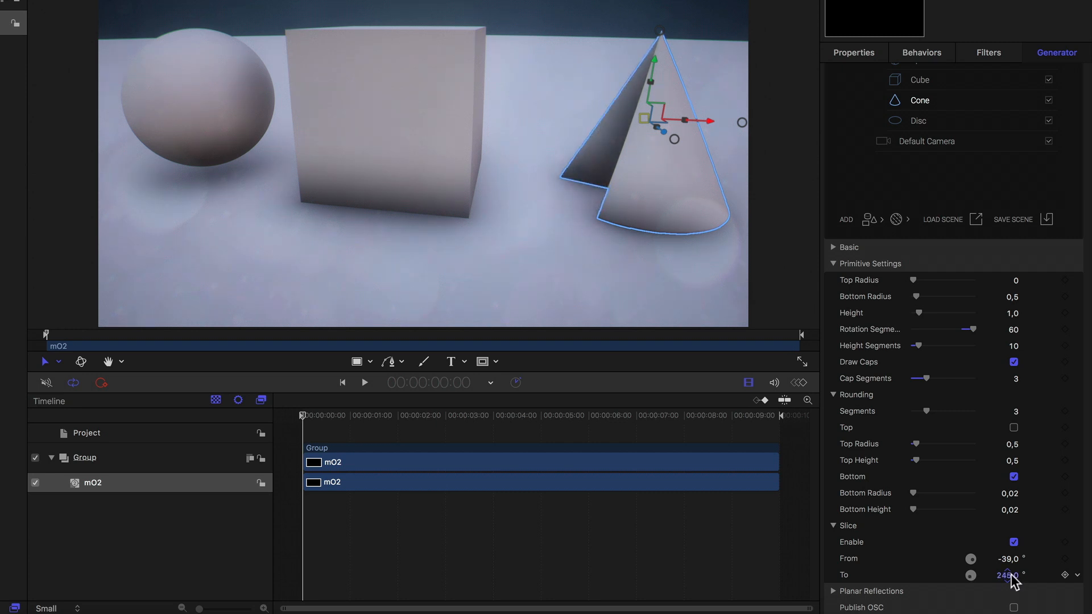
left_click(1013, 542)
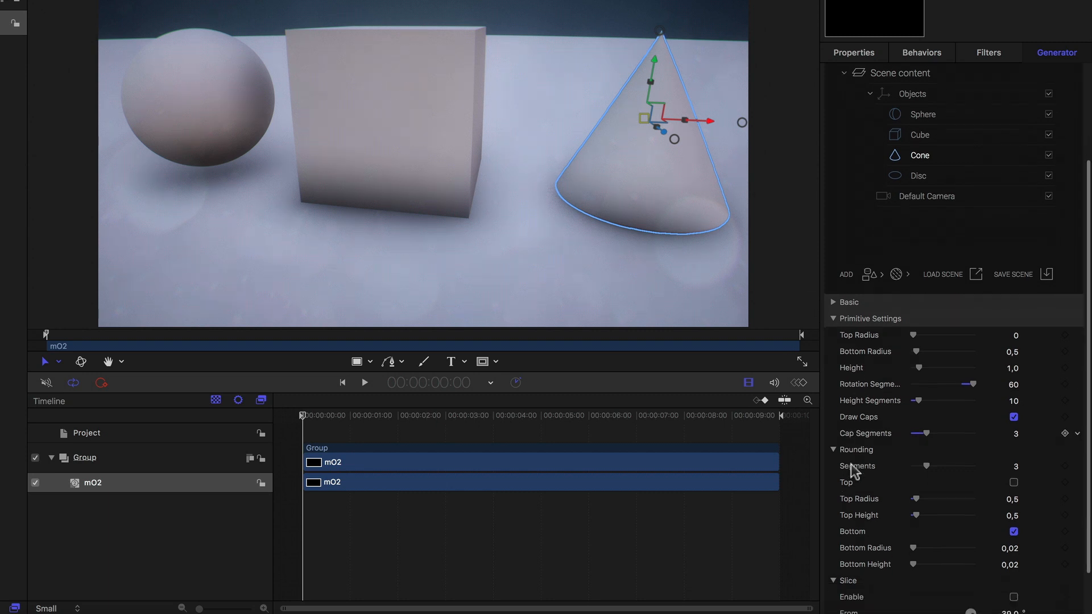
scroll("down", 3)
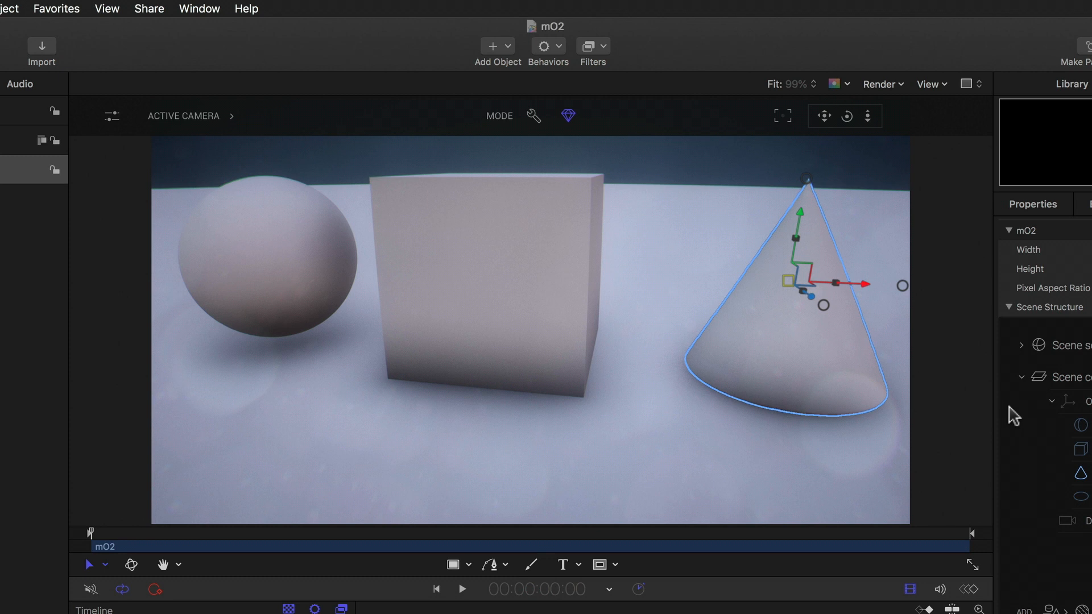
Show and hide the camera lens effect settings, then deselect the cone
left_click(111, 115)
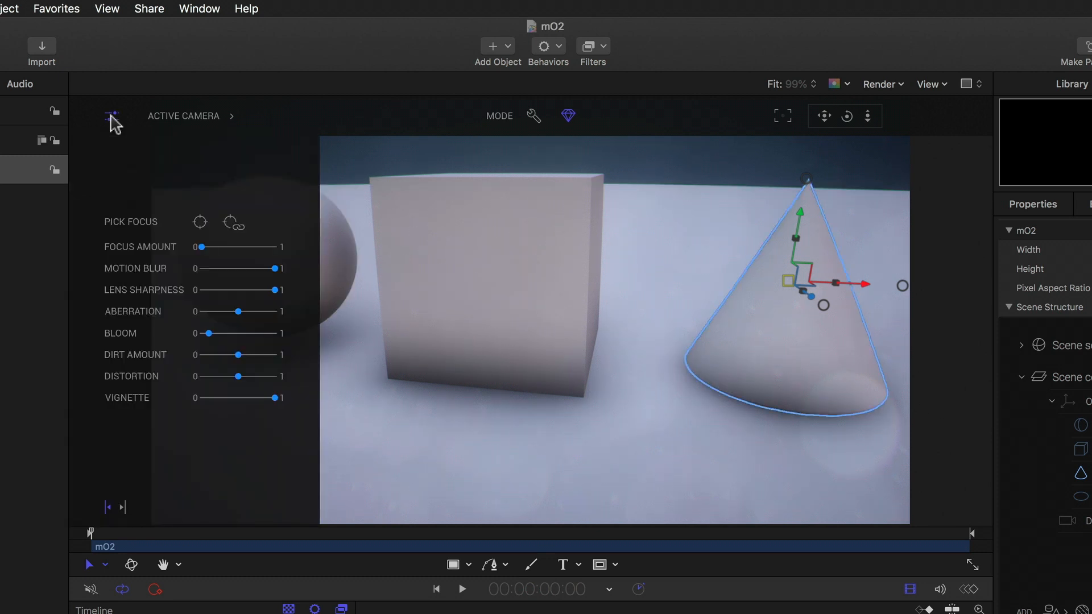
left_click(111, 115)
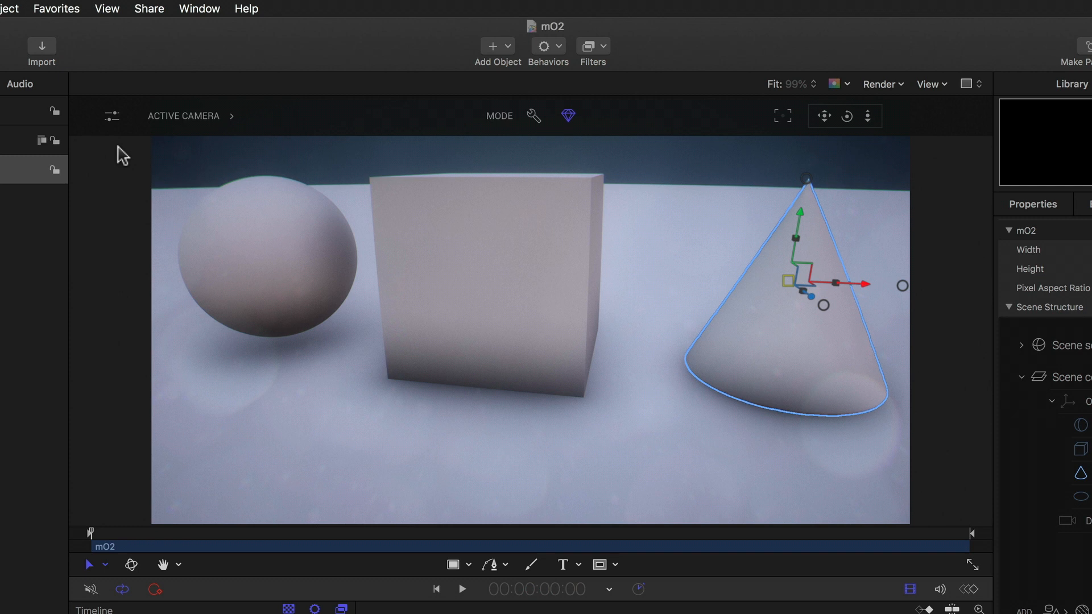
mouse_move(236, 123)
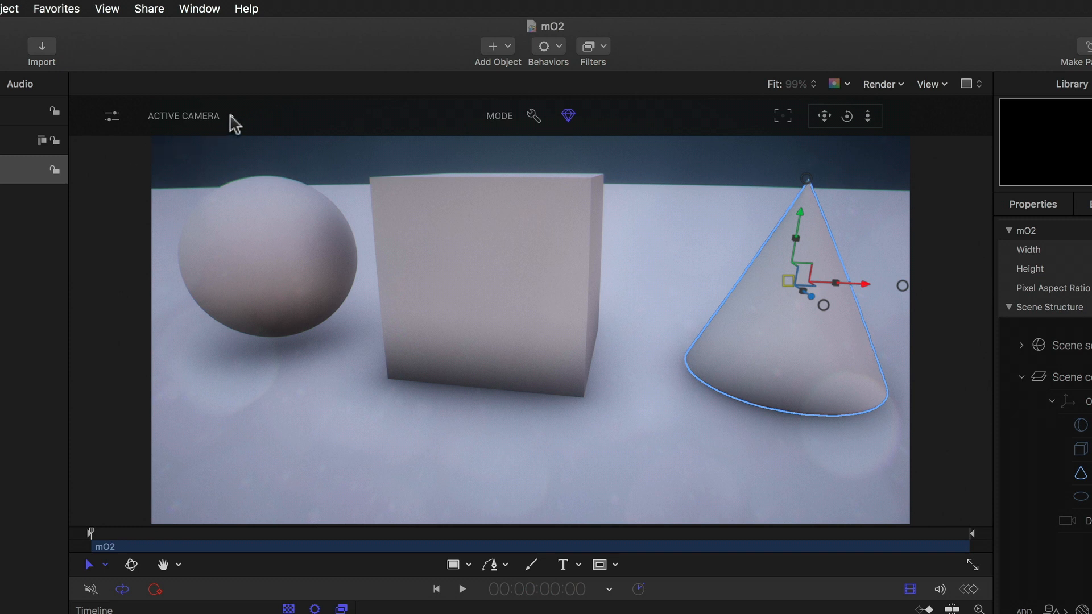
left_click(183, 115)
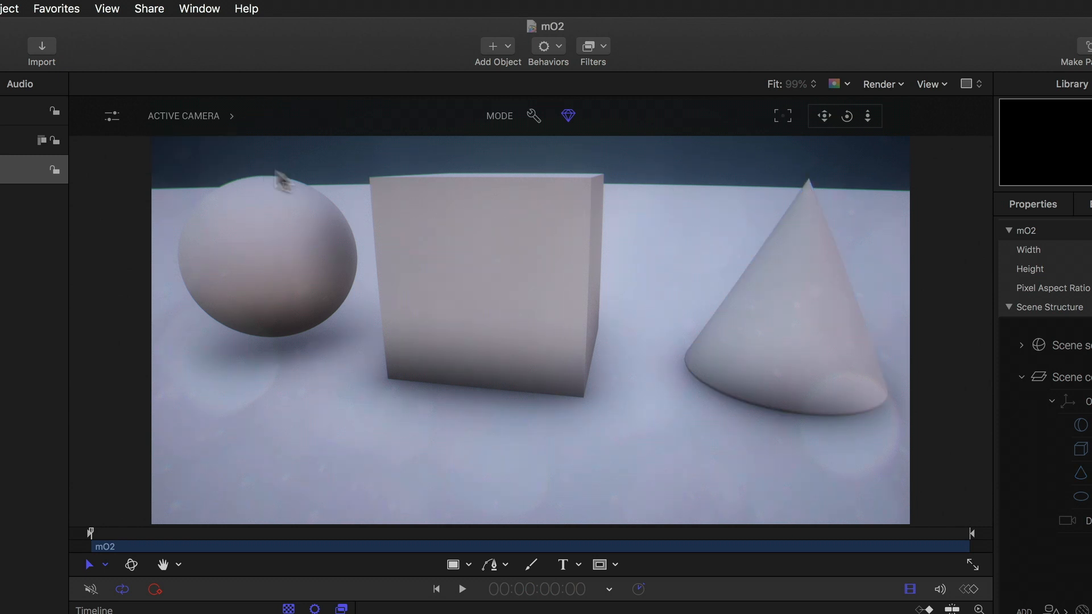
left_click(487, 278)
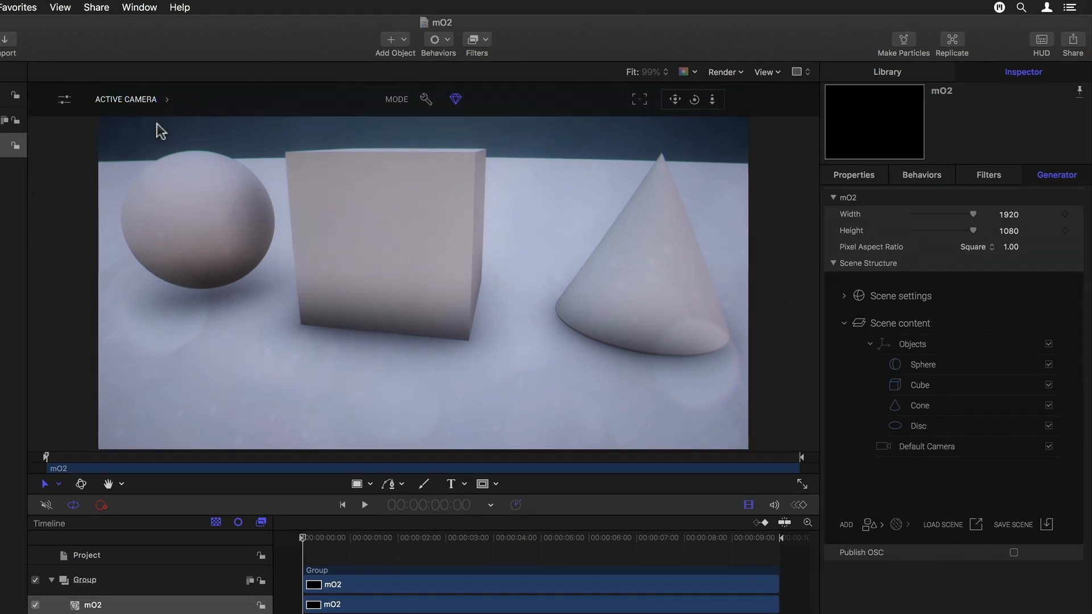
Drag the Default Camera above the Objects group and expand its Basic settings
left_click(926, 446)
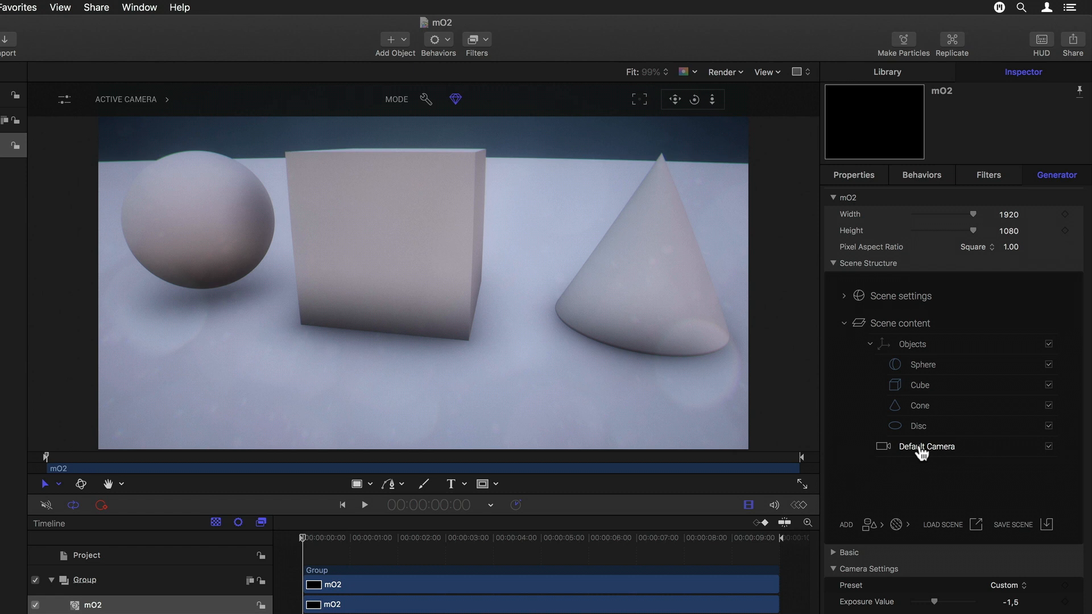
left_click_drag(926, 446, 926, 343)
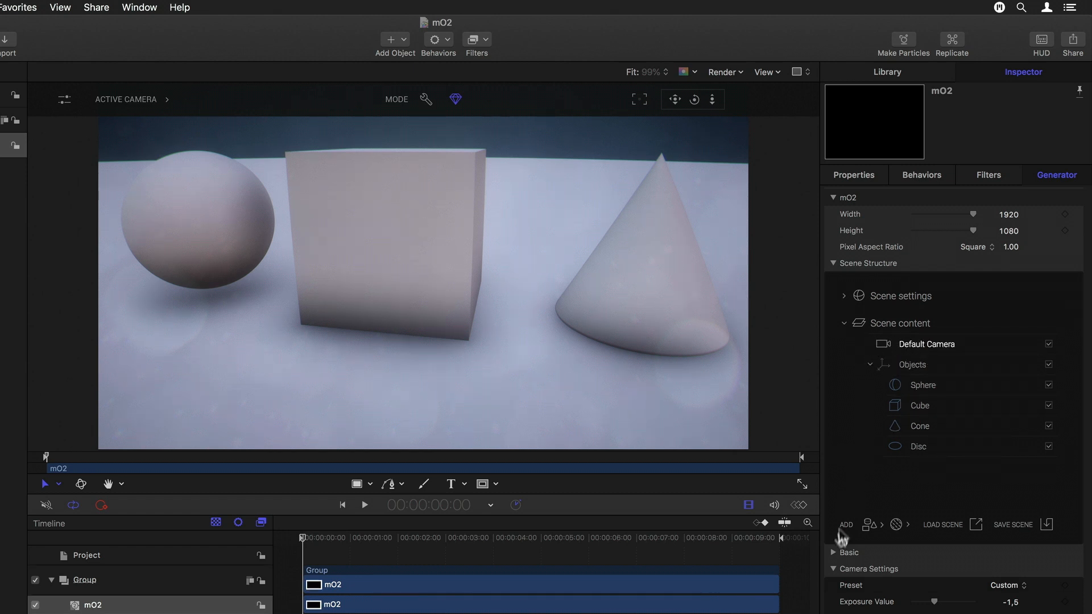
left_click(832, 565)
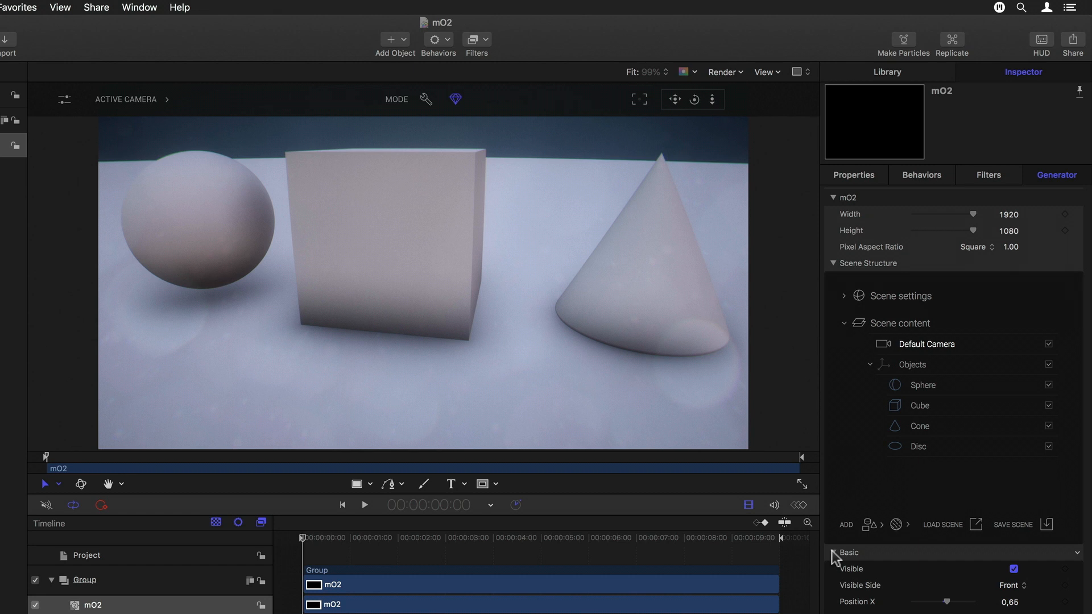
mouse_move(858, 485)
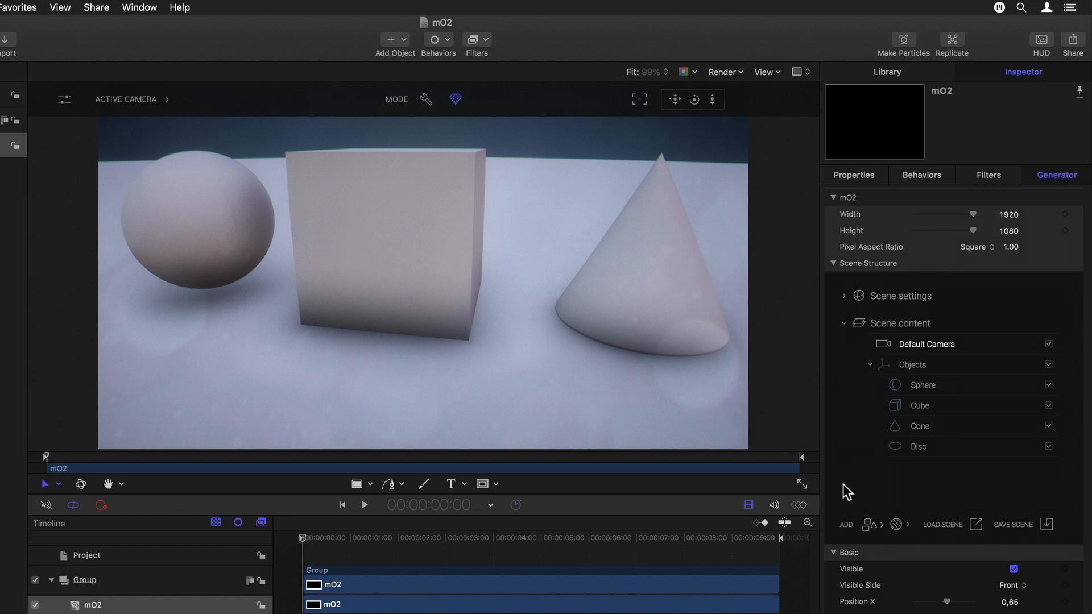
left_click(127, 99)
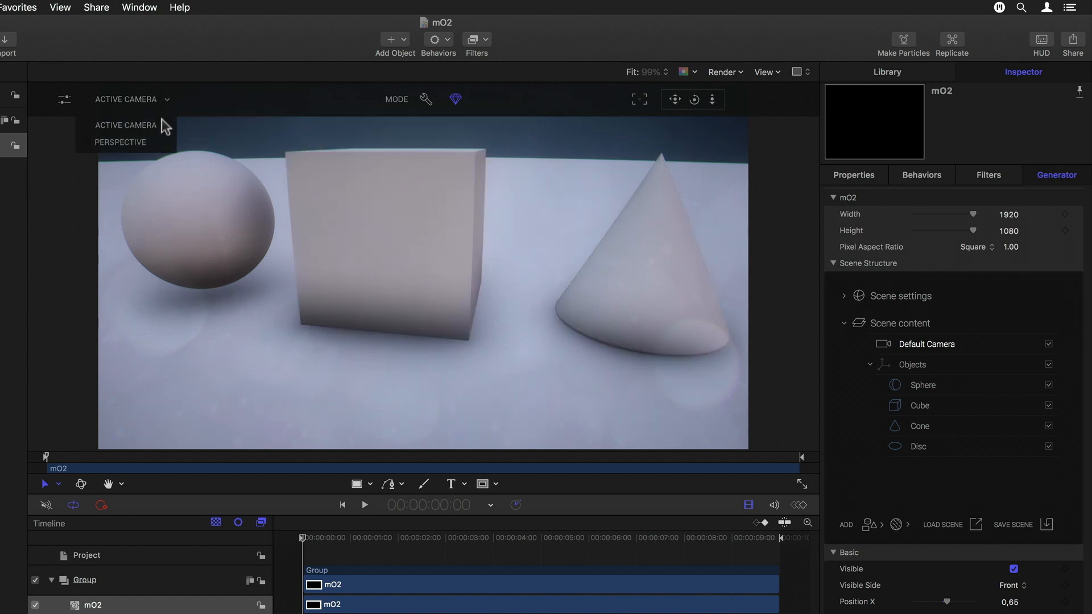
Switch to Perspective, uncheck the Default Camera's Visible option, and return to free perspective
left_click(120, 142)
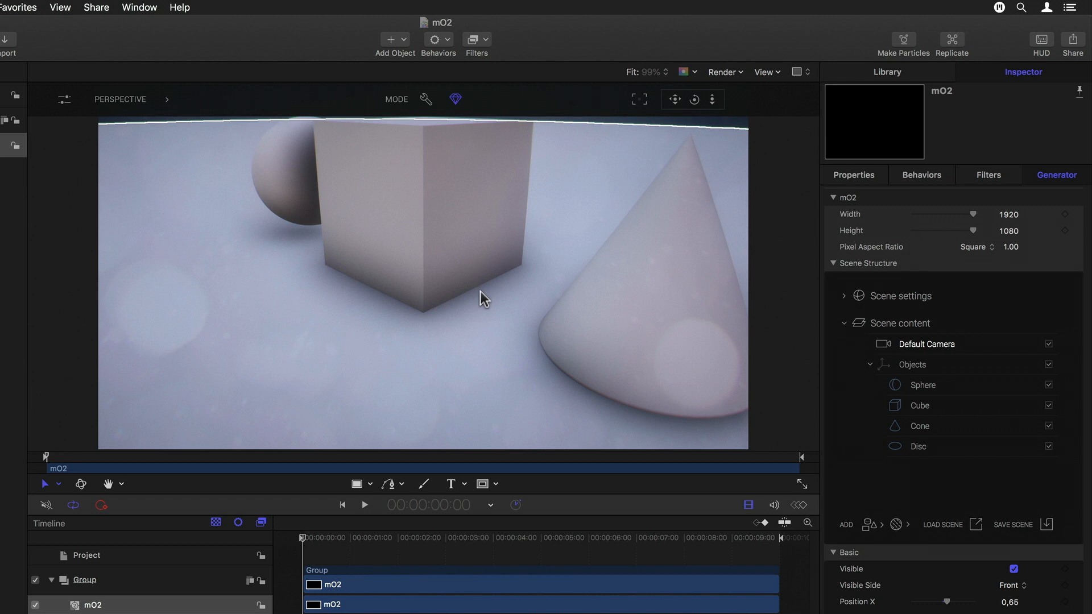
mouse_move(588, 261)
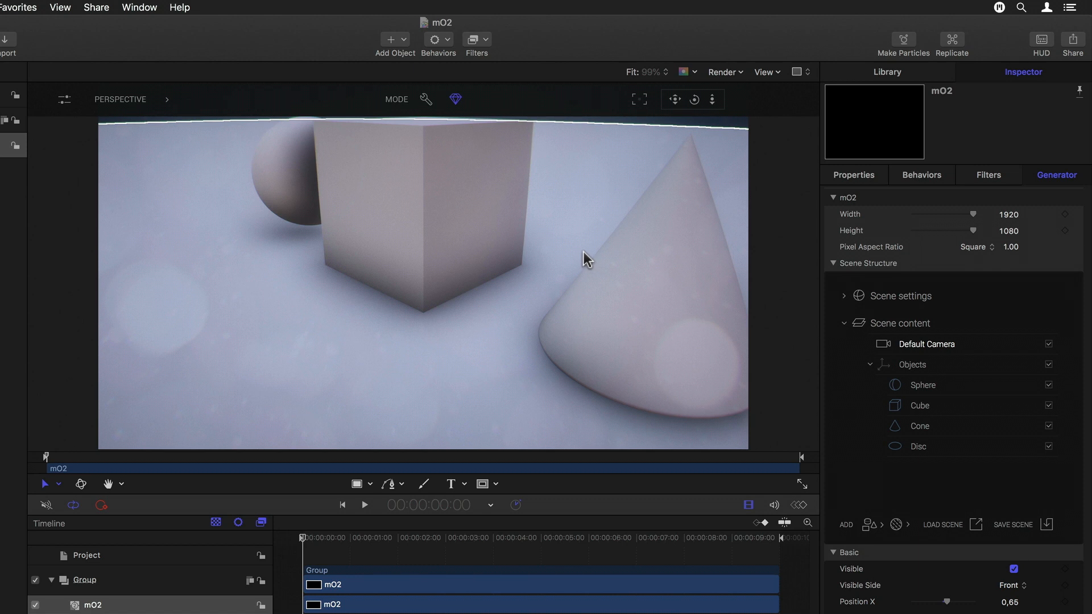
mouse_move(570, 252)
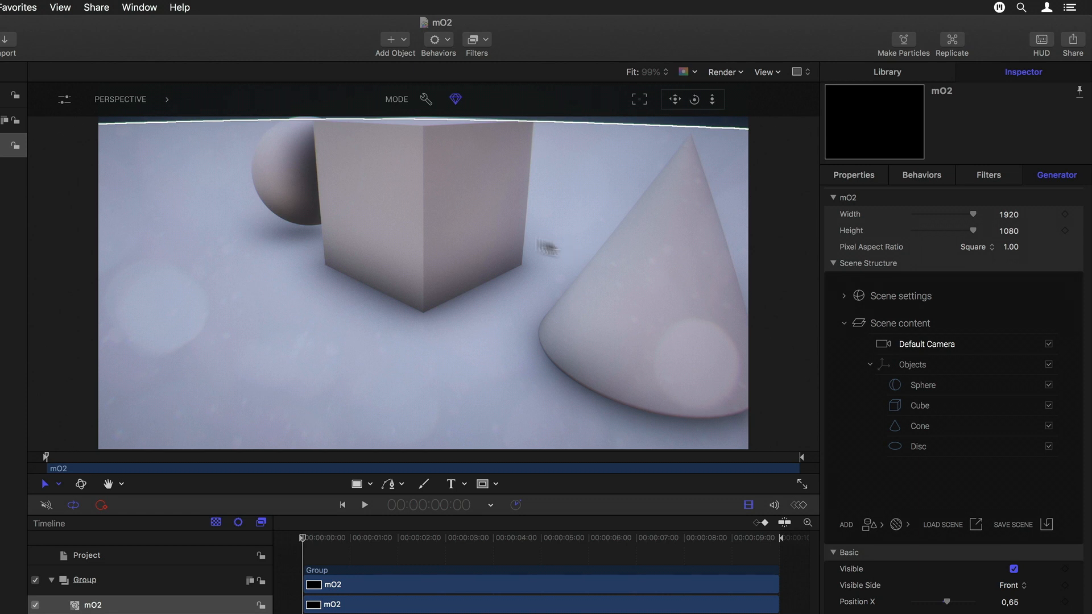
left_click(120, 99)
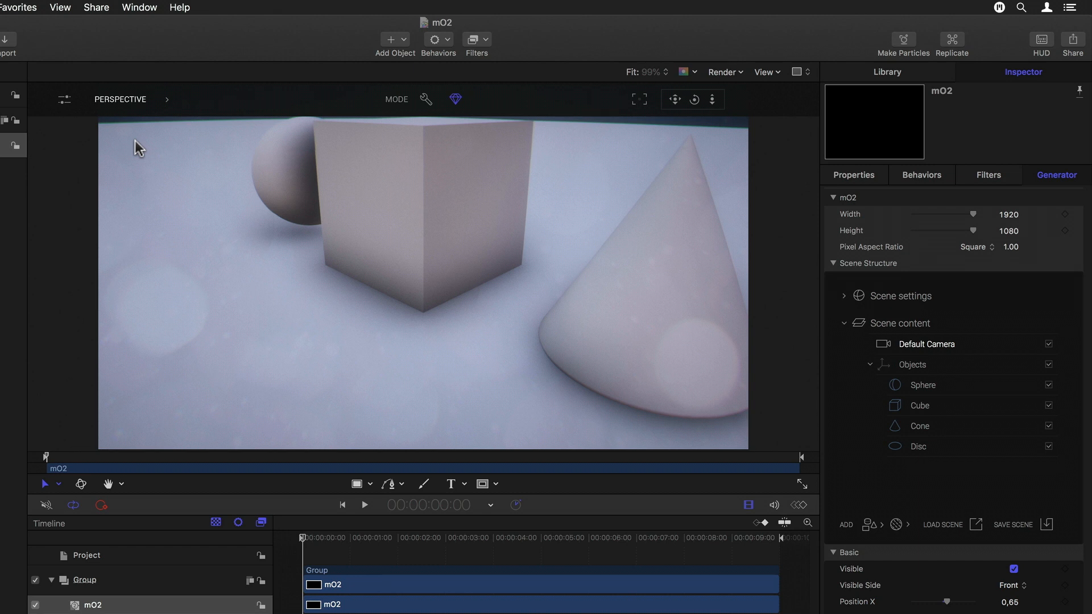
mouse_move(156, 105)
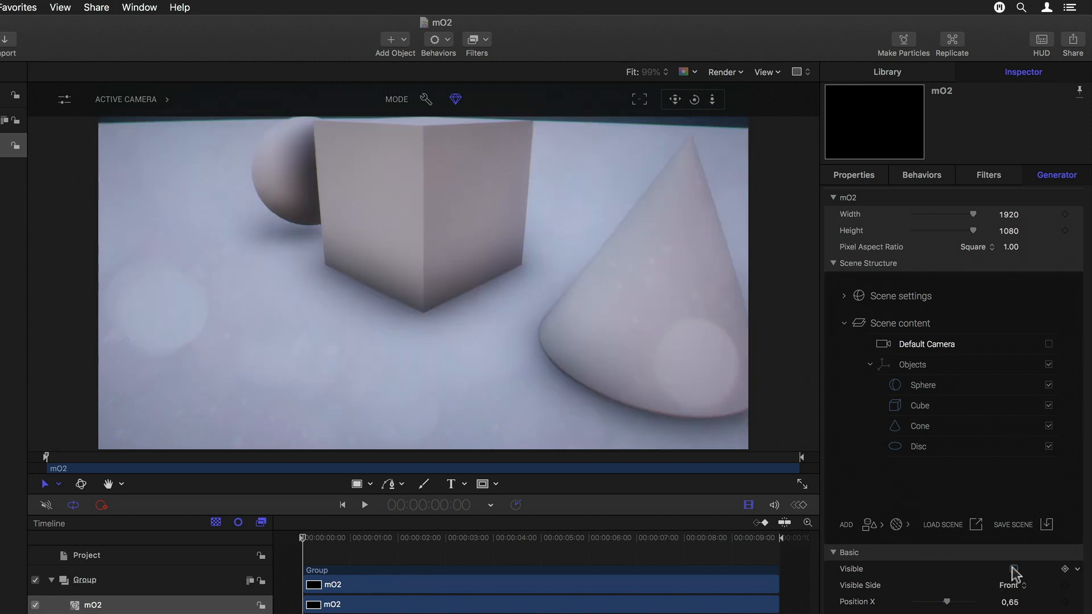
left_click(125, 99)
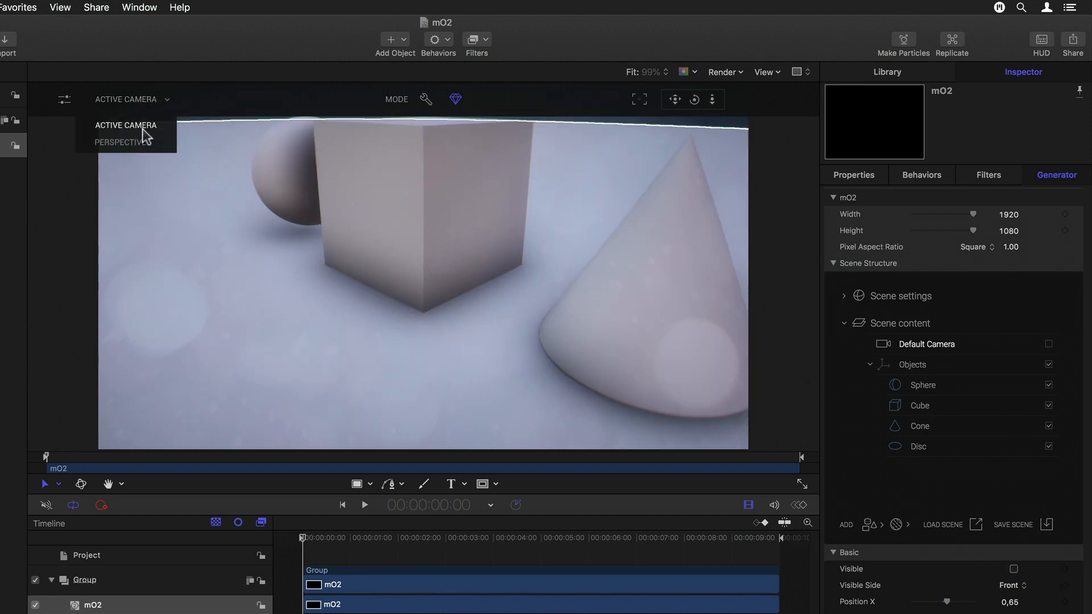
left_click(123, 143)
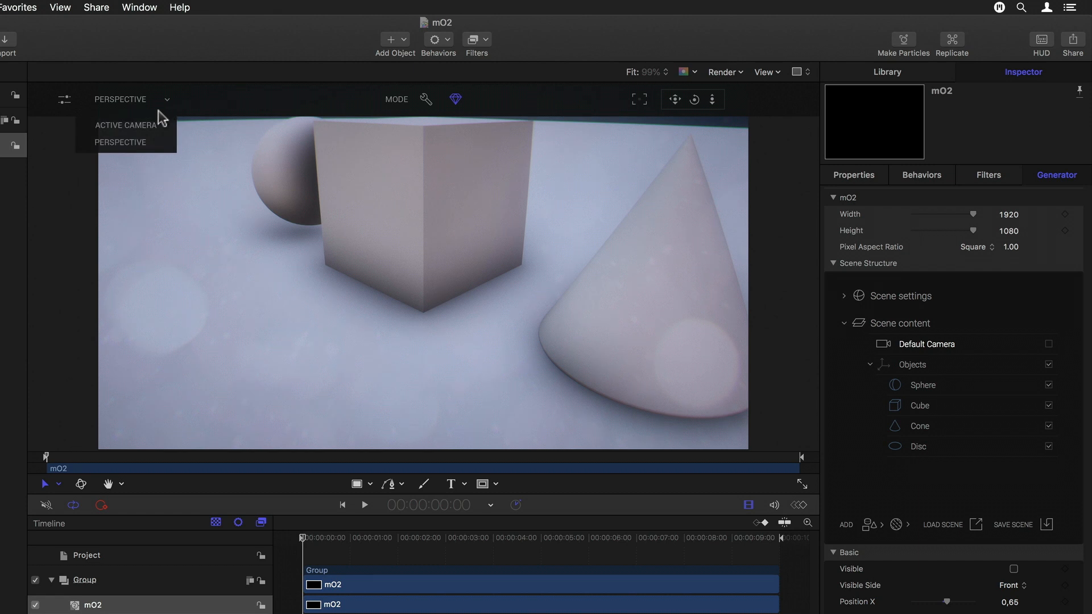
left_click(127, 126)
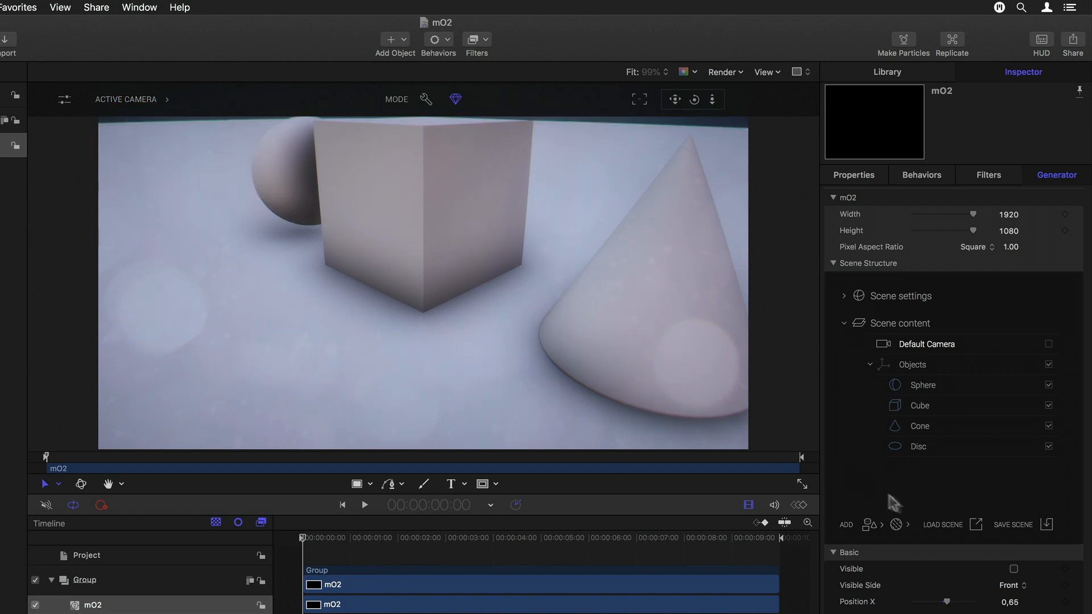
Look around the scene in free perspective and select the sphere to inspect it
left_click(1013, 568)
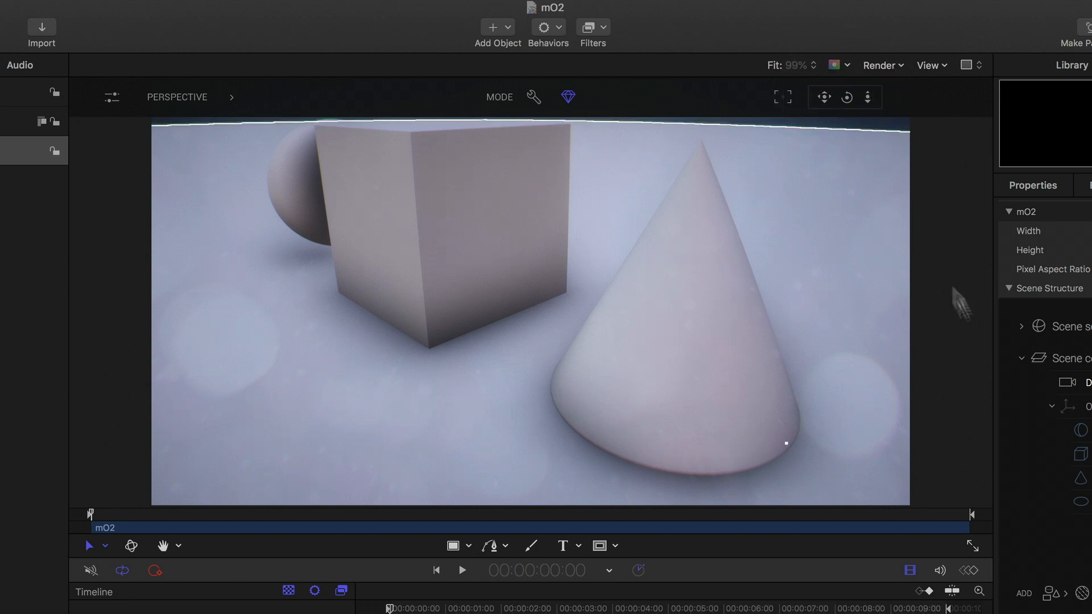
left_click(847, 97)
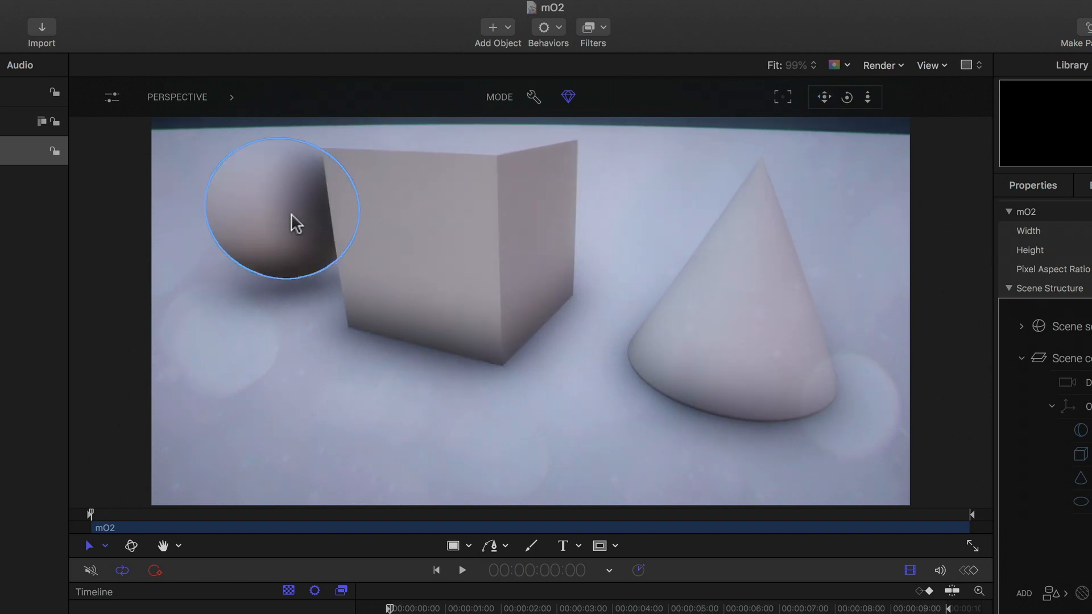
left_click(292, 223)
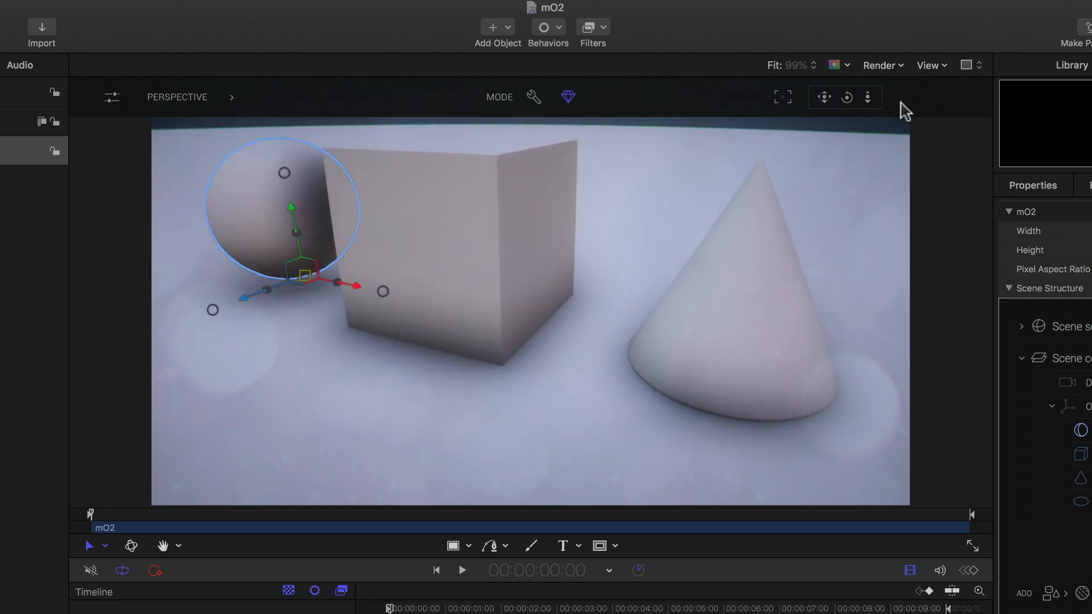
left_click(847, 97)
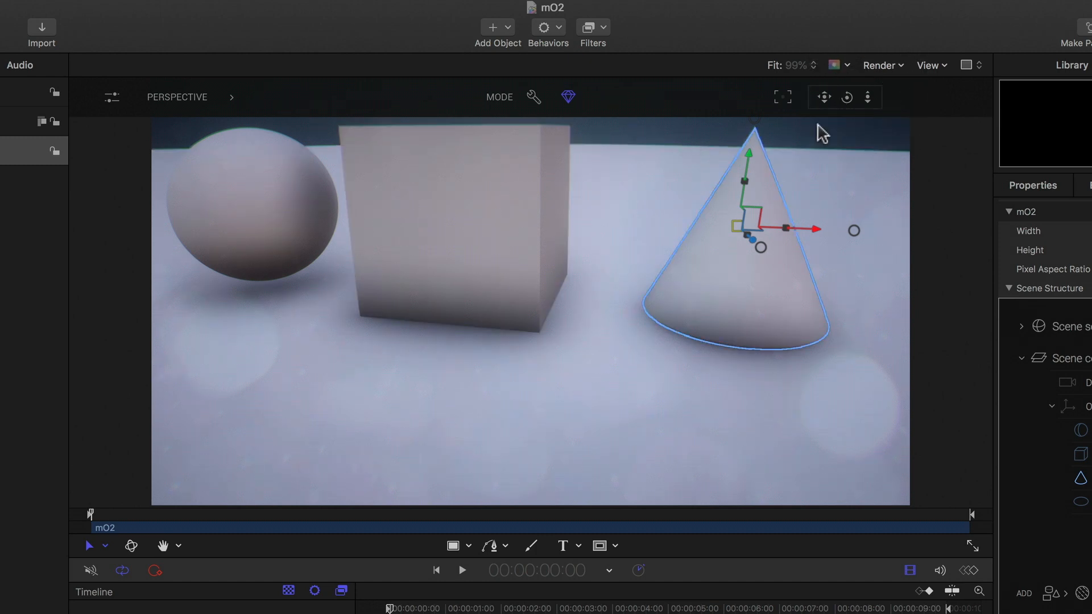
mouse_move(866, 122)
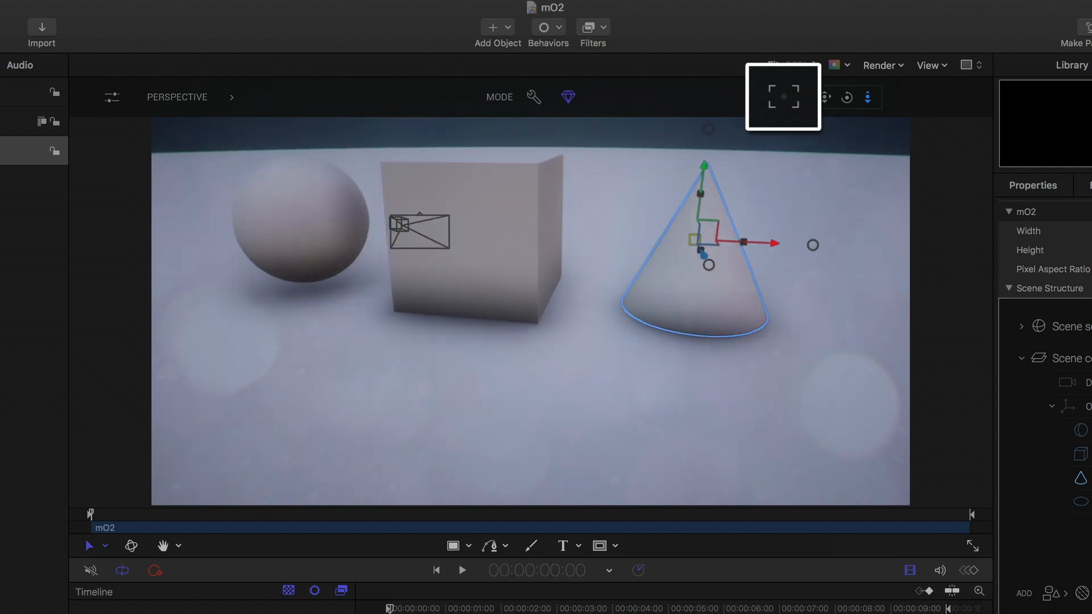
Frame the view on the cone, then add a Disc object and select it
left_click(782, 96)
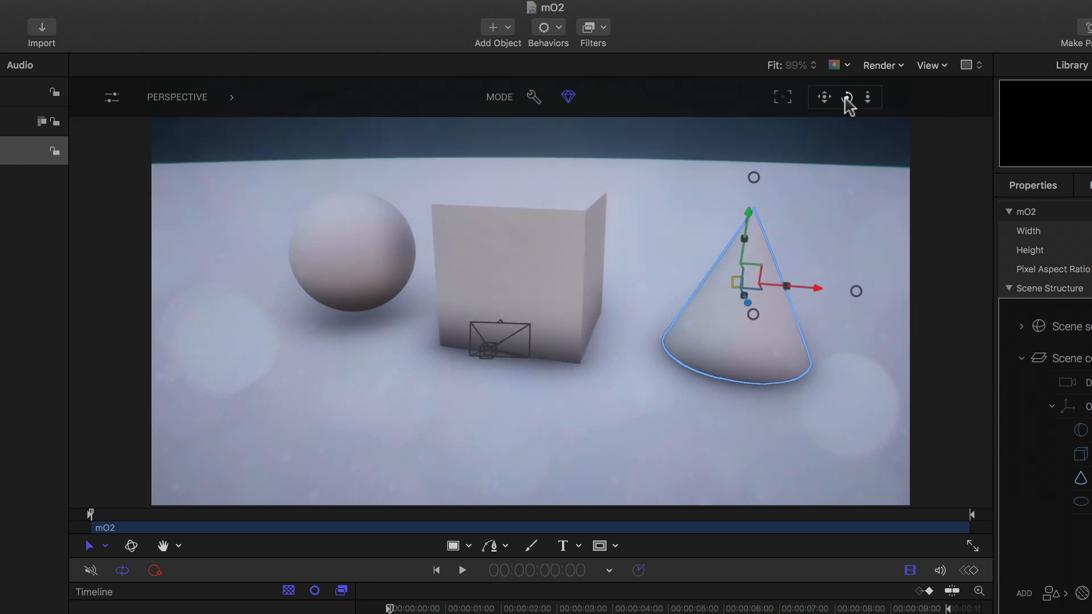
mouse_move(701, 139)
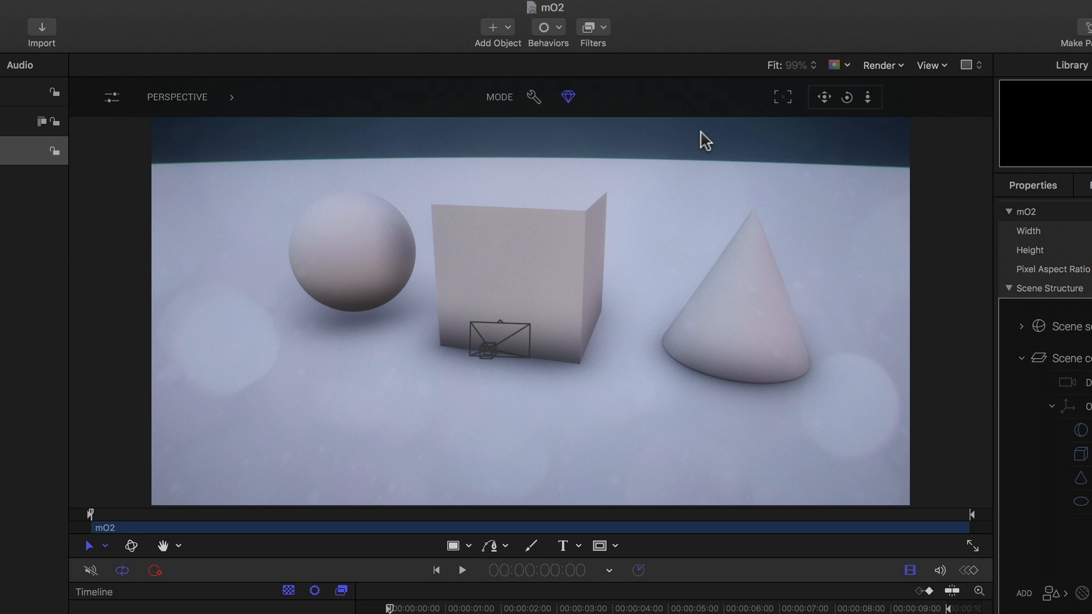
mouse_move(817, 136)
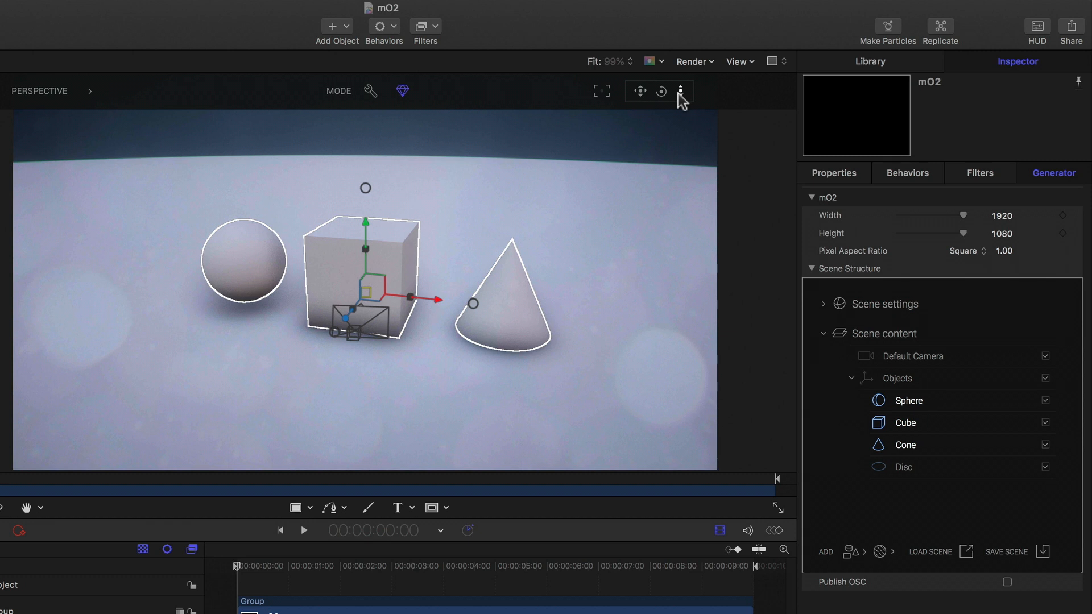
left_click(909, 400)
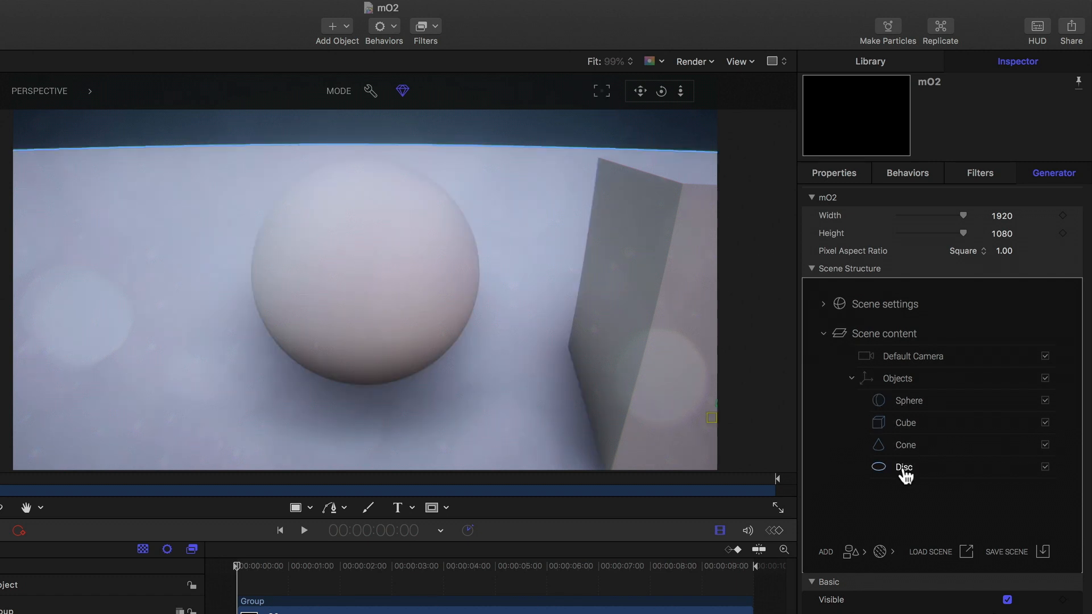
left_click(902, 466)
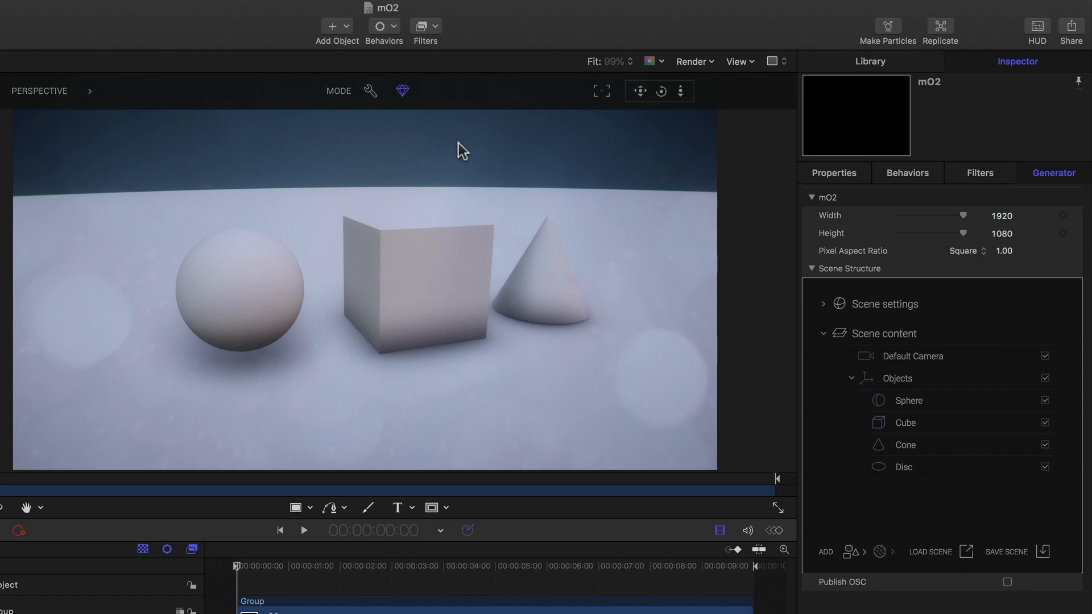
mouse_move(496, 162)
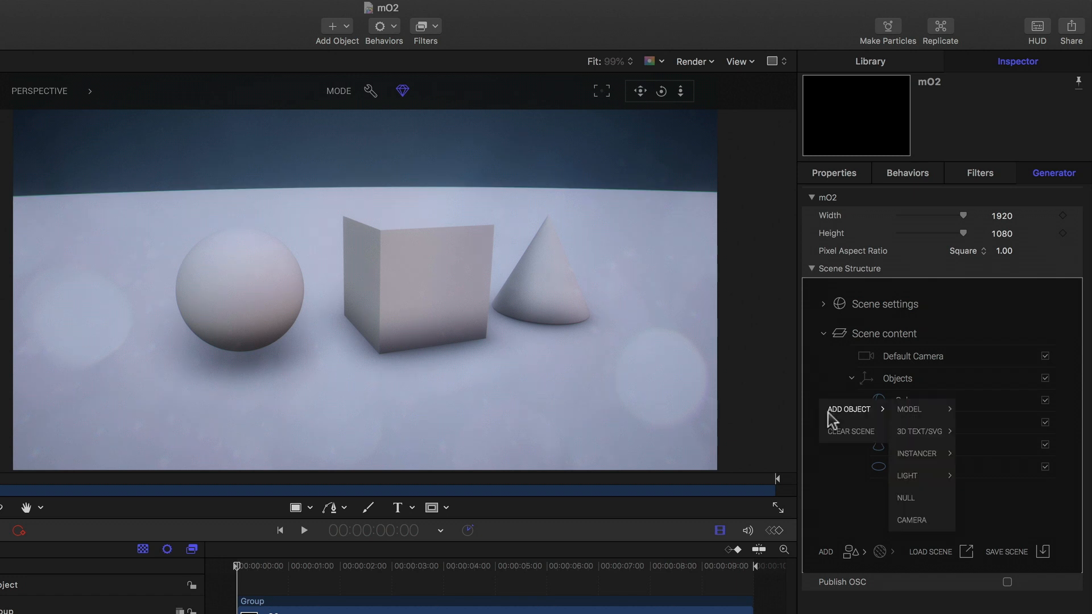
mouse_move(909, 476)
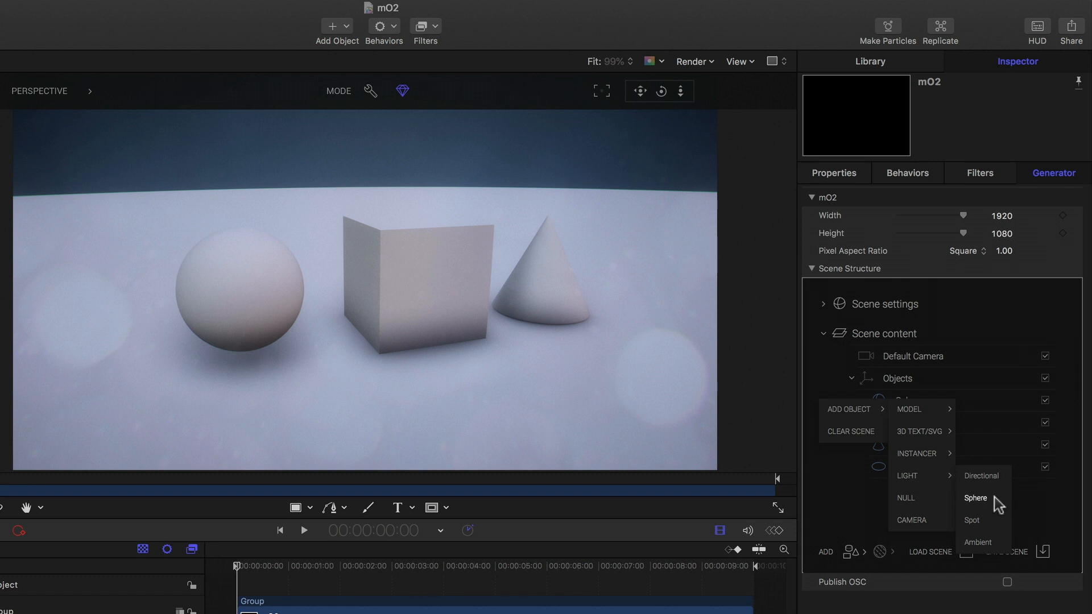
Add a Sphere light to the mO2 scene
left_click(976, 498)
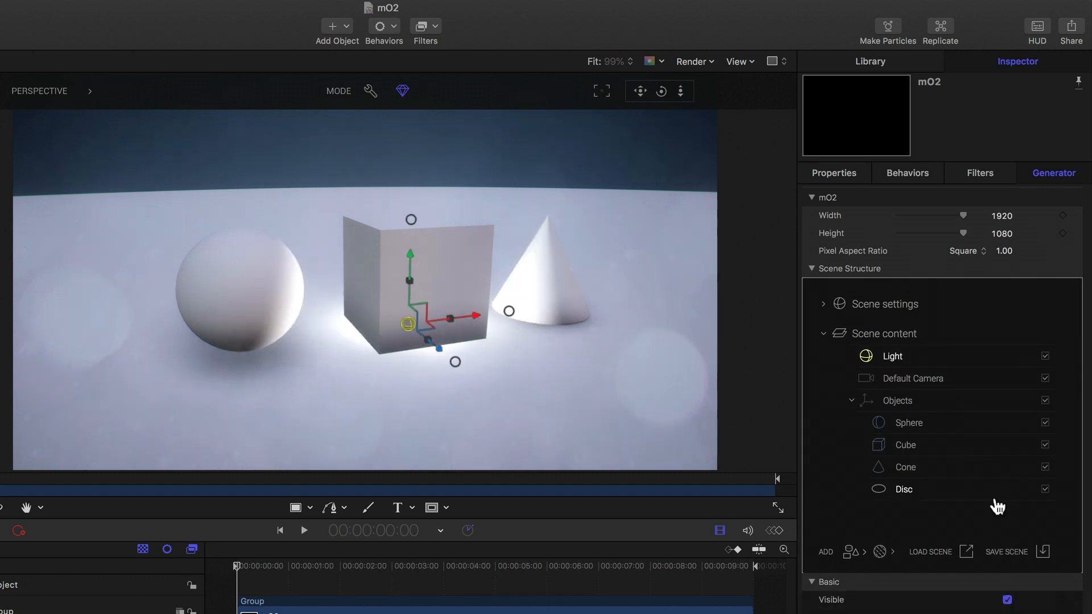
mouse_move(998, 505)
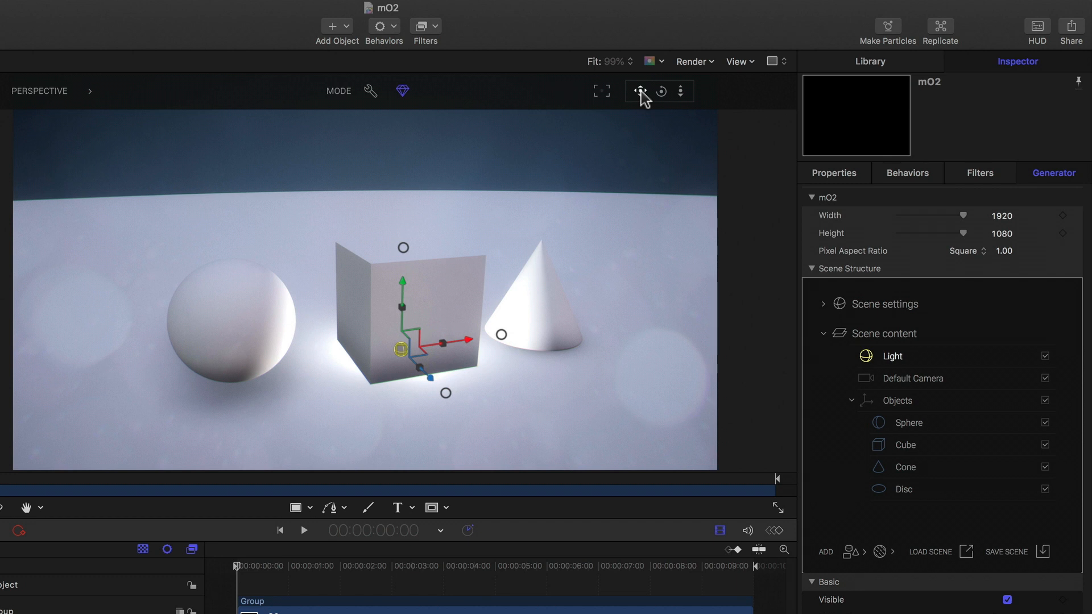
mouse_move(406, 291)
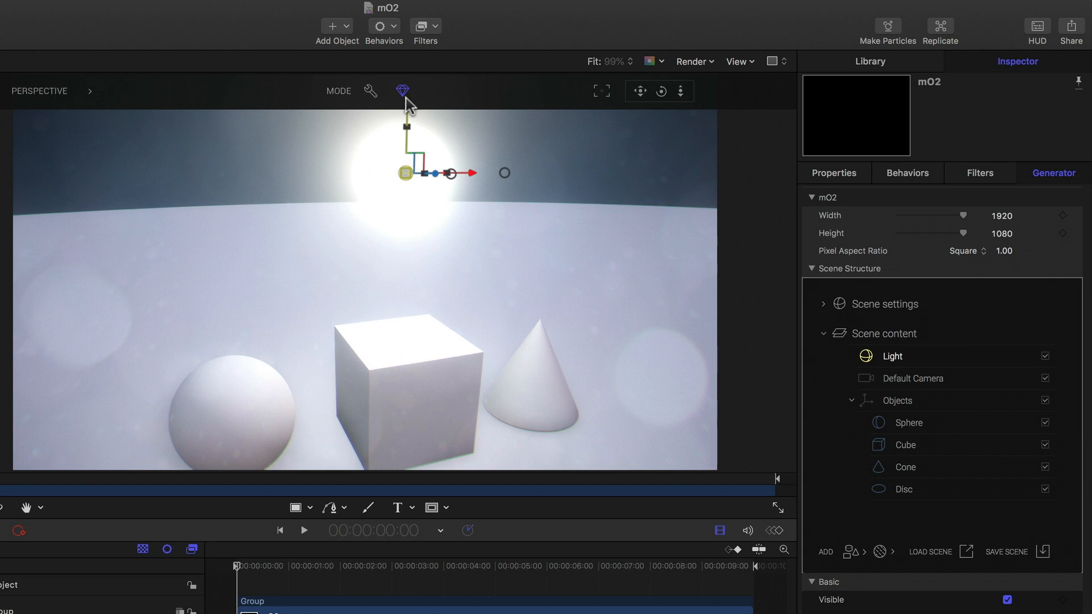
mouse_move(684, 97)
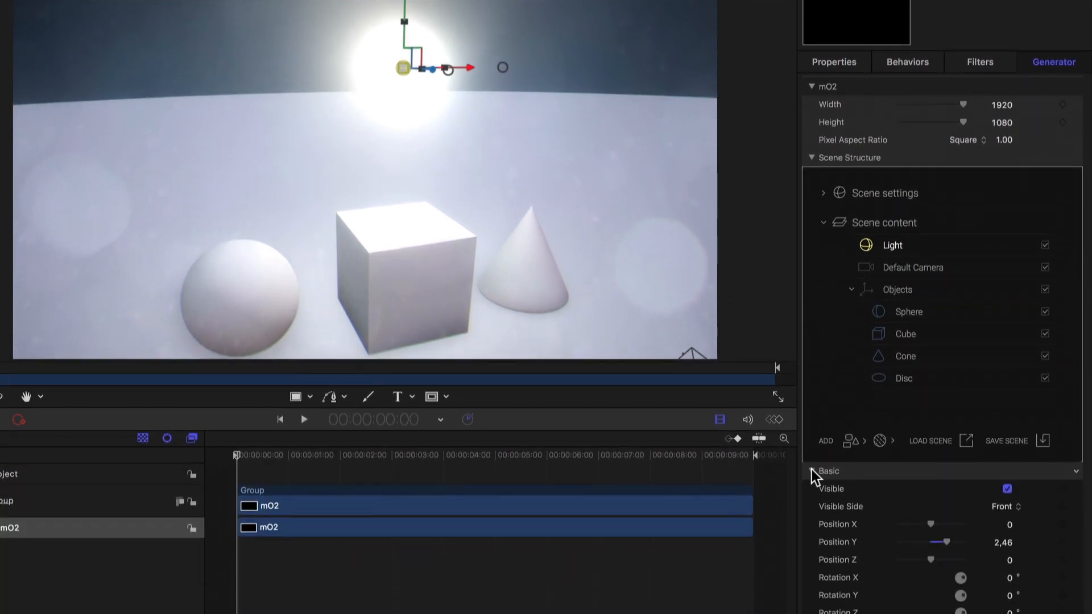
Collapse the light's Basic position and rotation settings
left_click(812, 471)
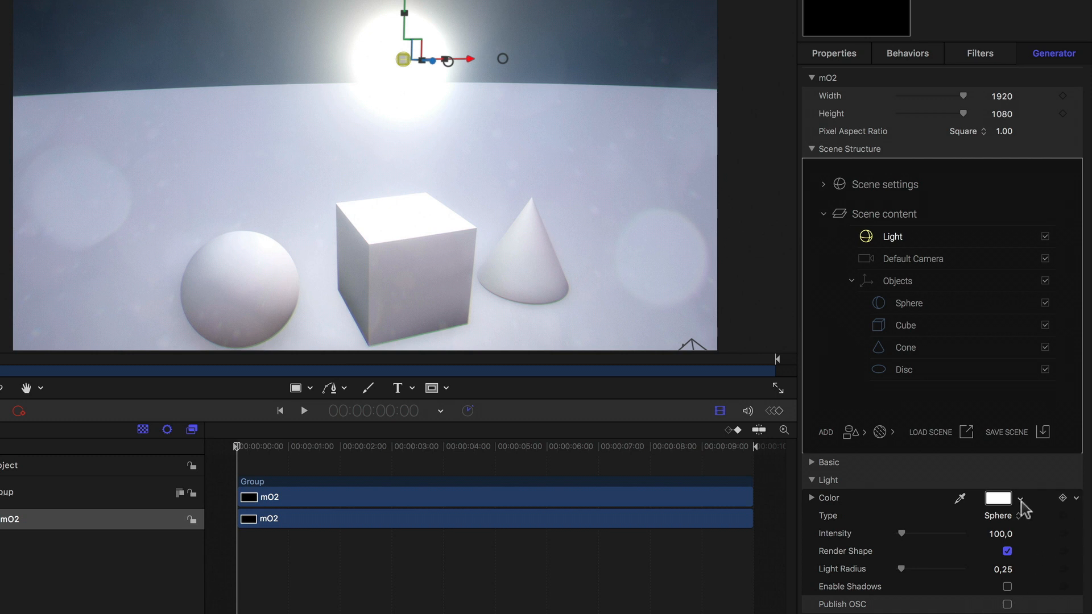
Set the sphere light's Color to a warm yellow
left_click(996, 498)
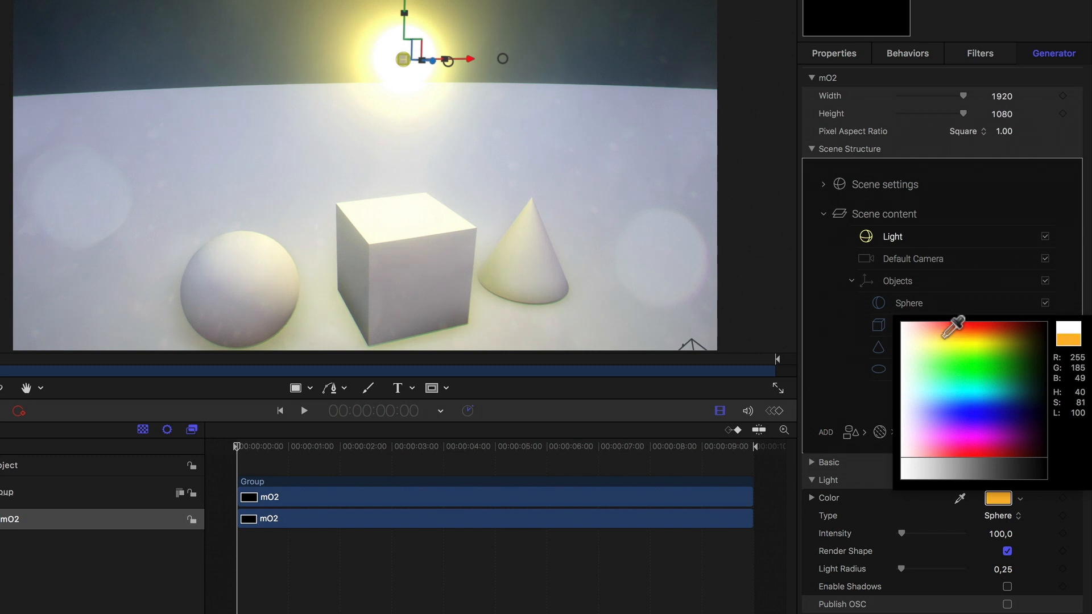
left_click(950, 326)
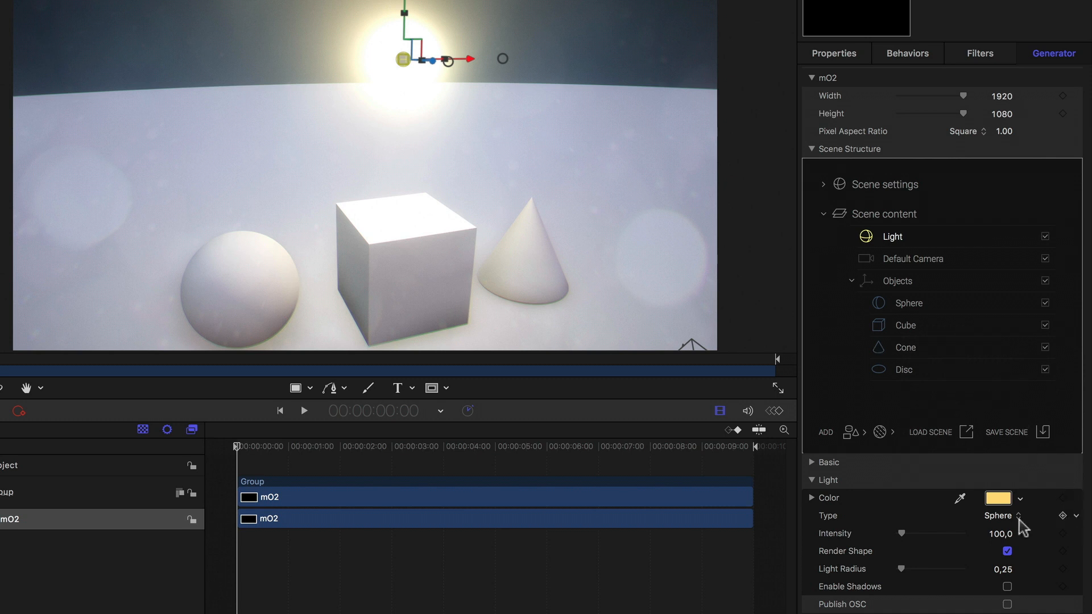
left_click(999, 515)
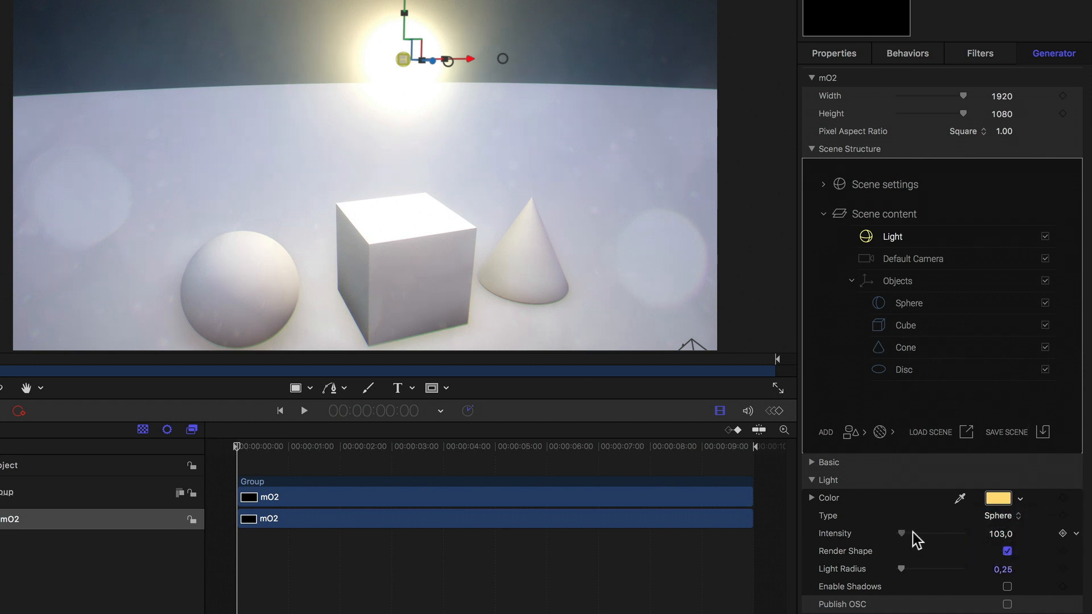
left_click_drag(903, 534, 934, 534)
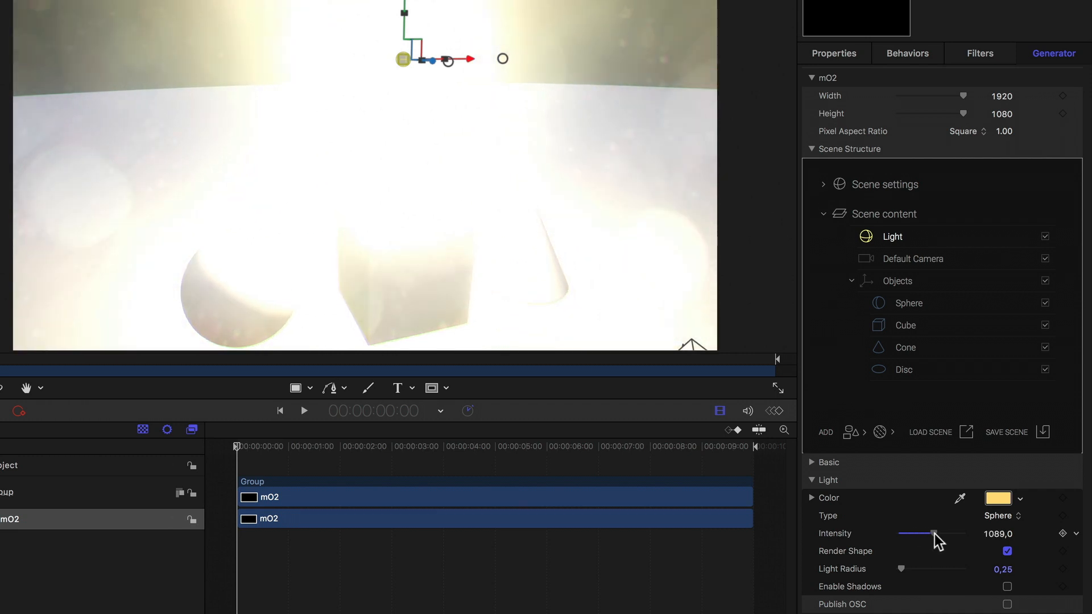
left_click_drag(933, 534, 900, 533)
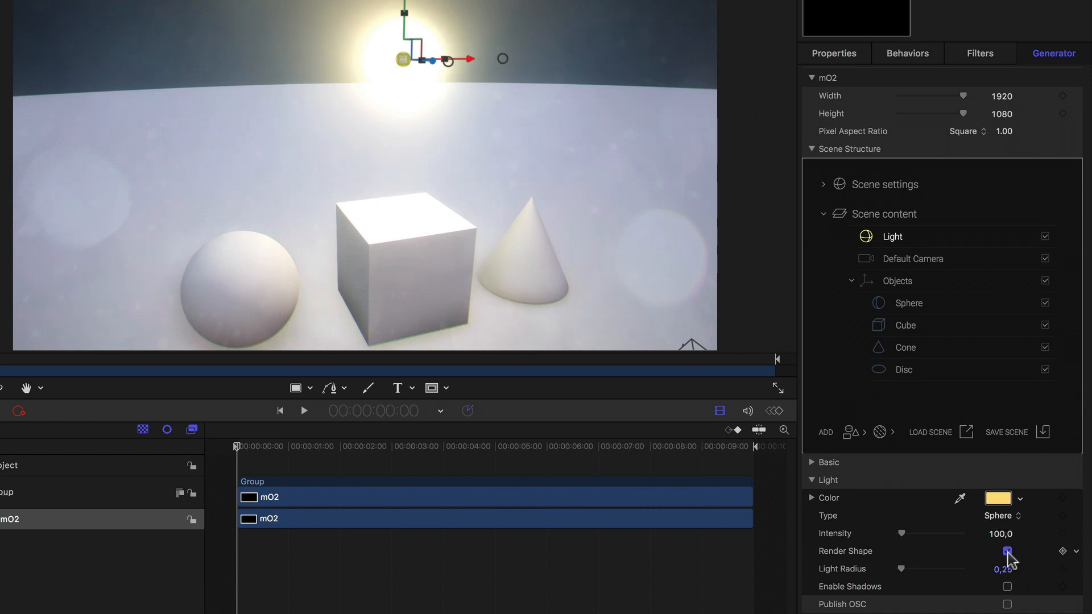
left_click(1005, 551)
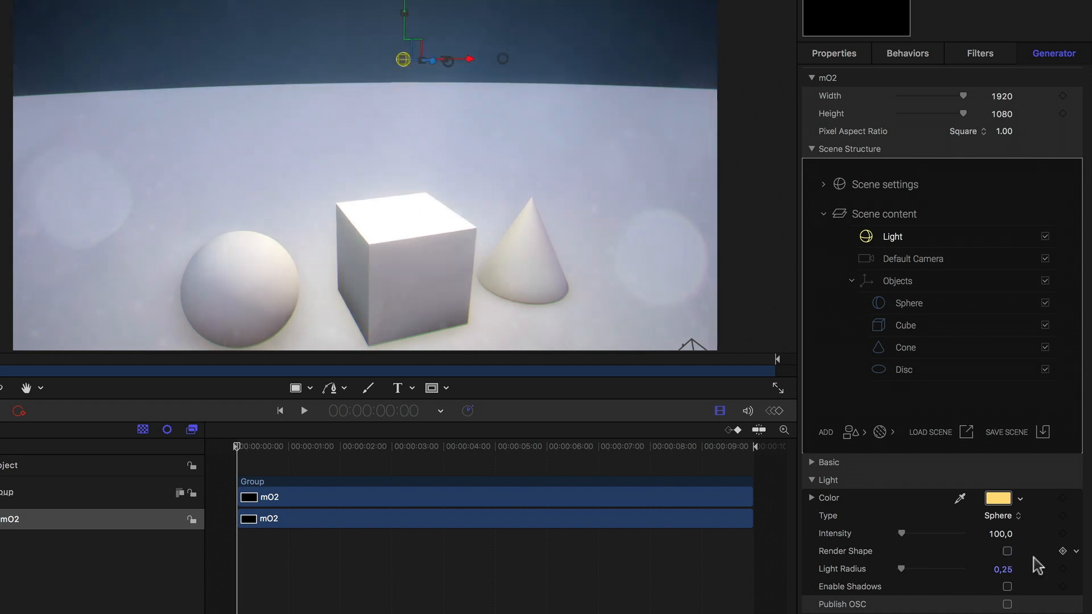
mouse_move(1057, 562)
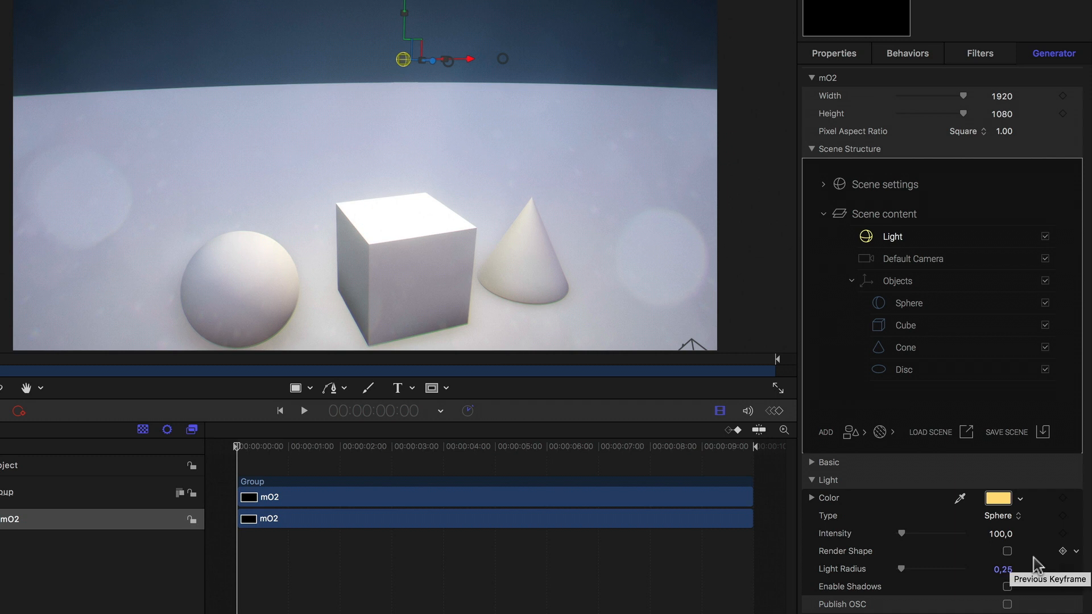
mouse_move(1038, 481)
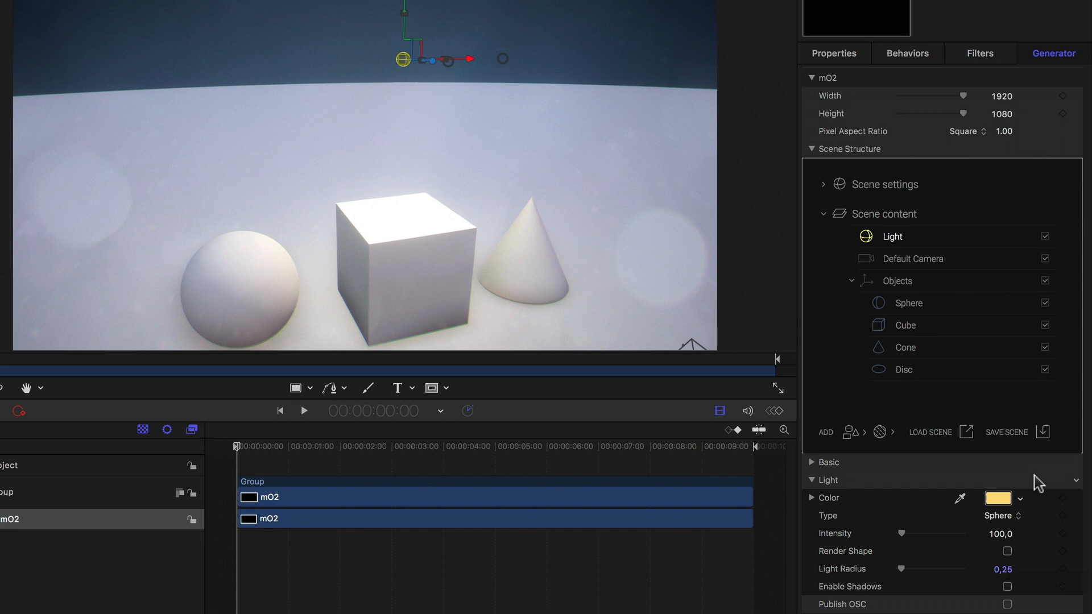
left_click(1007, 551)
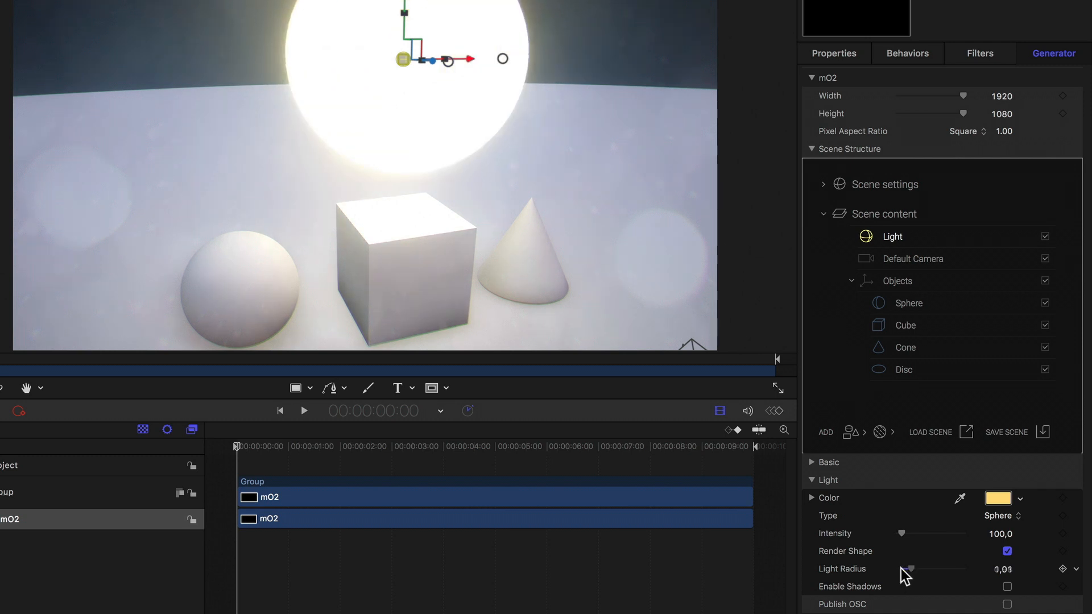
Reset Light Radius to 0.25, enable shadows, and raise the light slightly above the shapes
left_click_drag(909, 568, 1002, 568)
type("0,25")
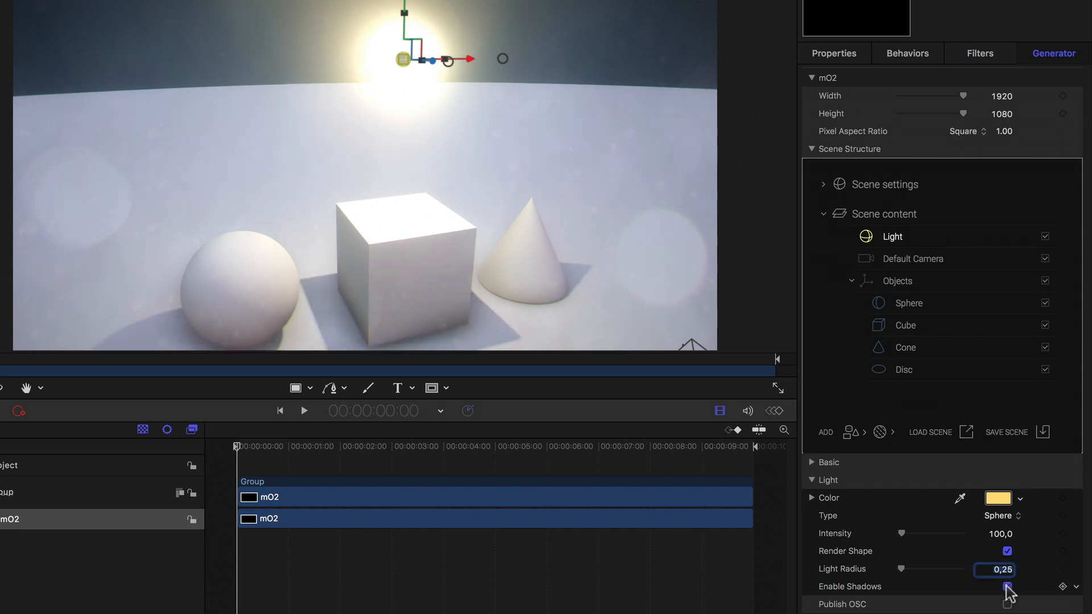
left_click(1005, 586)
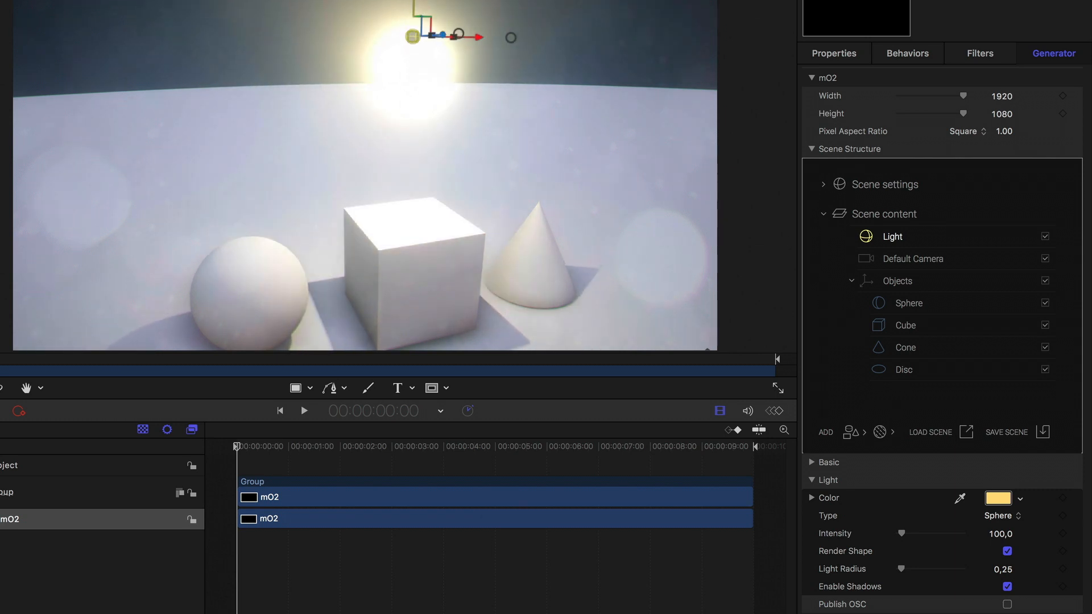
left_click_drag(413, 37, 412, 105)
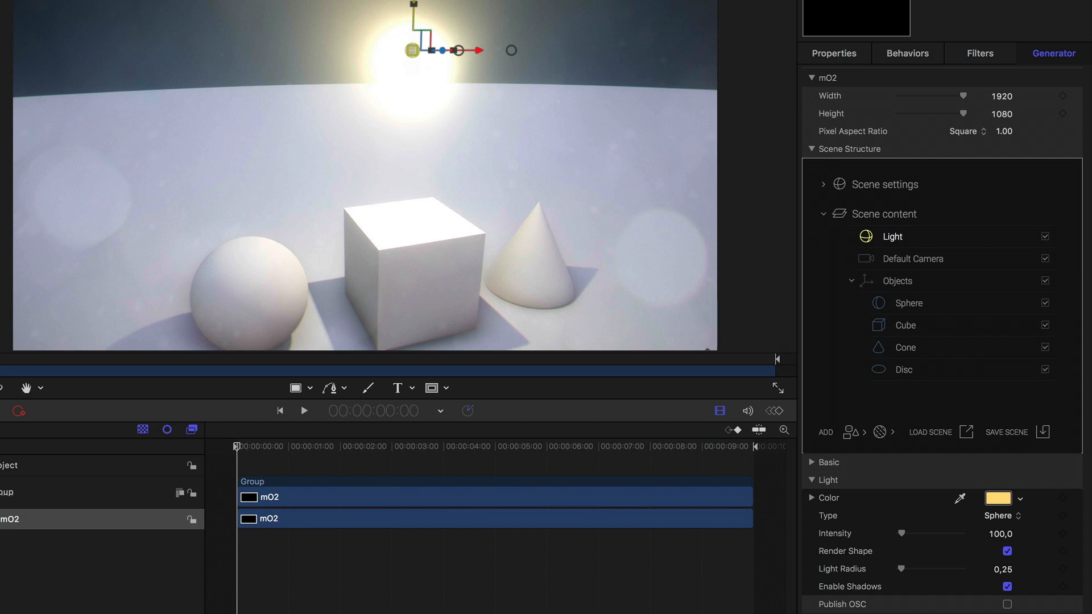
left_click(1001, 516)
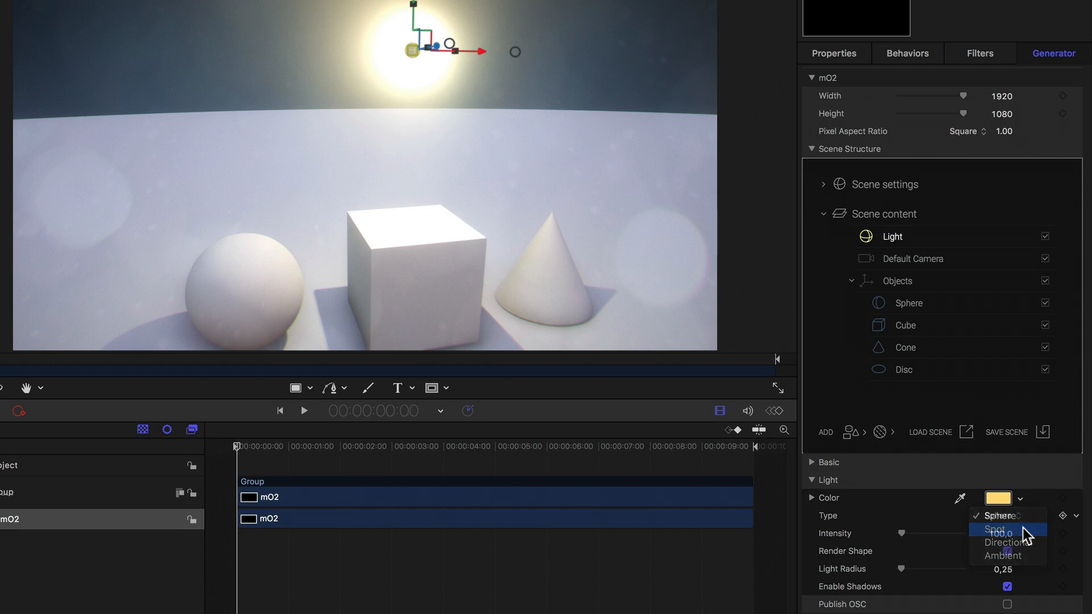
Switch the warm light's type to Spot, giving a 40° focused pool
left_click(989, 529)
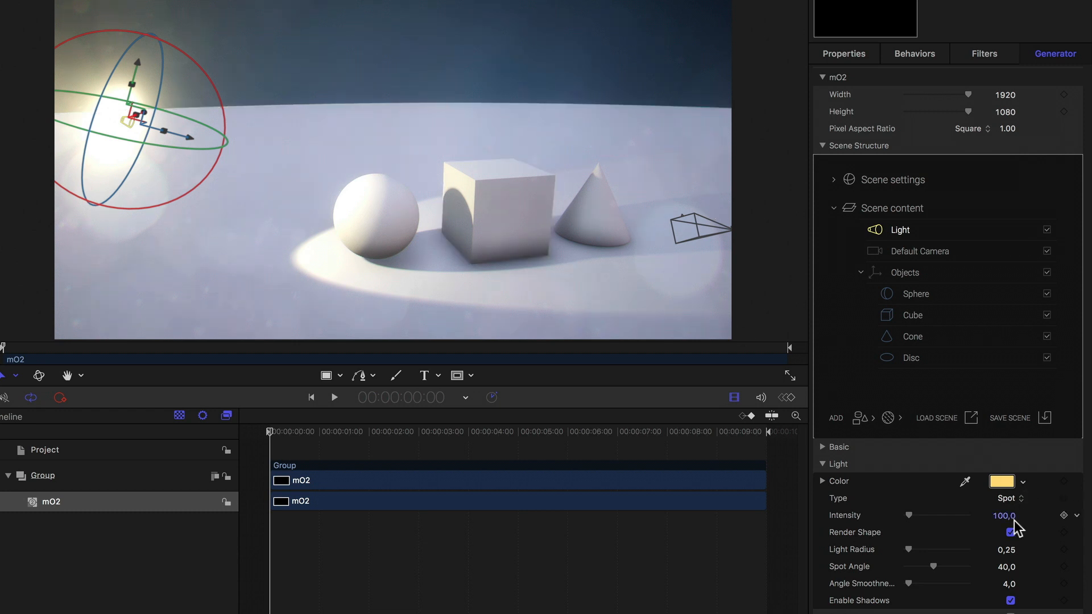
Widen the spot angle and shrink the light radius to 0.65
left_click_drag(919, 566, 940, 567)
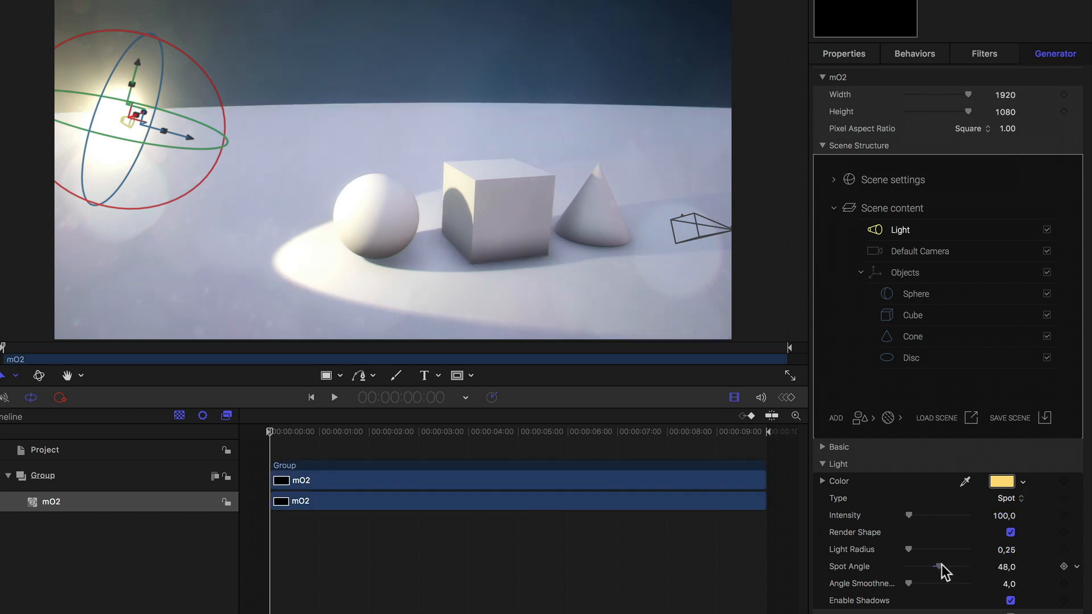
left_click_drag(940, 567, 943, 566)
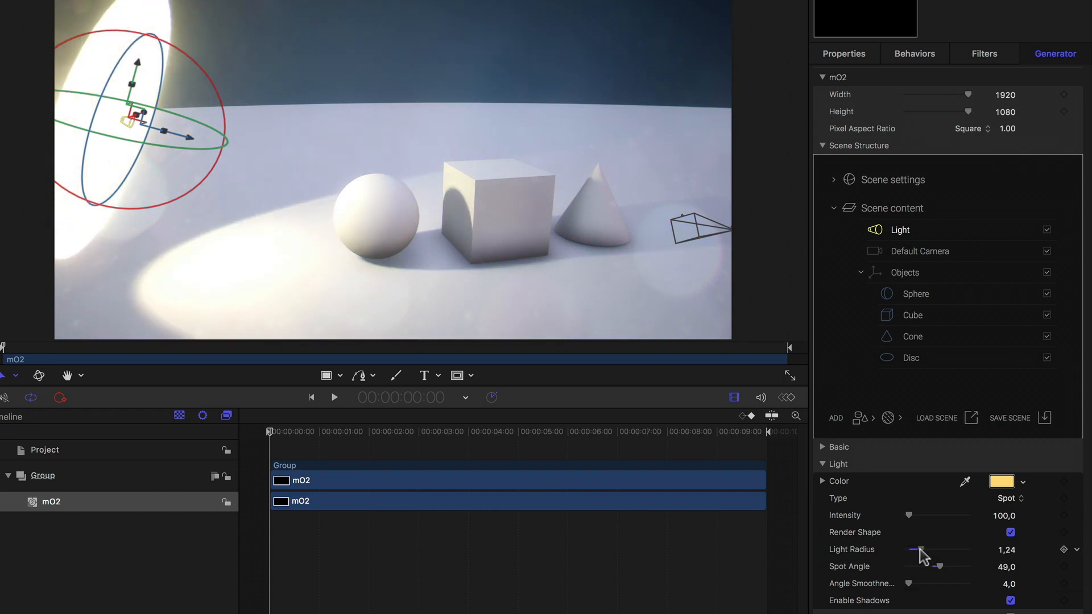
left_click_drag(922, 552, 918, 551)
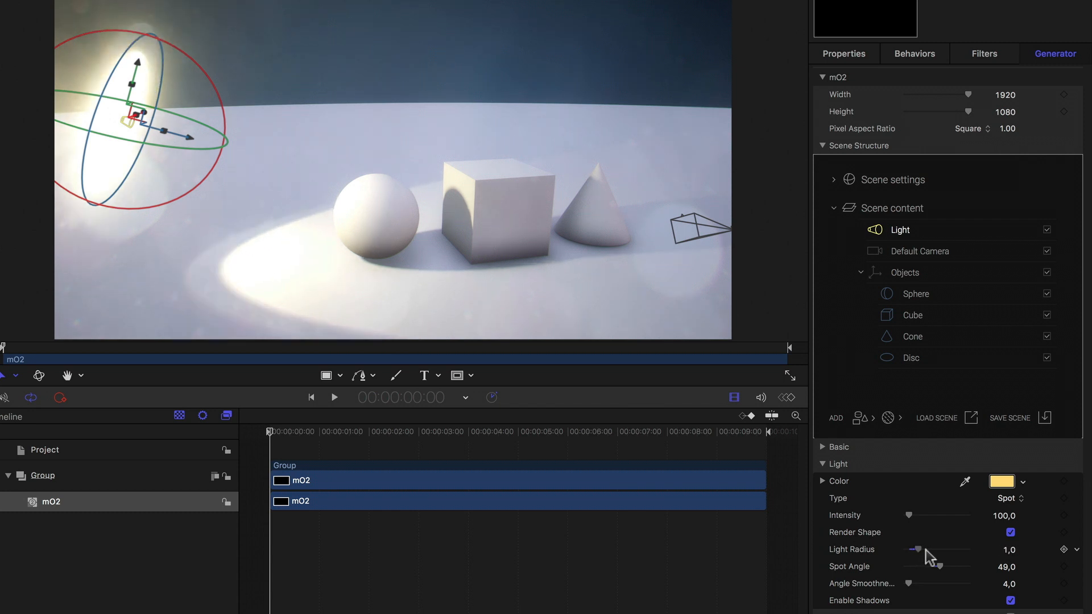
left_click_drag(919, 549, 915, 549)
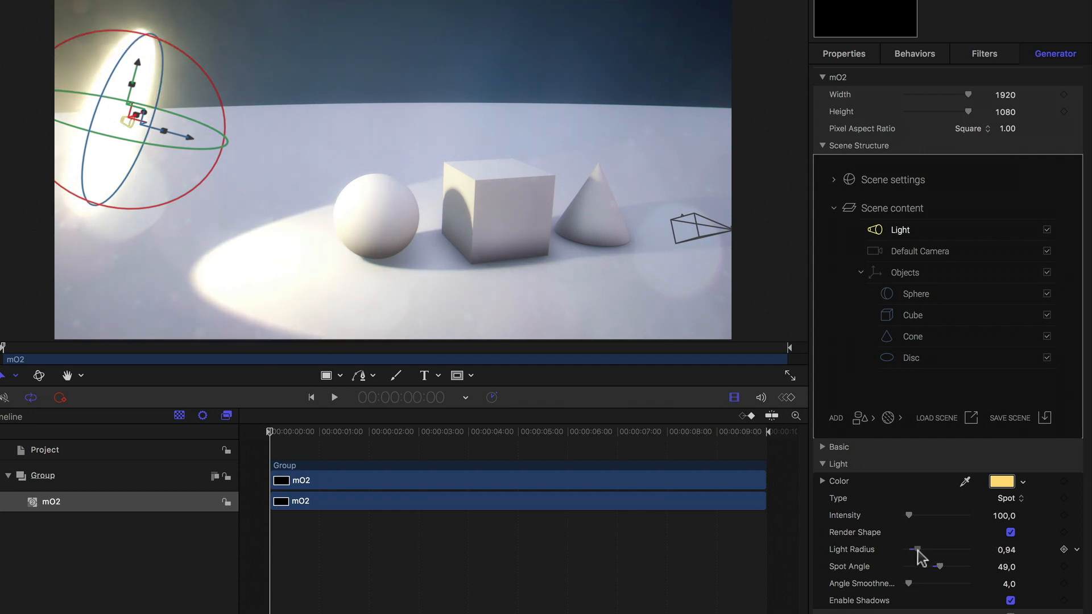
left_click_drag(916, 550, 905, 549)
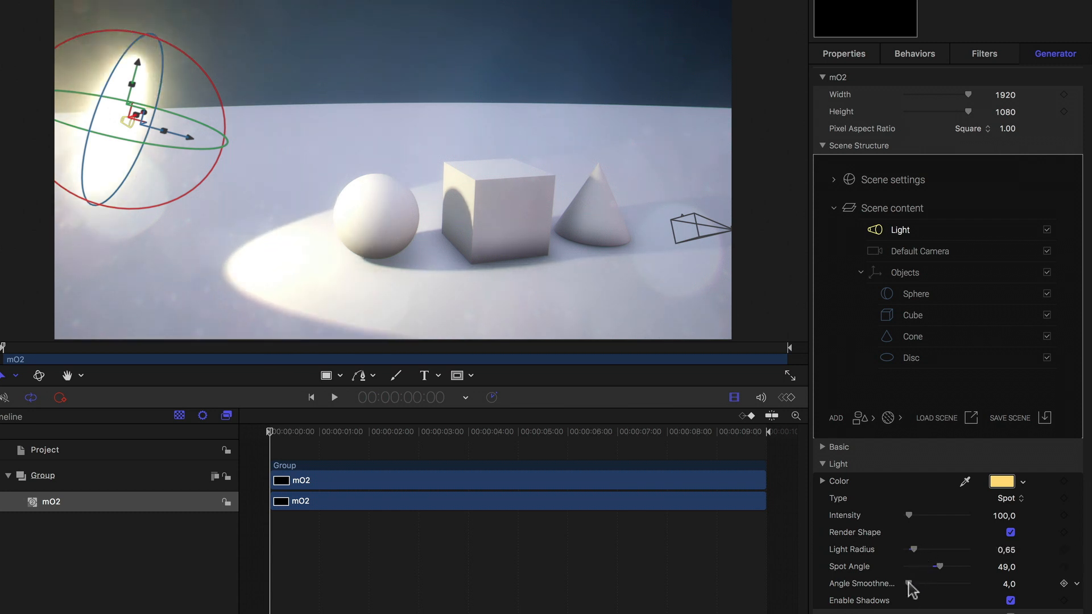
Set angle smoothness to 19 and narrow the spot angle to 36°
left_click_drag(910, 584, 936, 583)
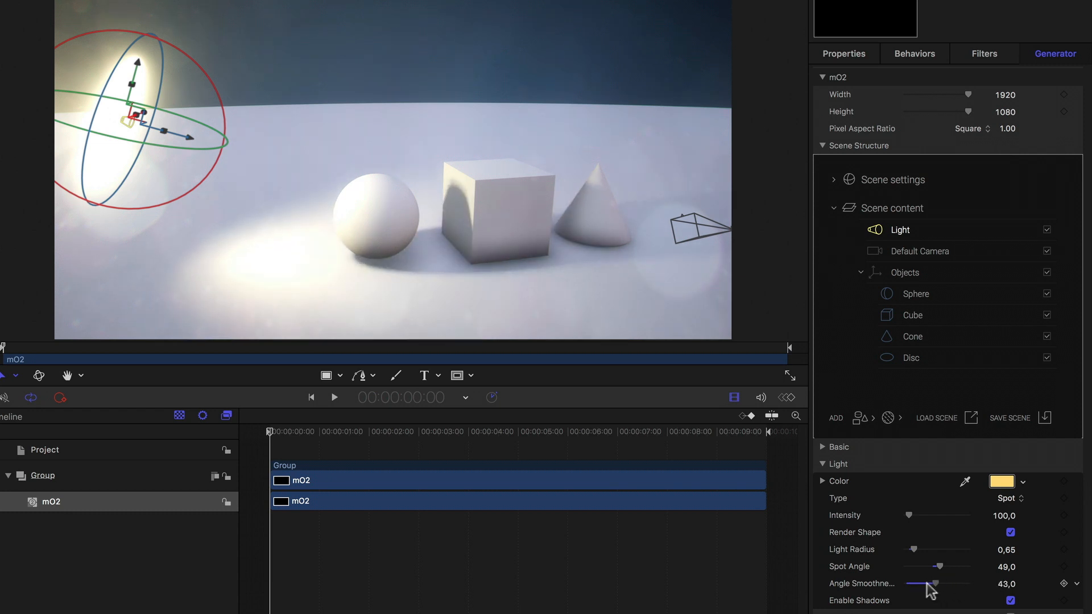
left_click_drag(946, 583, 915, 584)
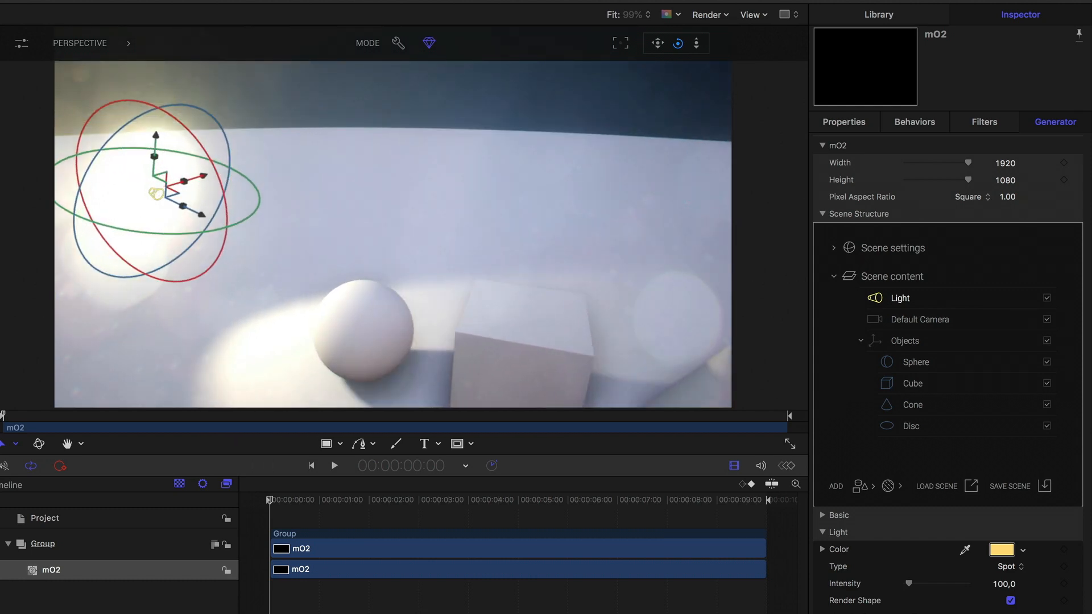
scroll("down", 3)
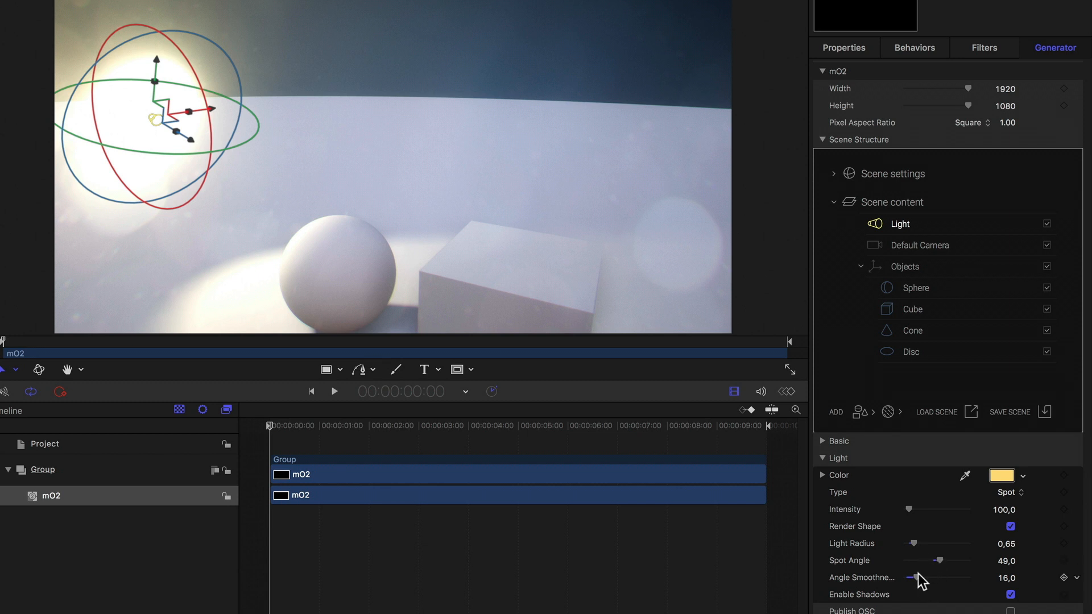
left_click_drag(911, 577, 926, 577)
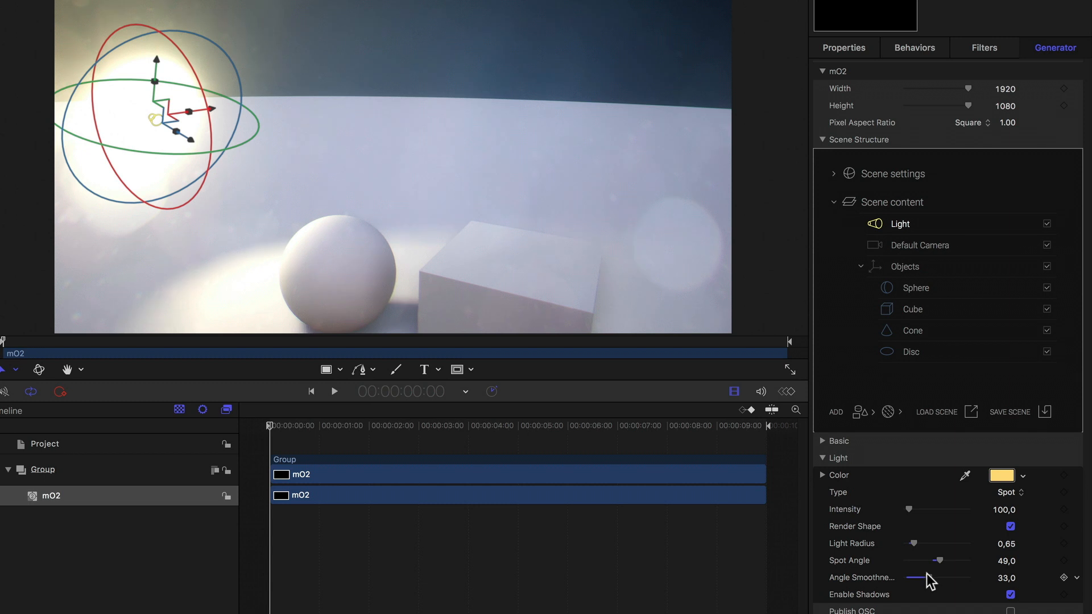
left_click_drag(941, 577, 917, 577)
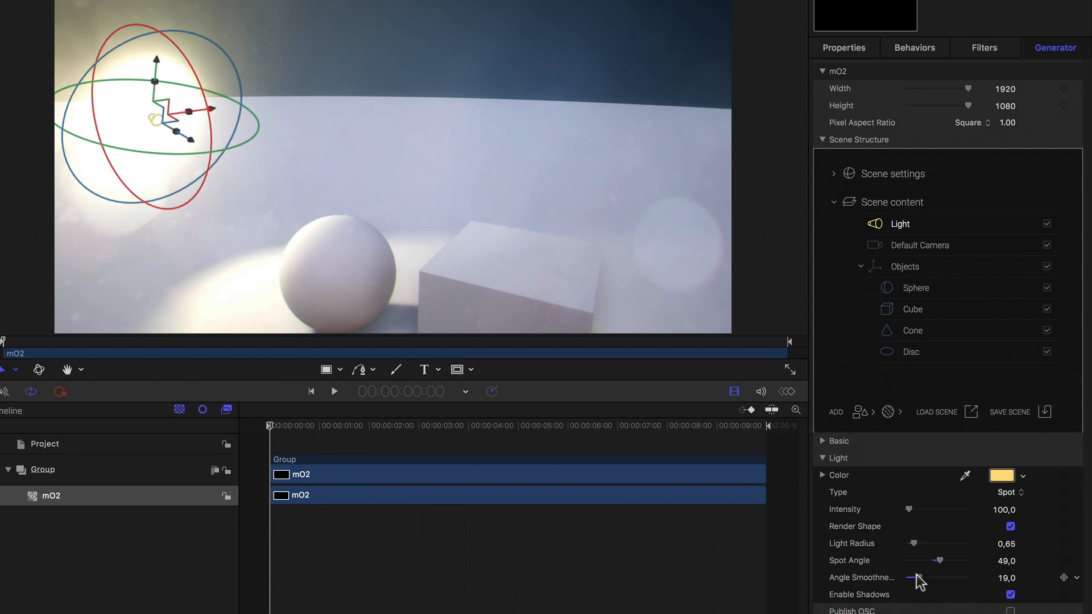
mouse_move(940, 564)
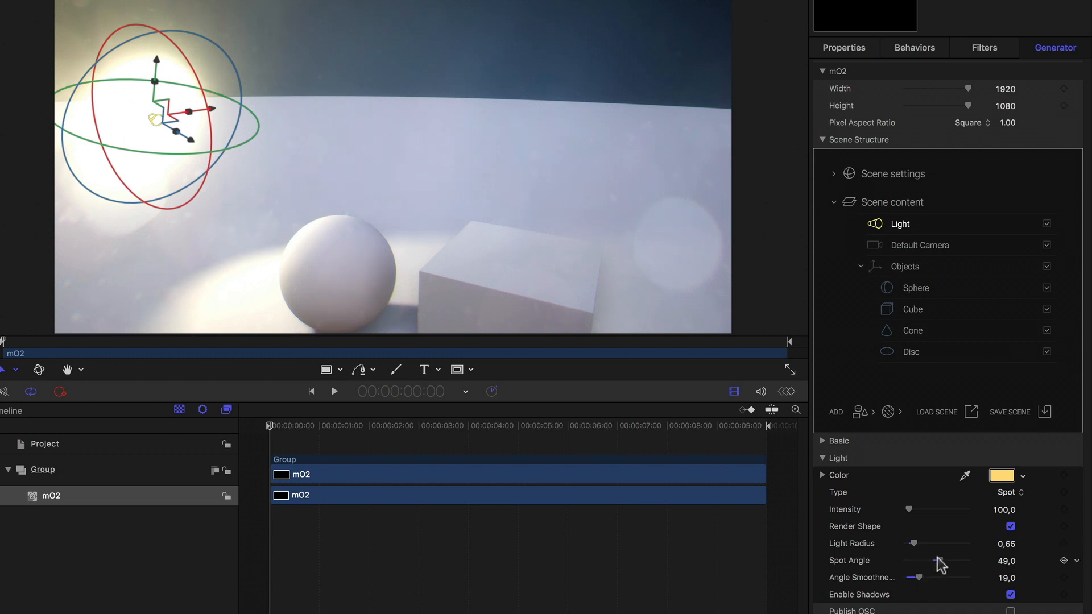
left_click_drag(947, 560, 936, 561)
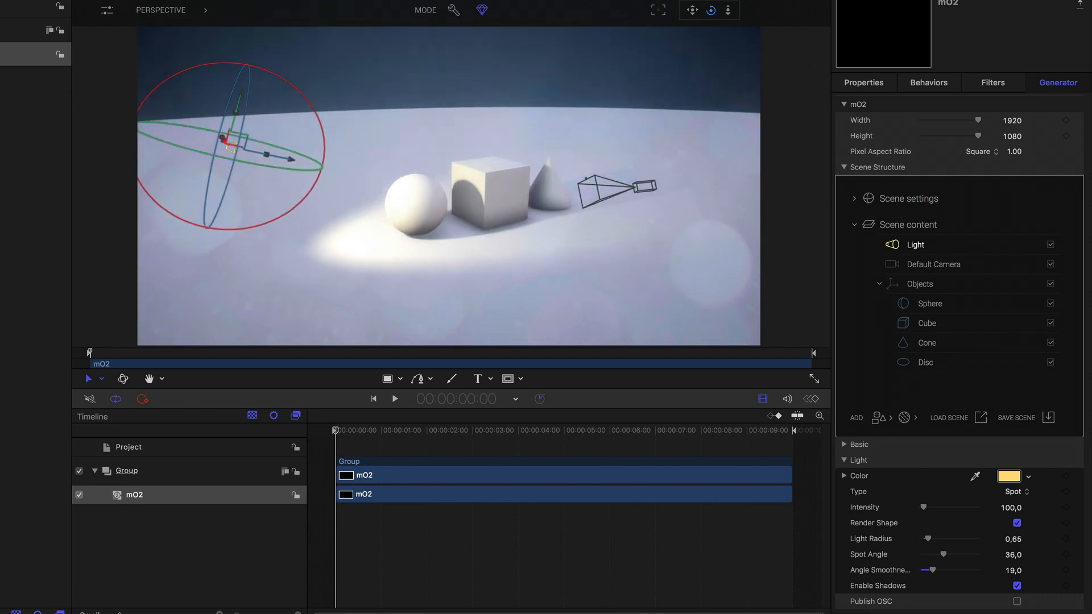
Move the spot light higher toward the scene's left edge for longer shadows
left_click(711, 10)
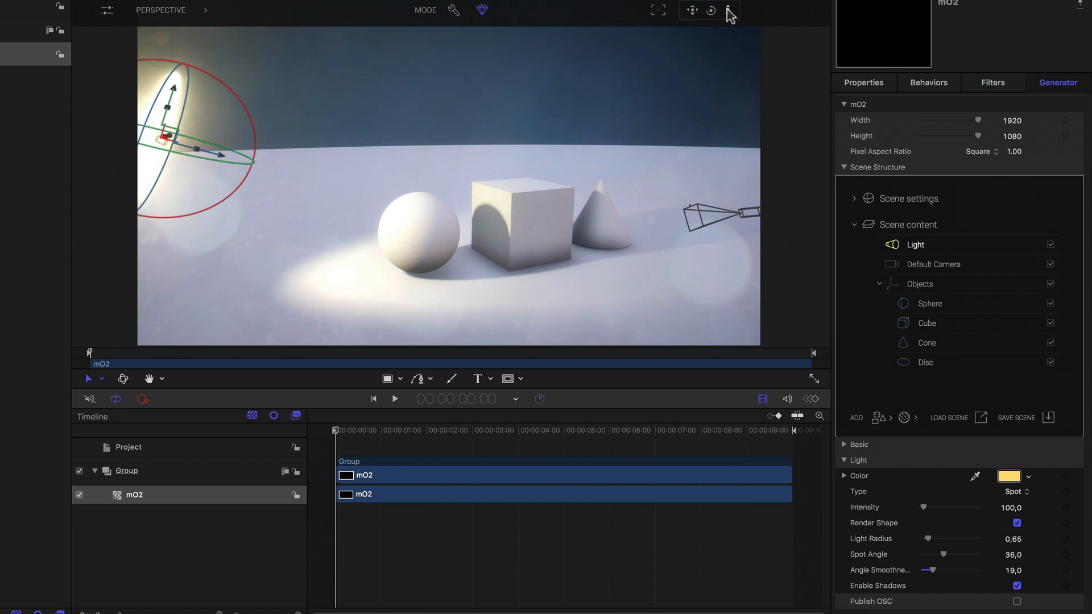
mouse_move(957, 385)
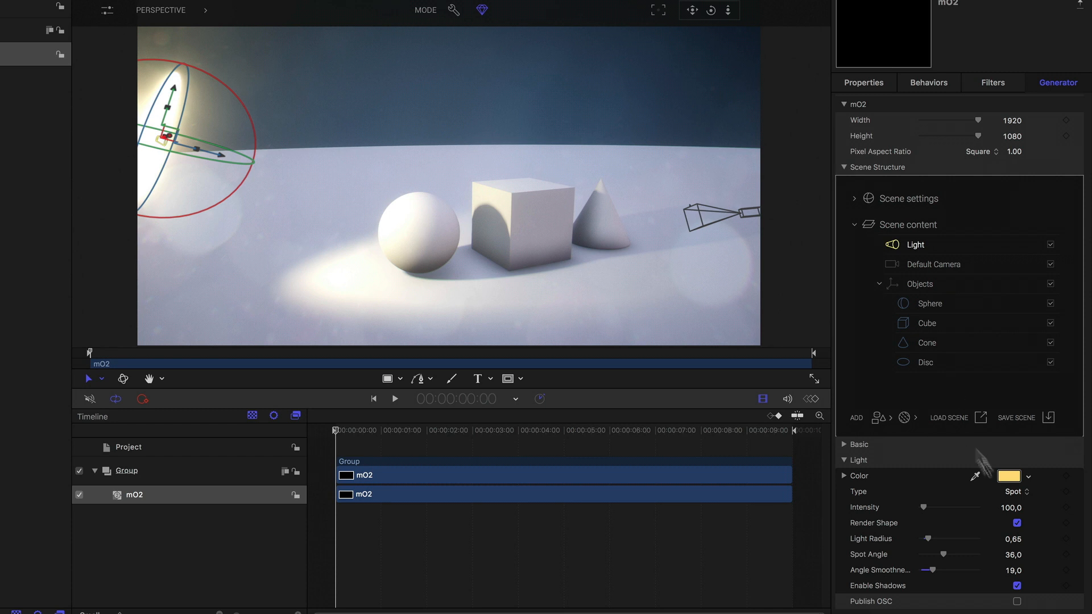
Make the light Directional, angle it from the upper left, and set intensity to 200
left_click(1014, 492)
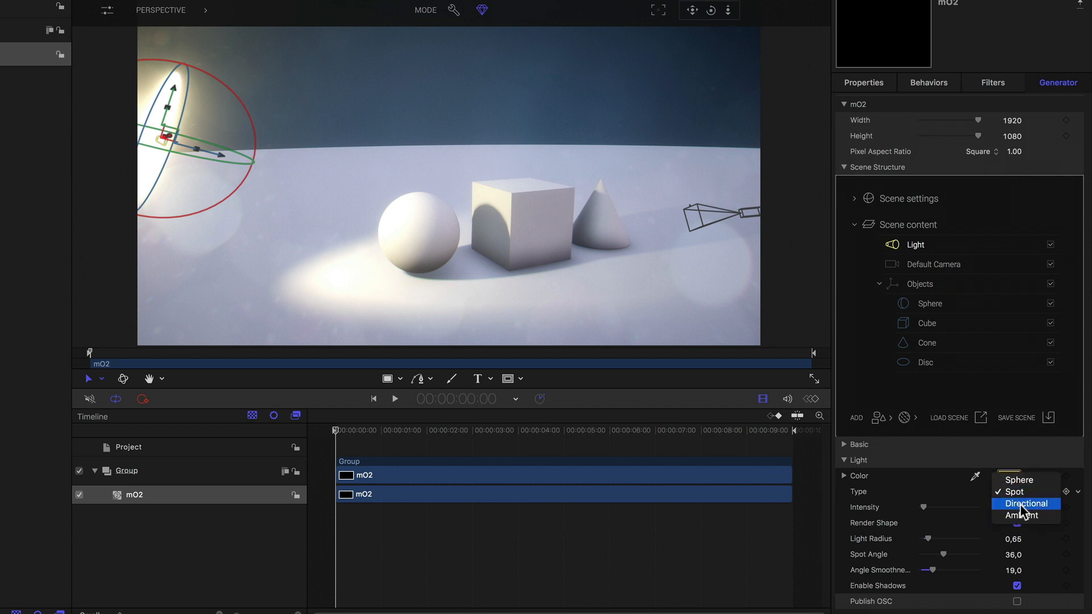
left_click(1025, 504)
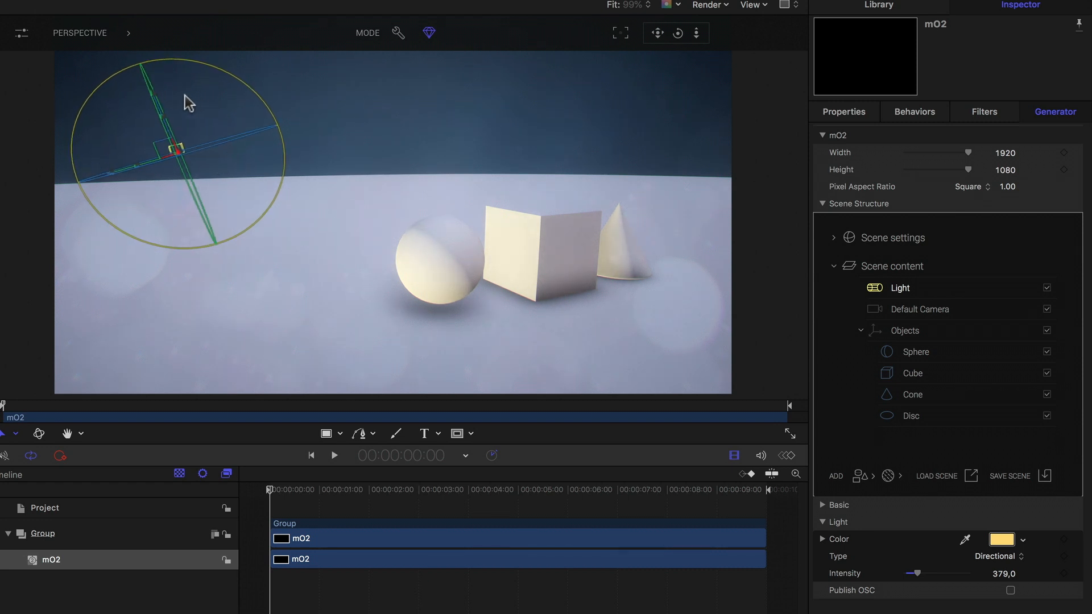
left_click_drag(187, 103, 240, 132)
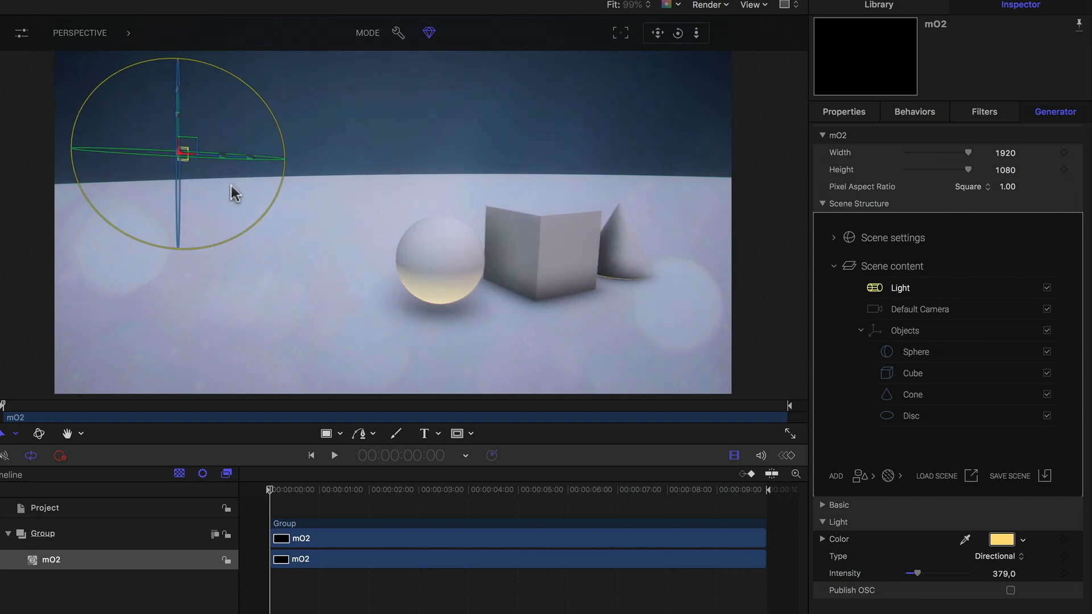
left_click_drag(233, 193, 205, 212)
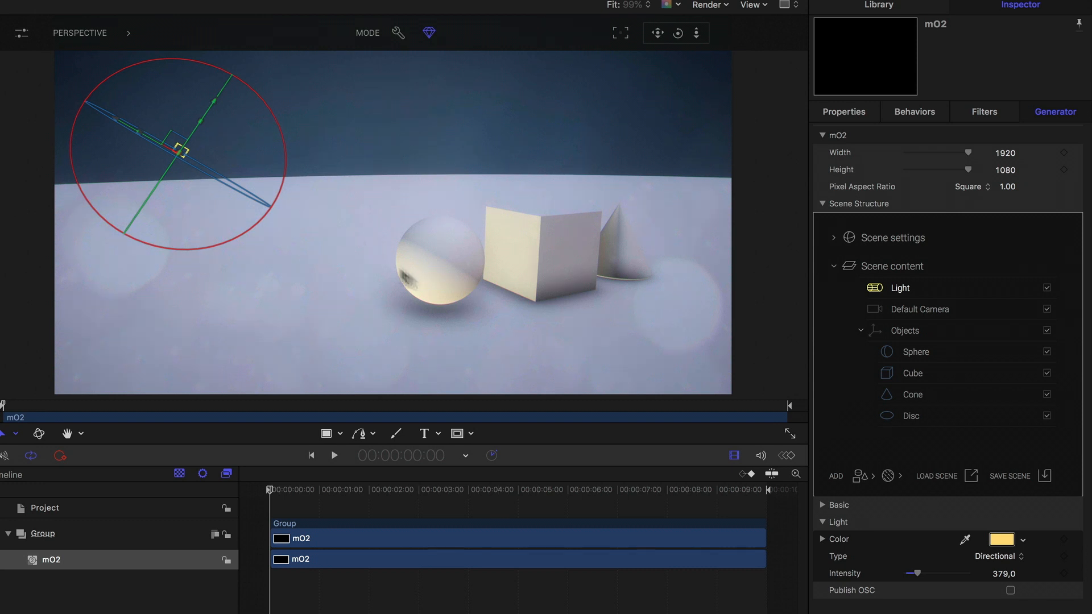
left_click_drag(913, 573, 918, 573)
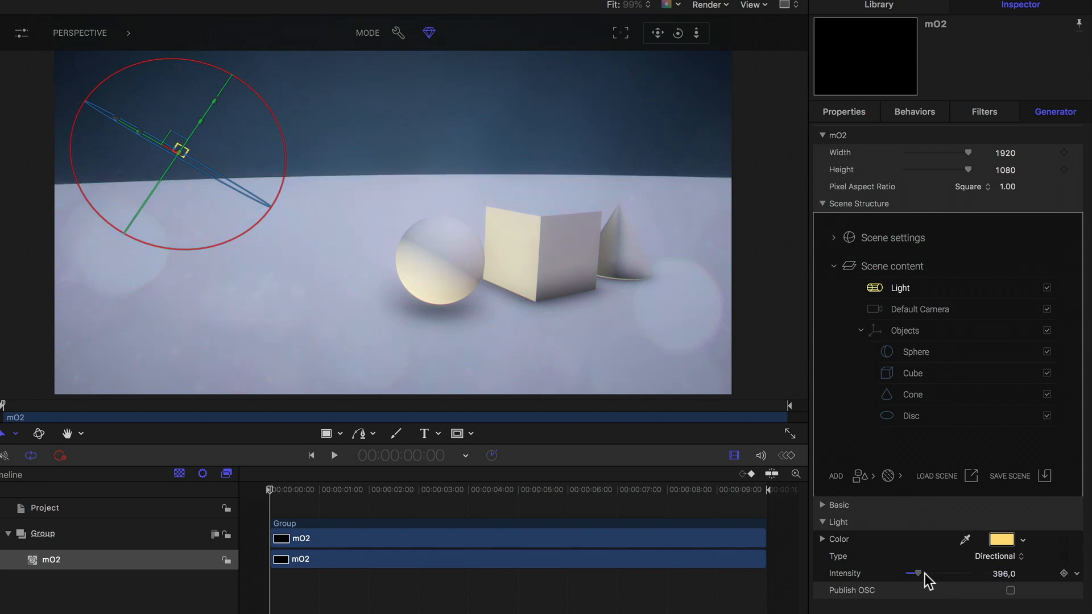
left_click_drag(917, 573, 912, 573)
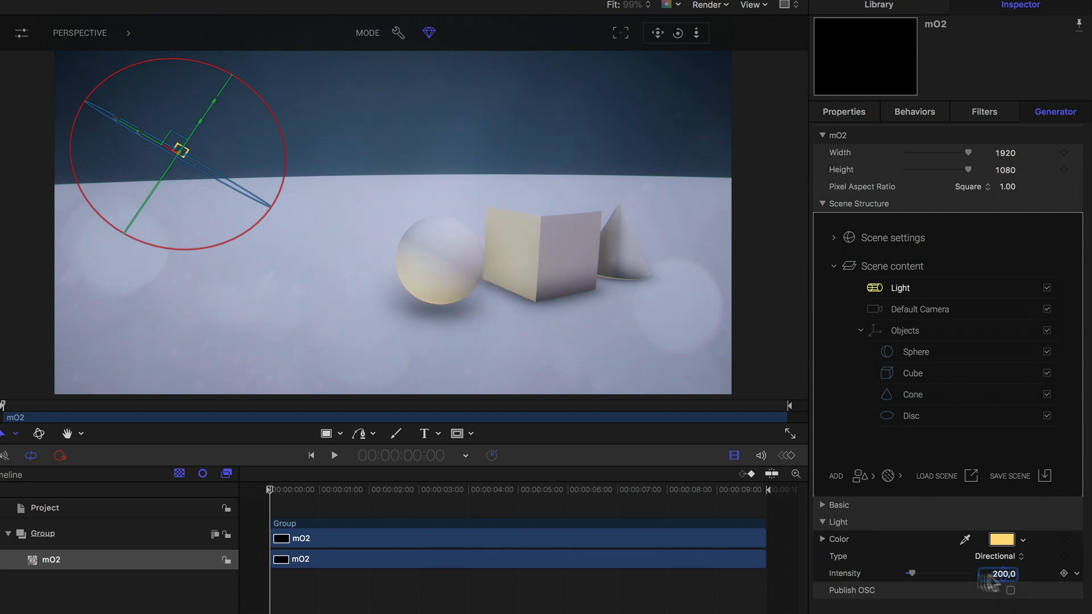
Change the light to Ambient and enter an intensity of 100
left_click(998, 556)
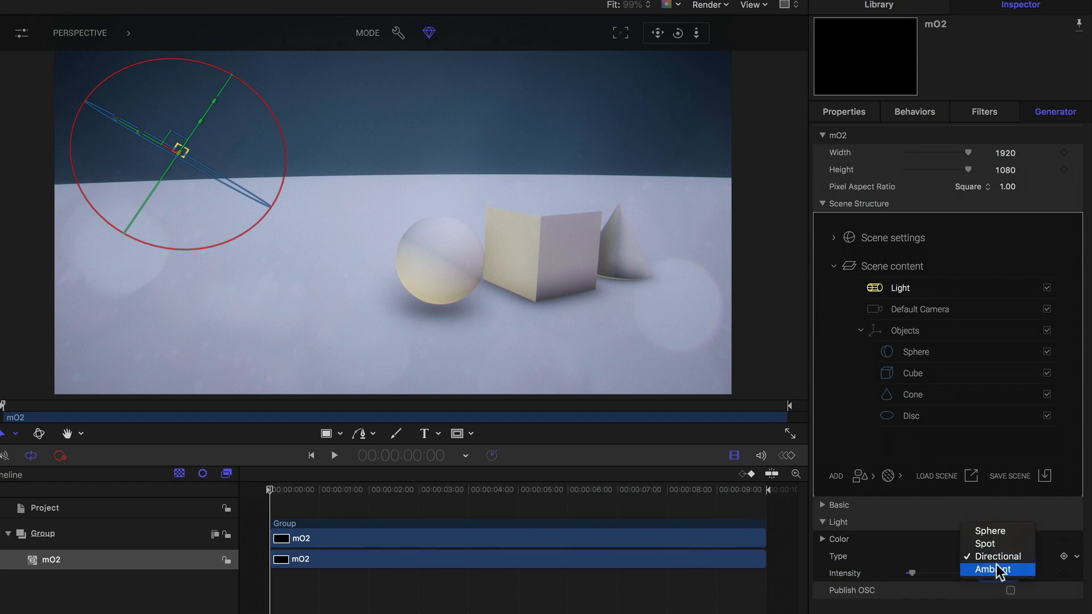
left_click(996, 569)
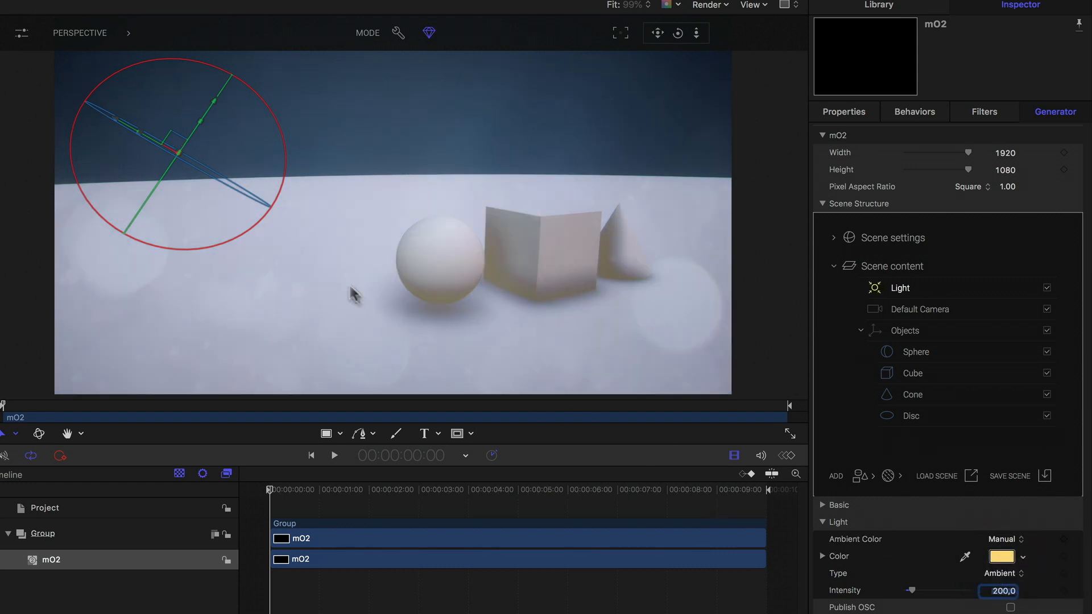
left_click_drag(912, 590, 922, 590)
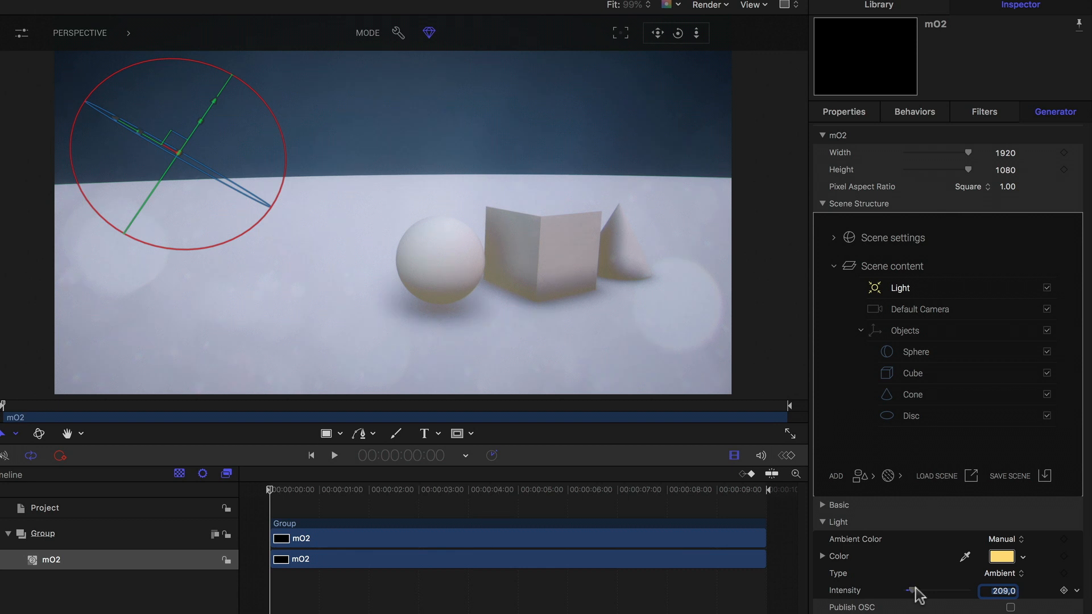
left_click_drag(898, 590, 915, 590)
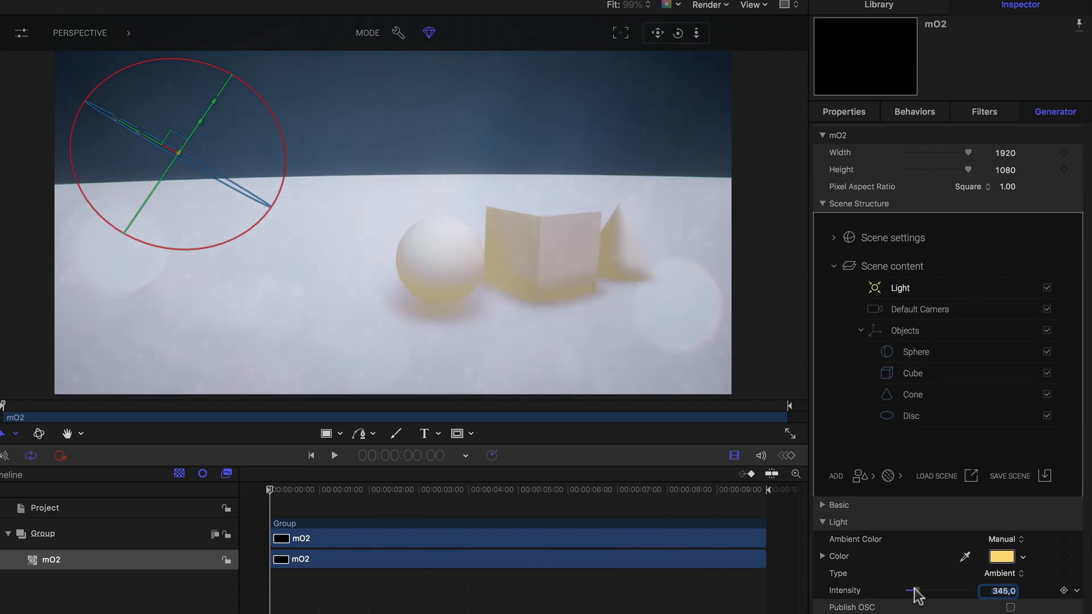
left_click_drag(915, 591, 926, 591)
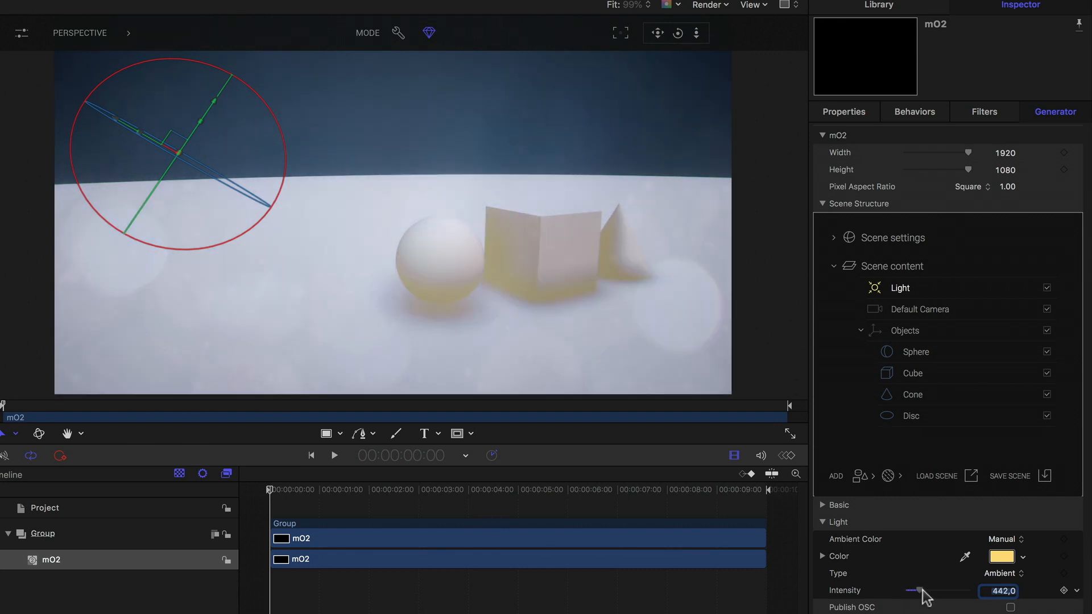
left_click_drag(926, 591, 915, 591)
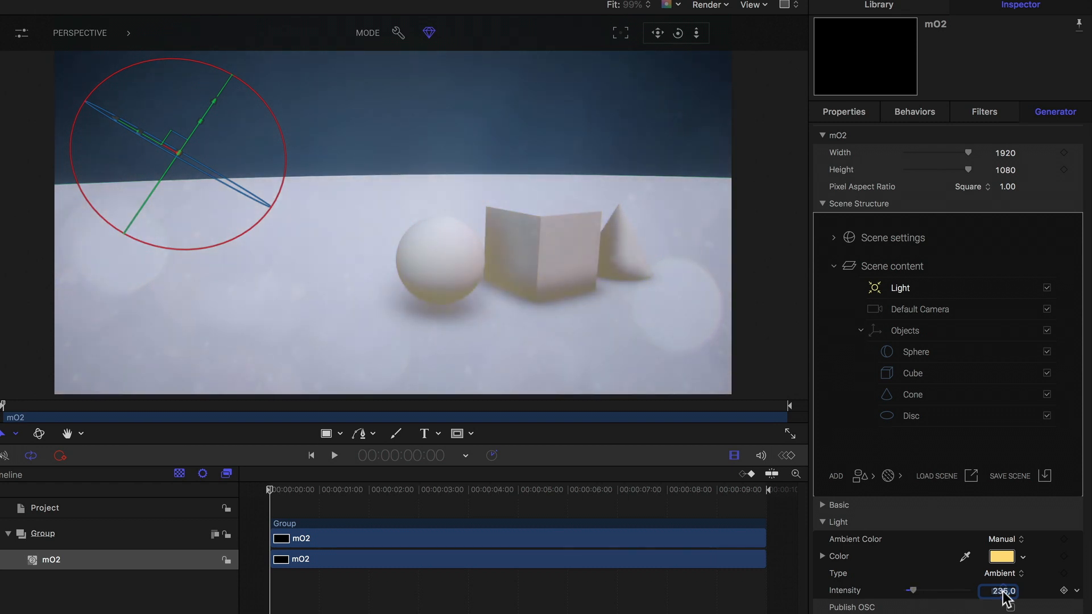
type("100,0")
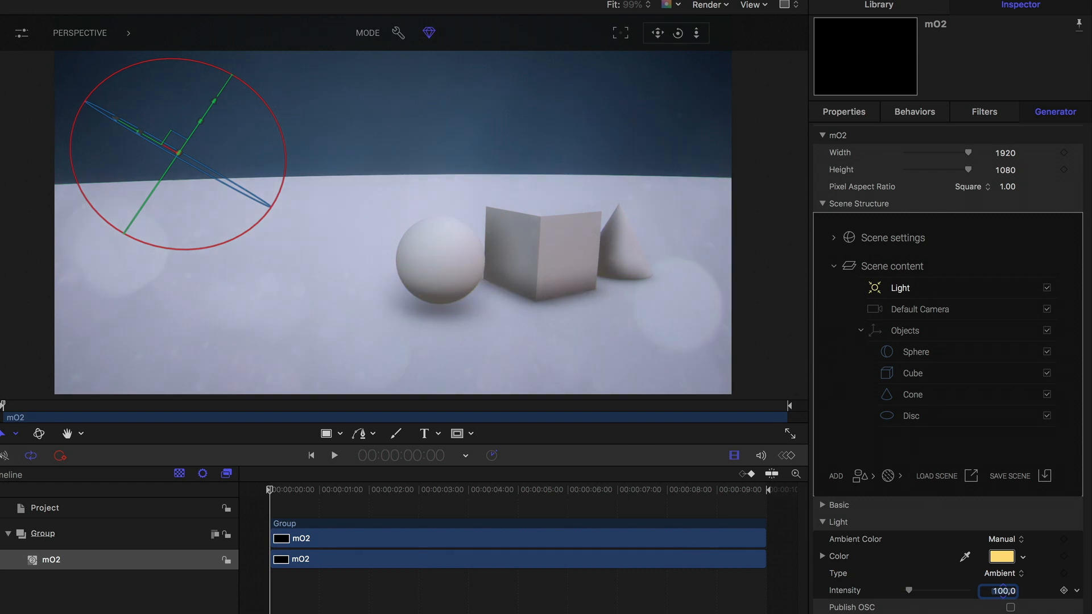
left_click(1003, 573)
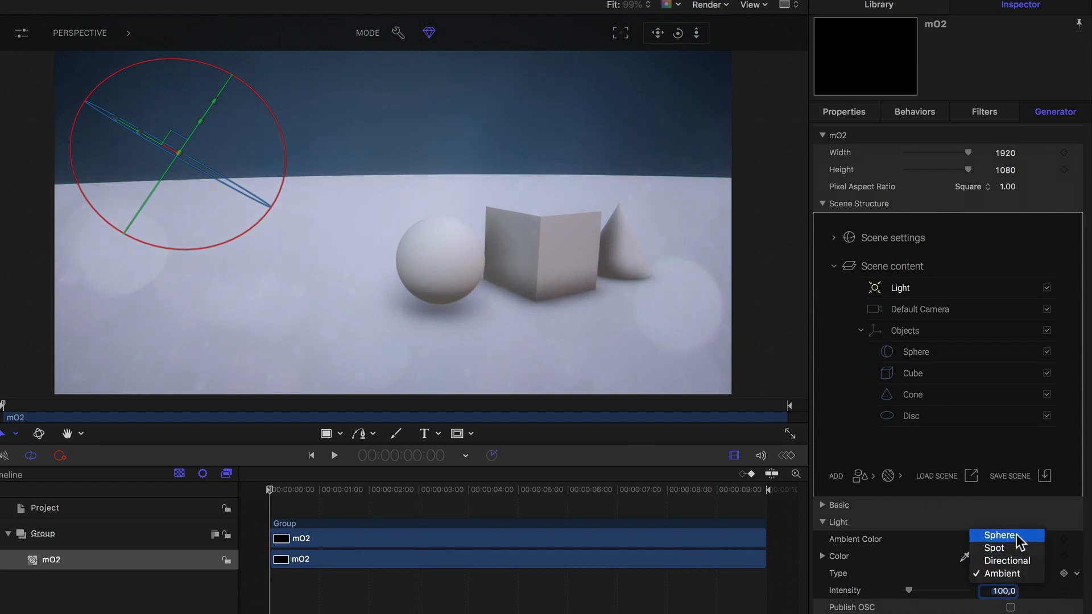
Set the main light back to Spot and add a white sphere light by the cube
left_click(994, 548)
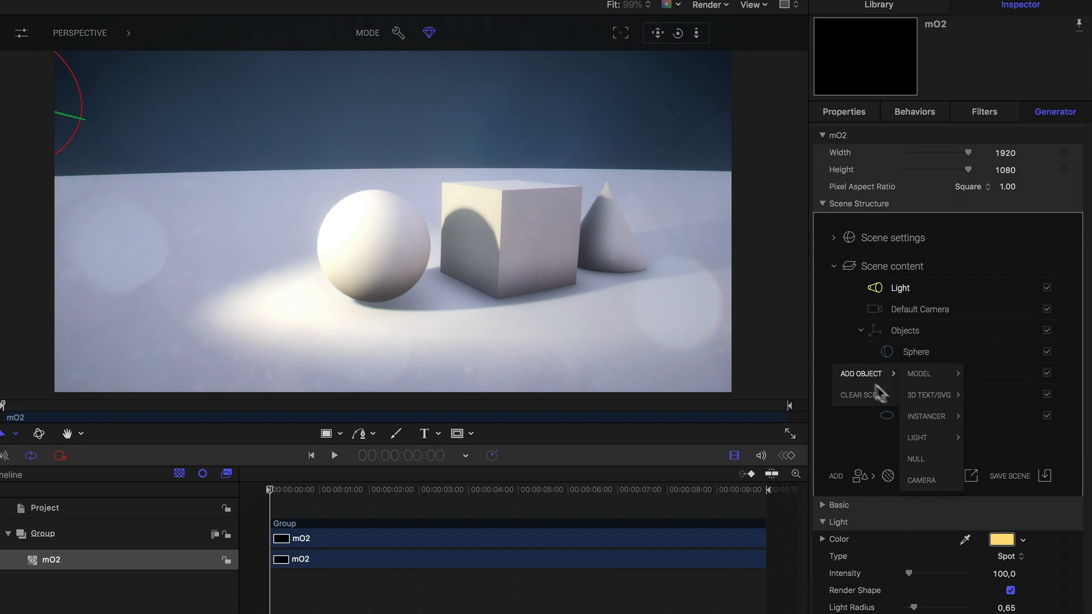
mouse_move(918, 437)
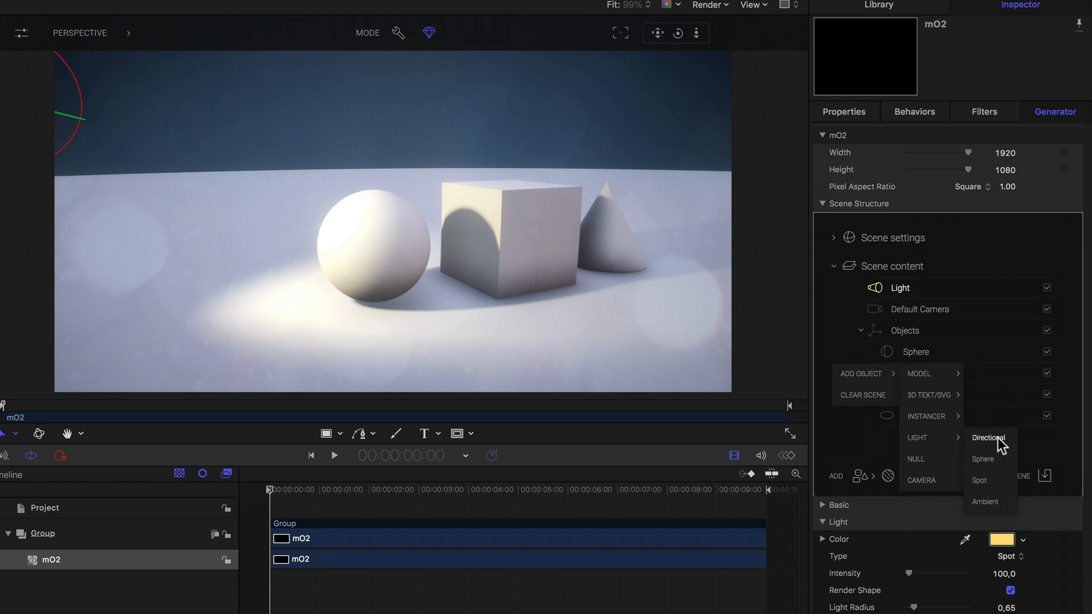
left_click(982, 458)
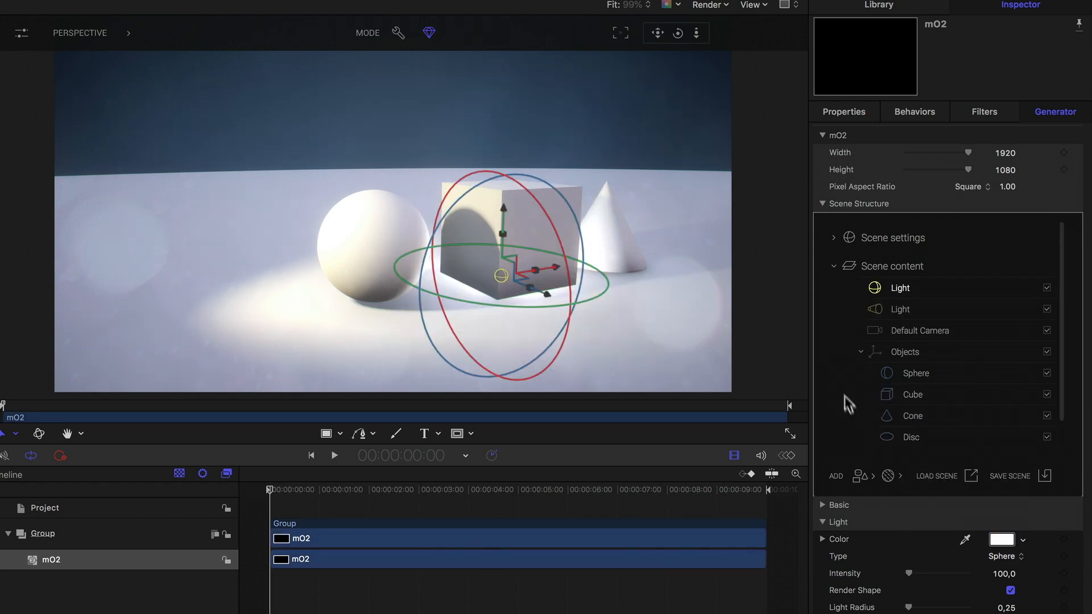